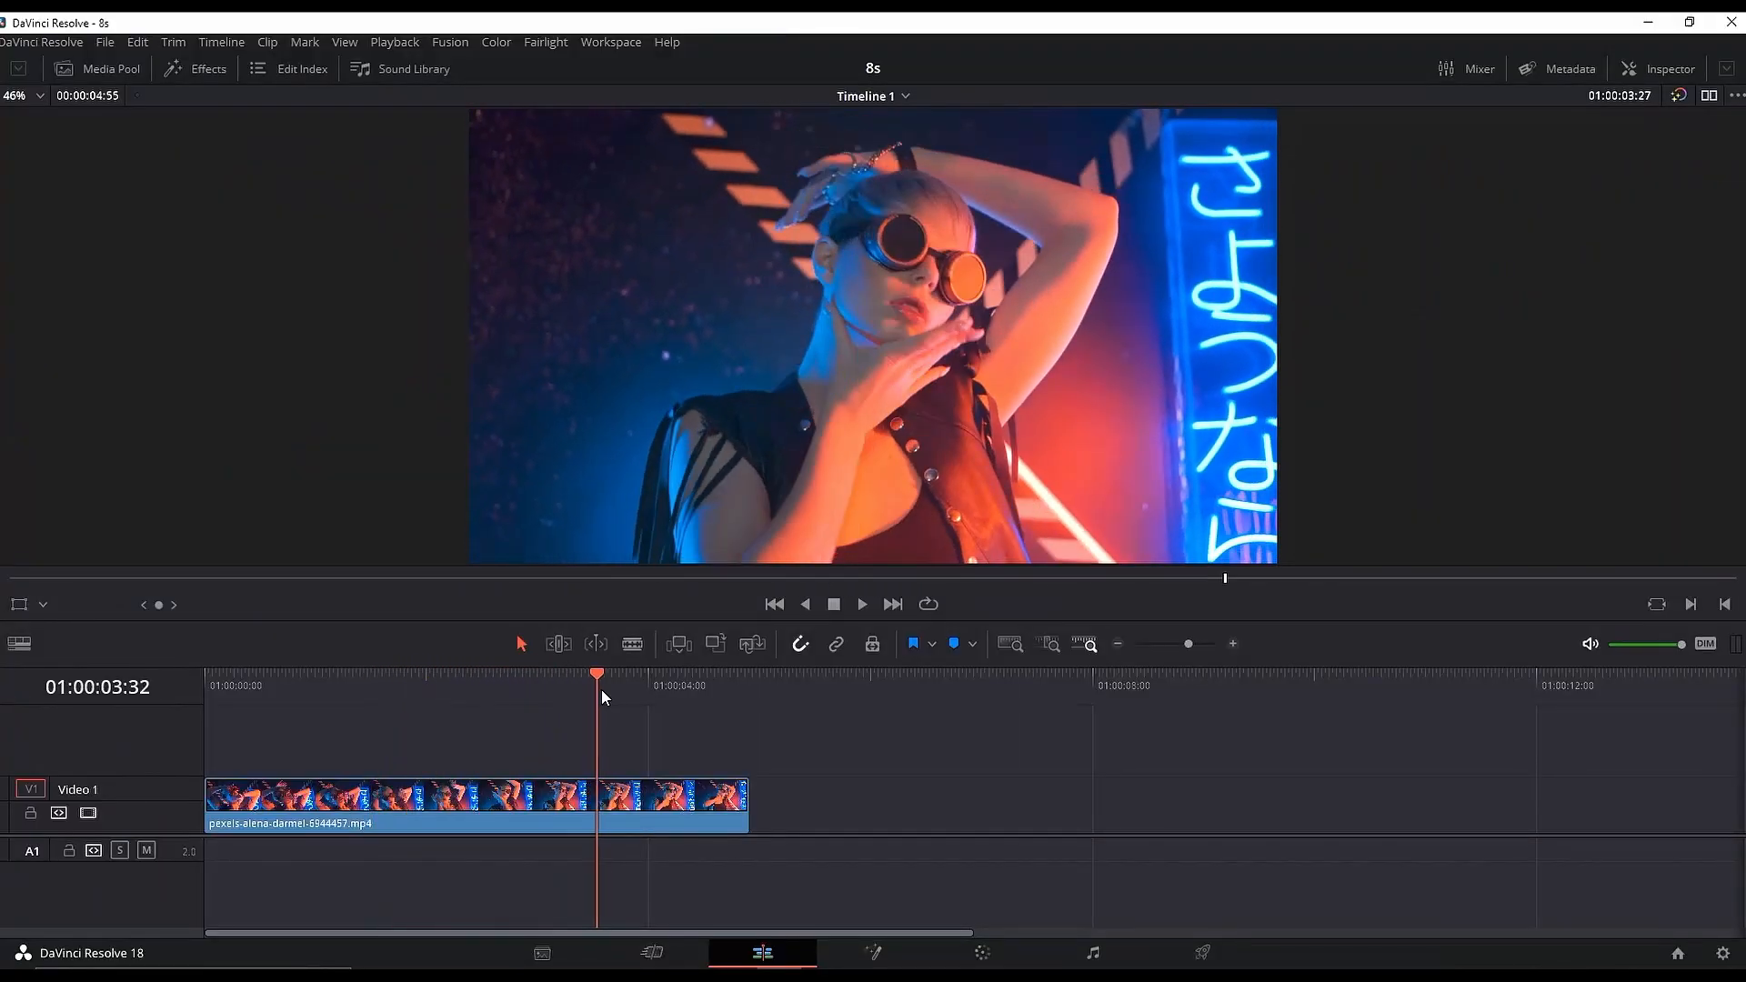
Step: Apply Prism Blur from the Effects library to the goggles clip and preview playback
click(194, 68)
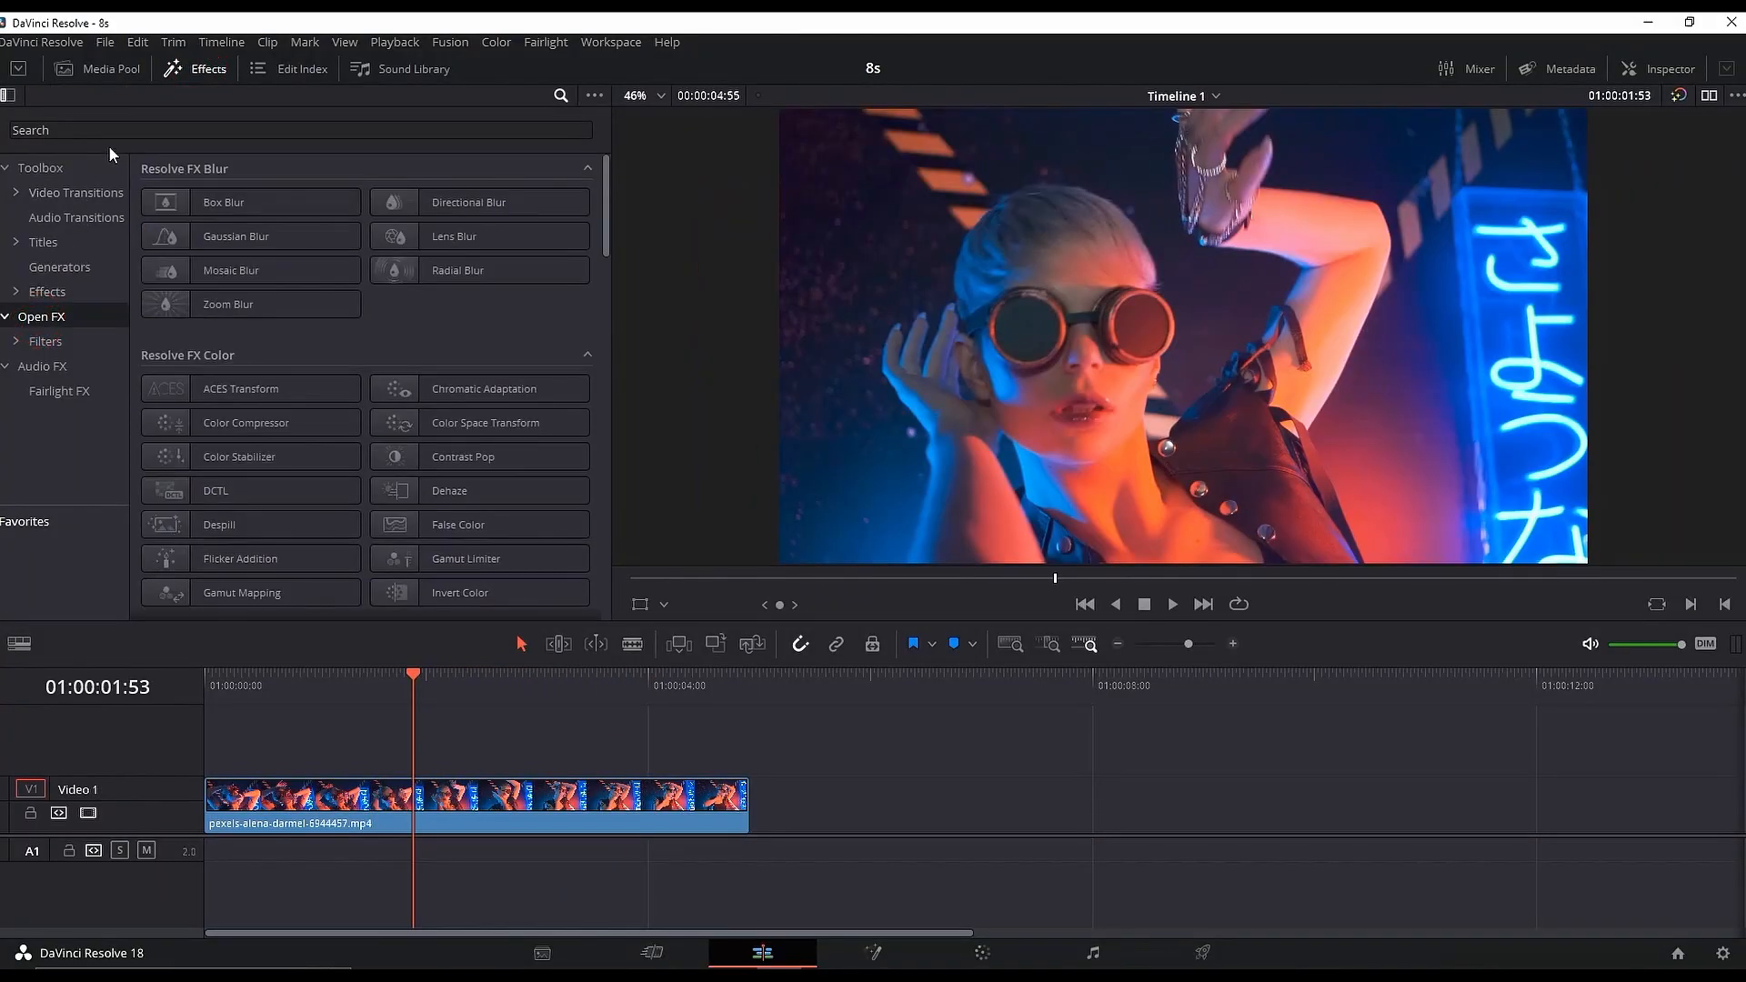
text(prism)
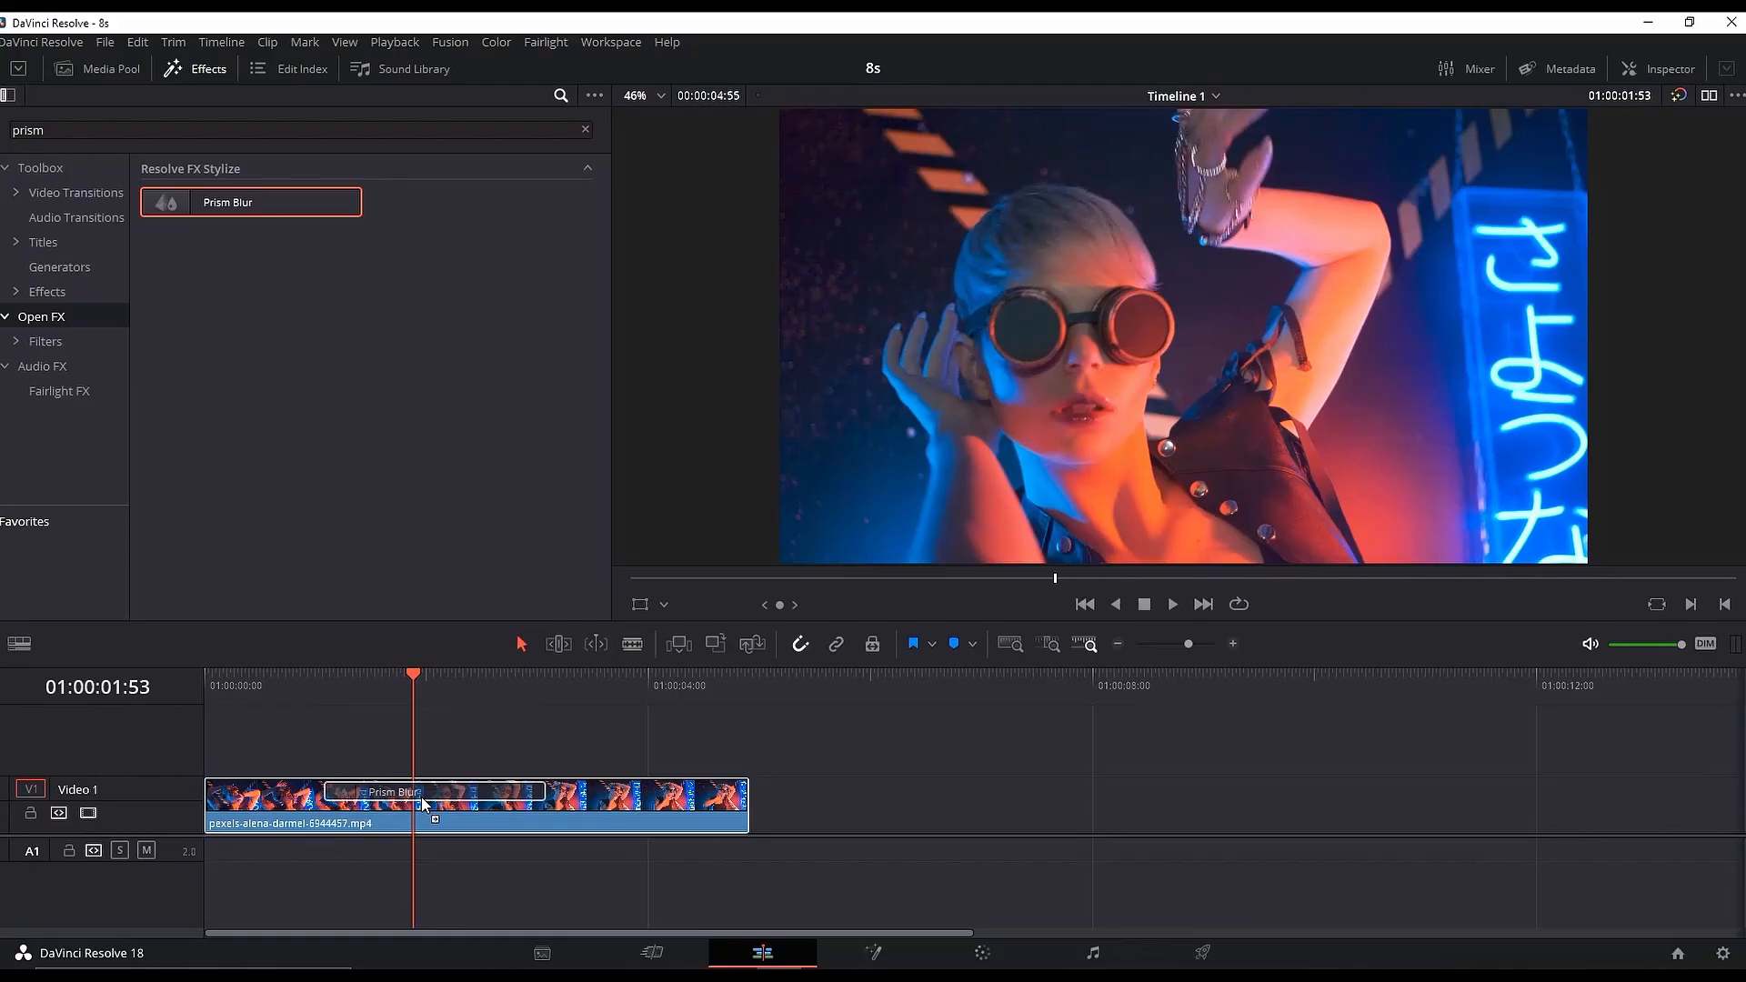
click(1657, 69)
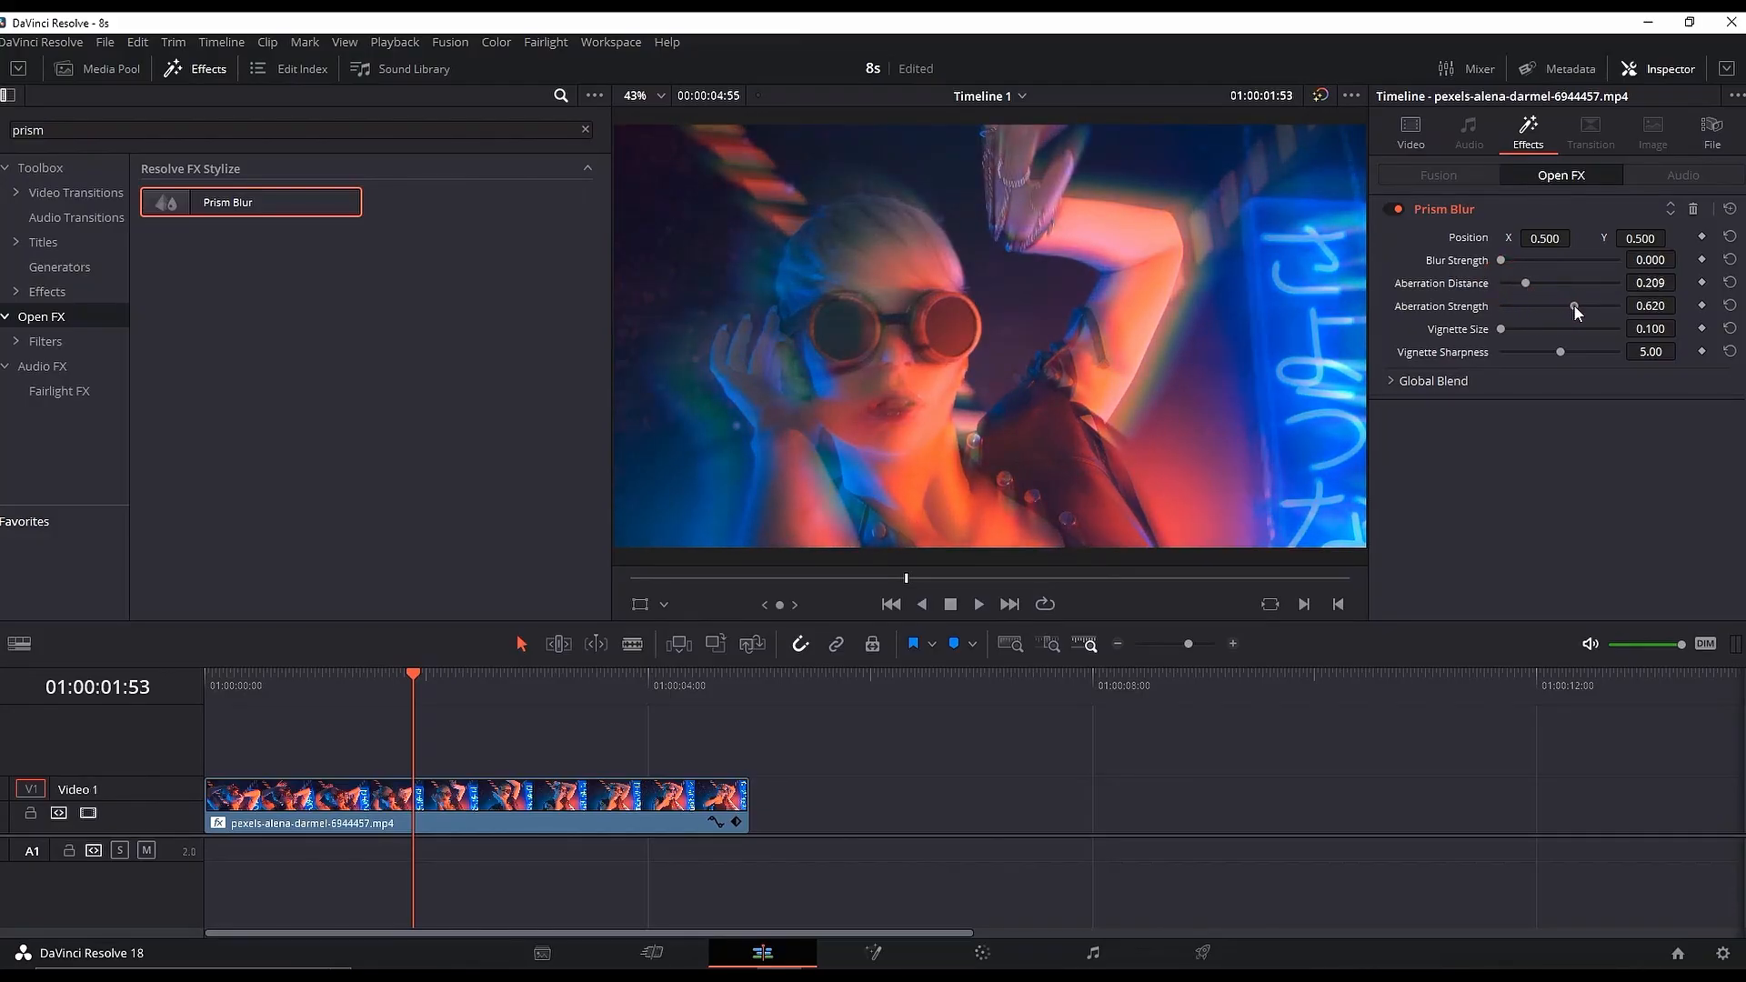
key(space)
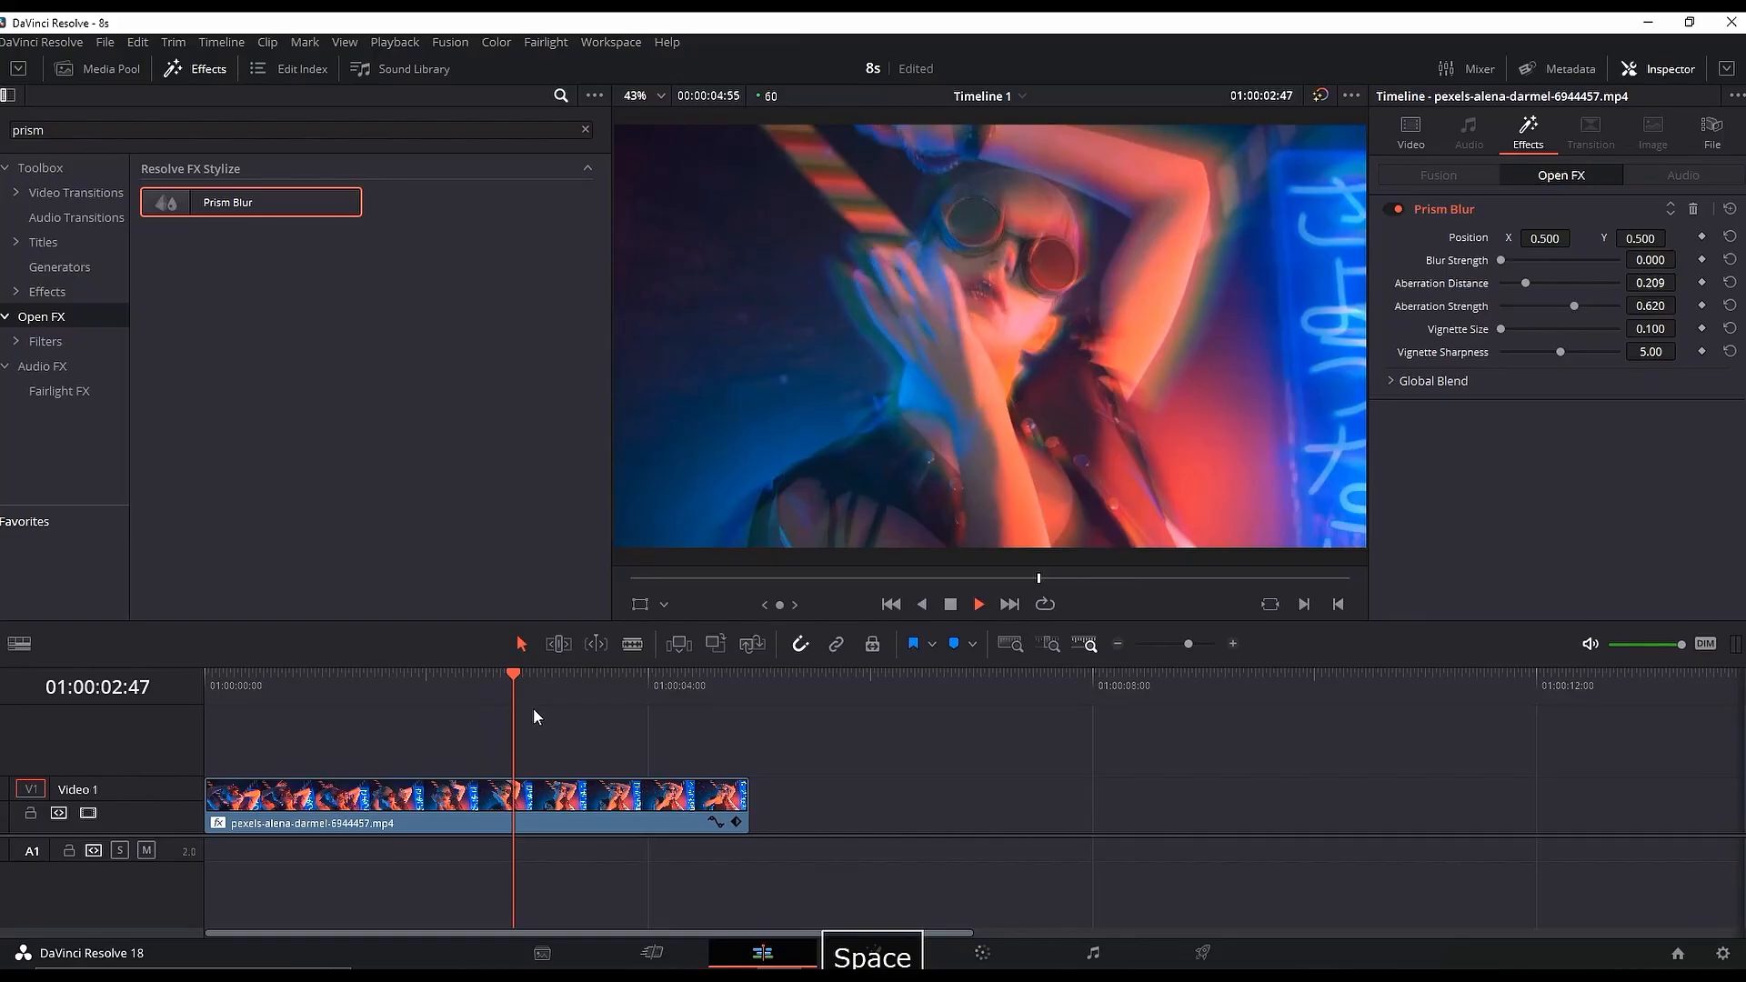
key(space)
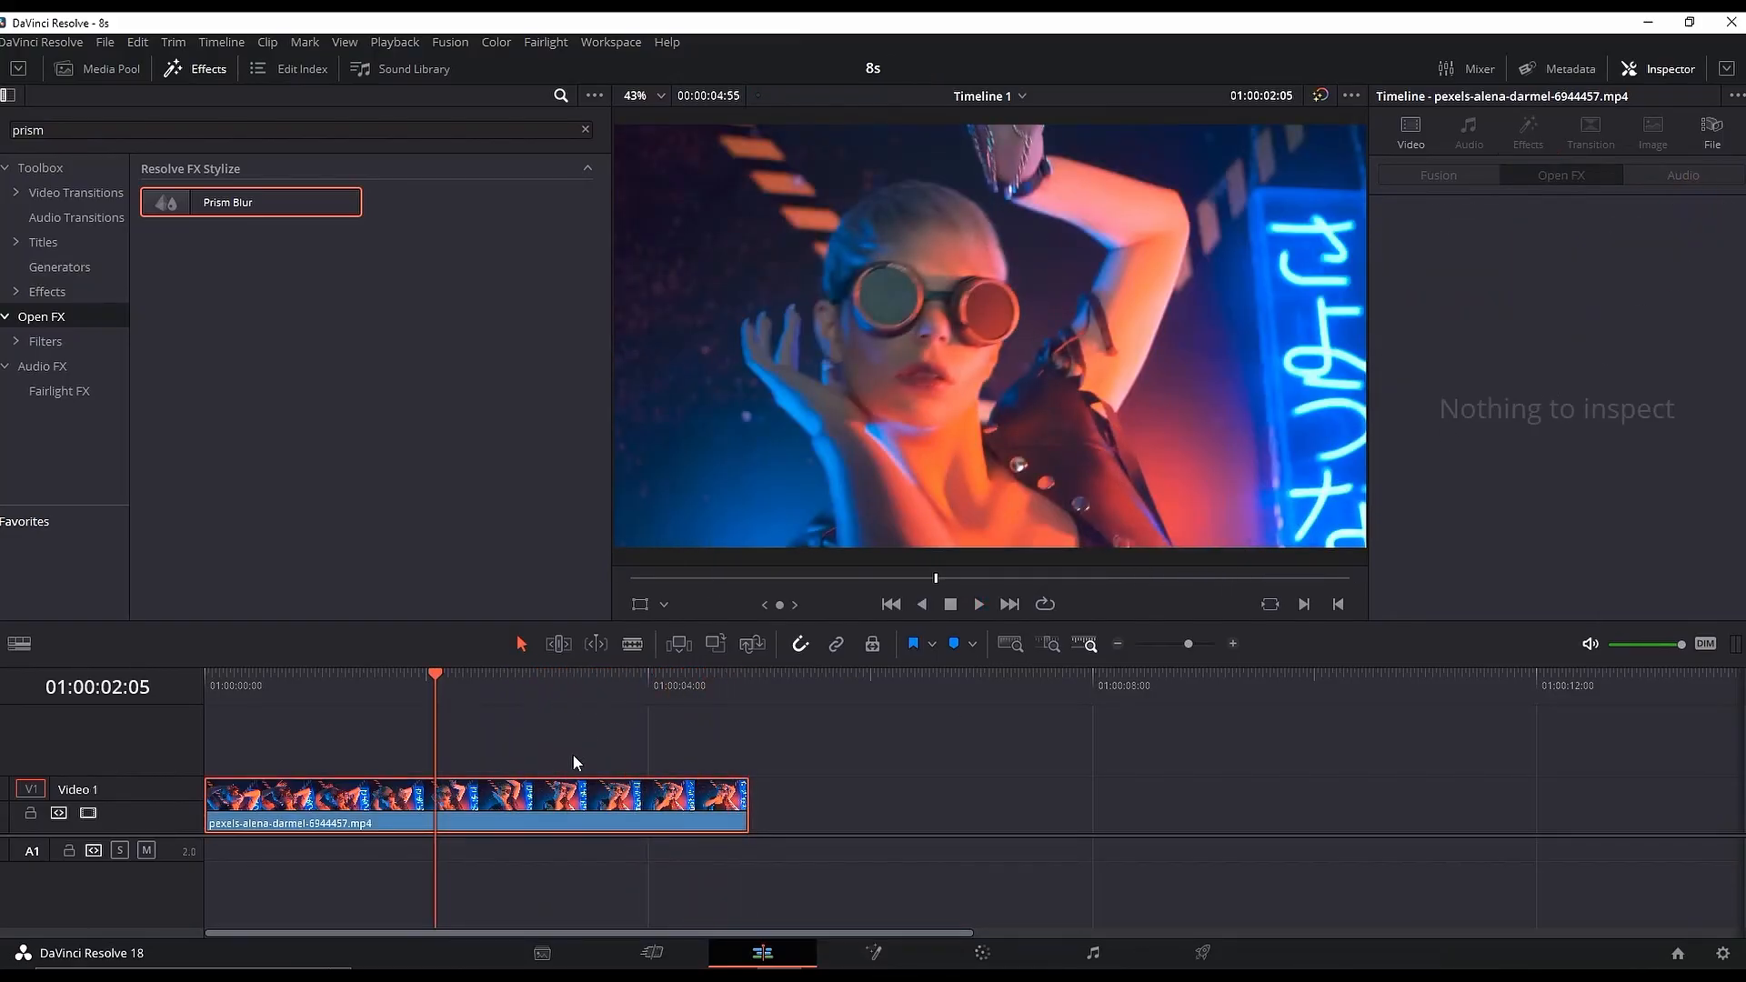
Step: On the Color page, search the library for 'prism' and change the viewer overlay
click(981, 952)
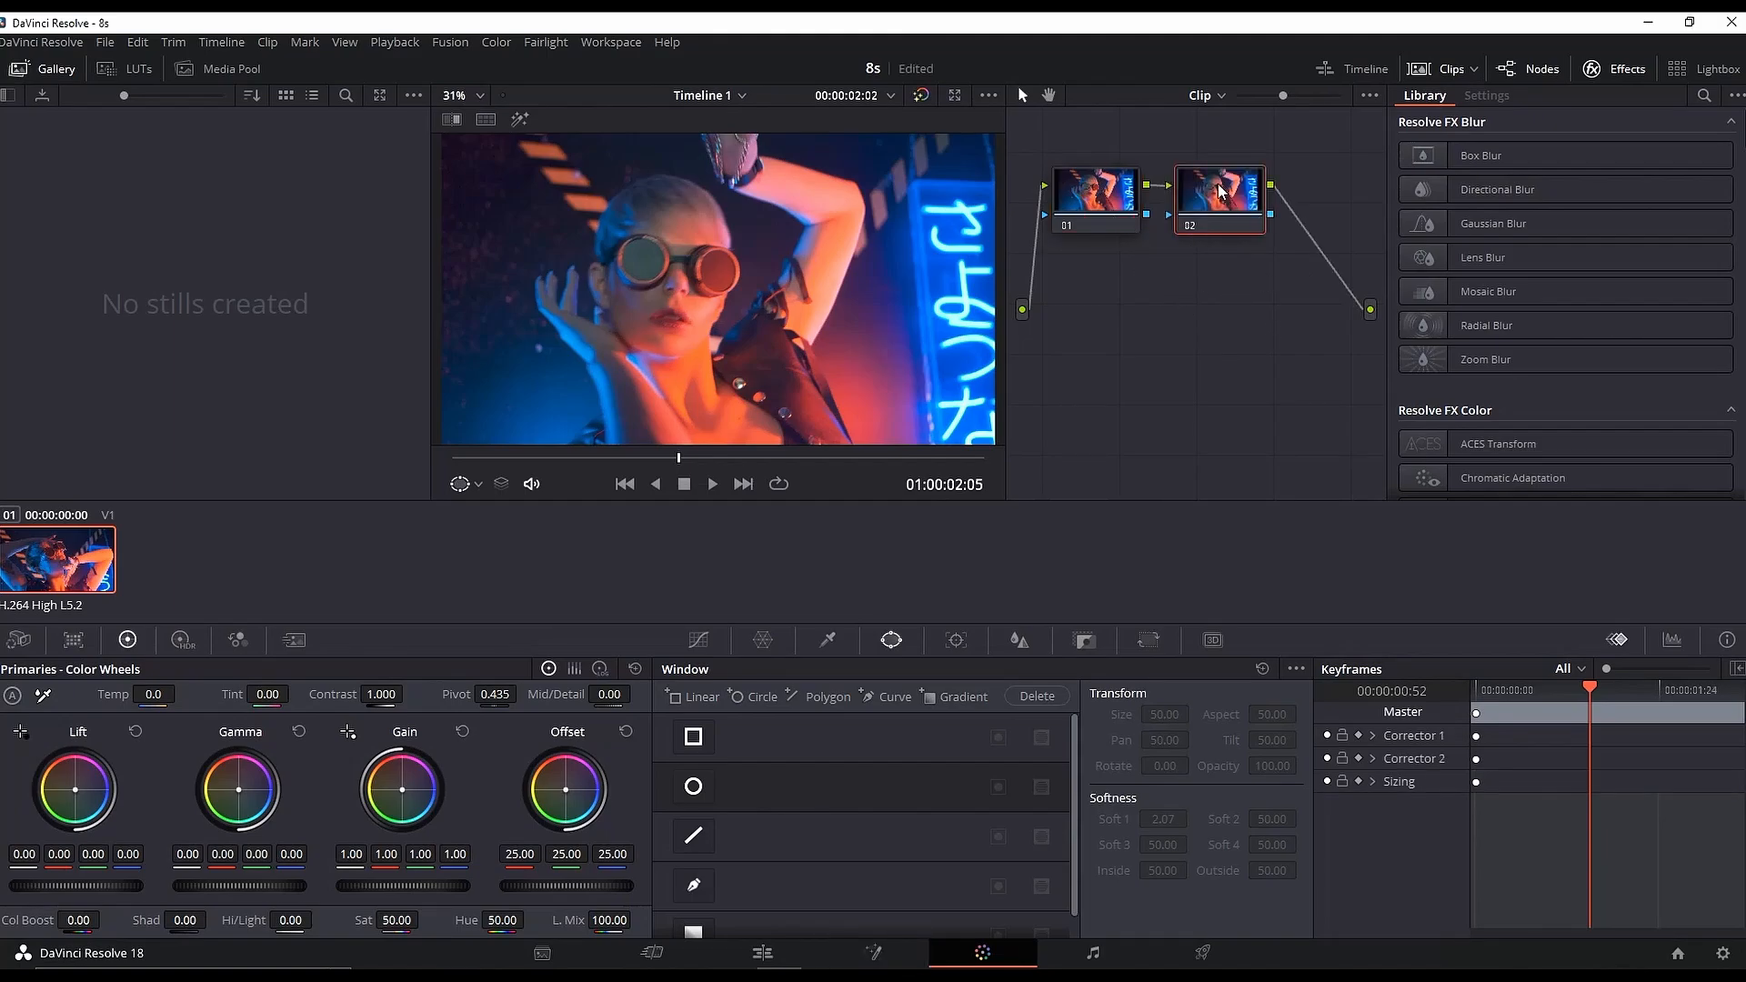
click(1702, 95)
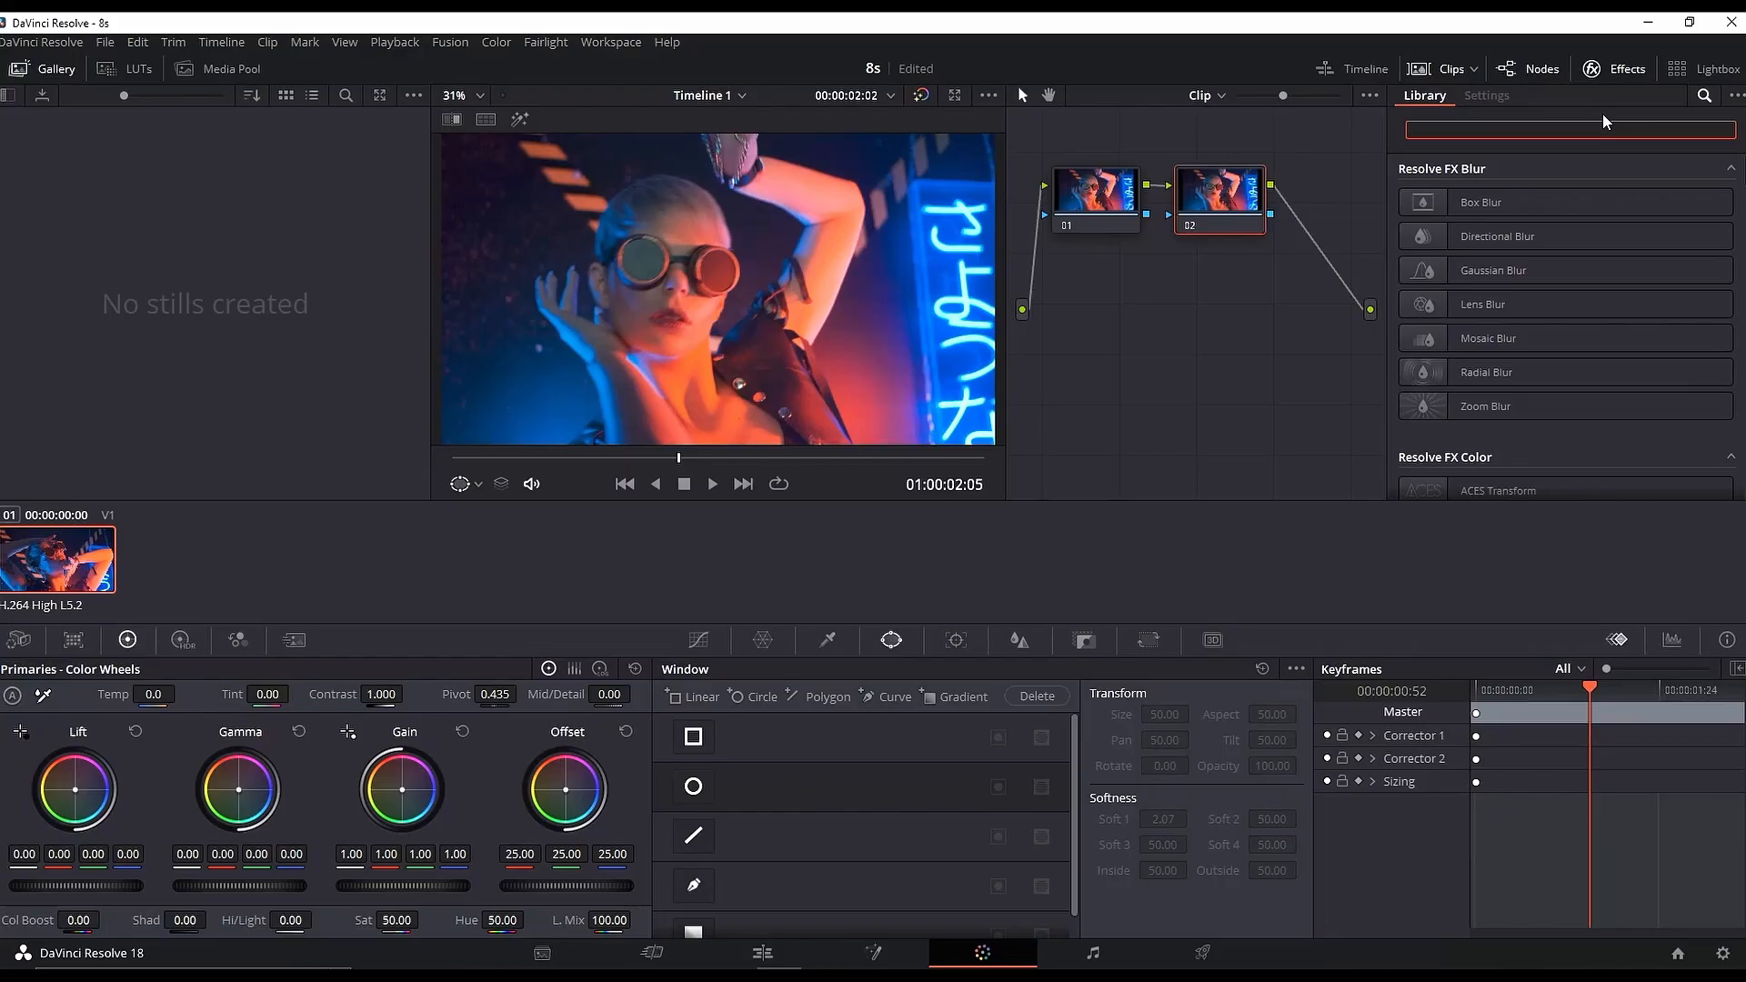
text(prism)
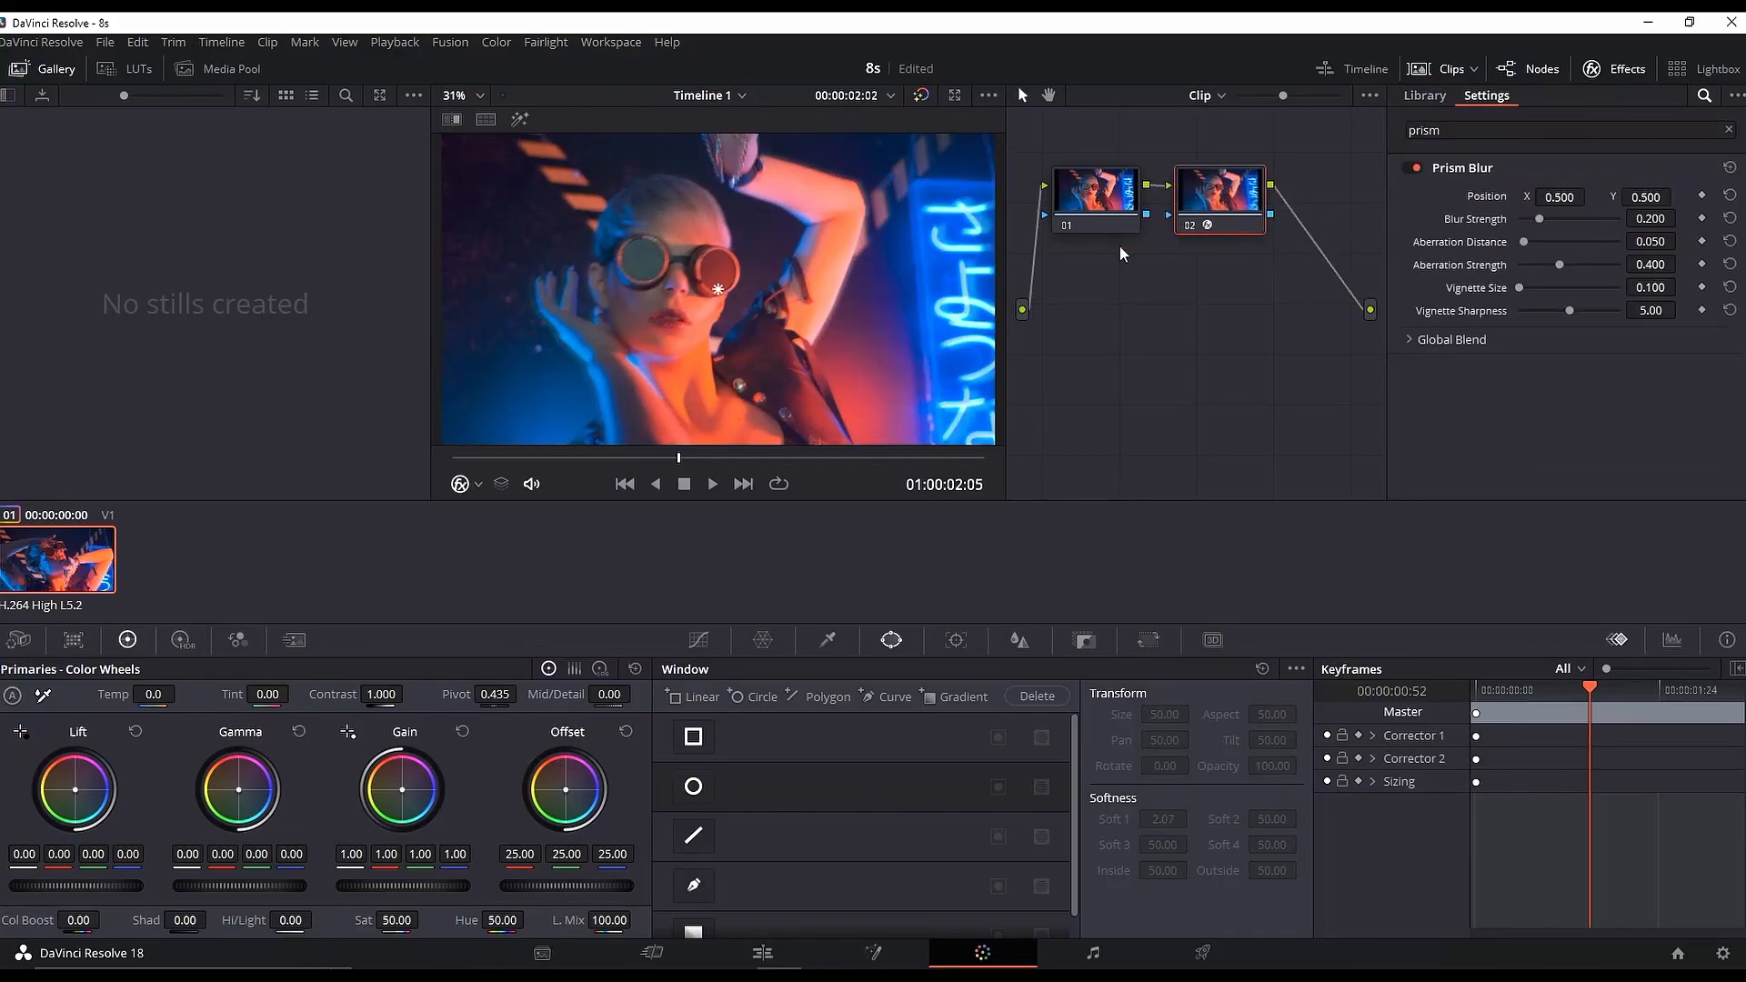
click(460, 483)
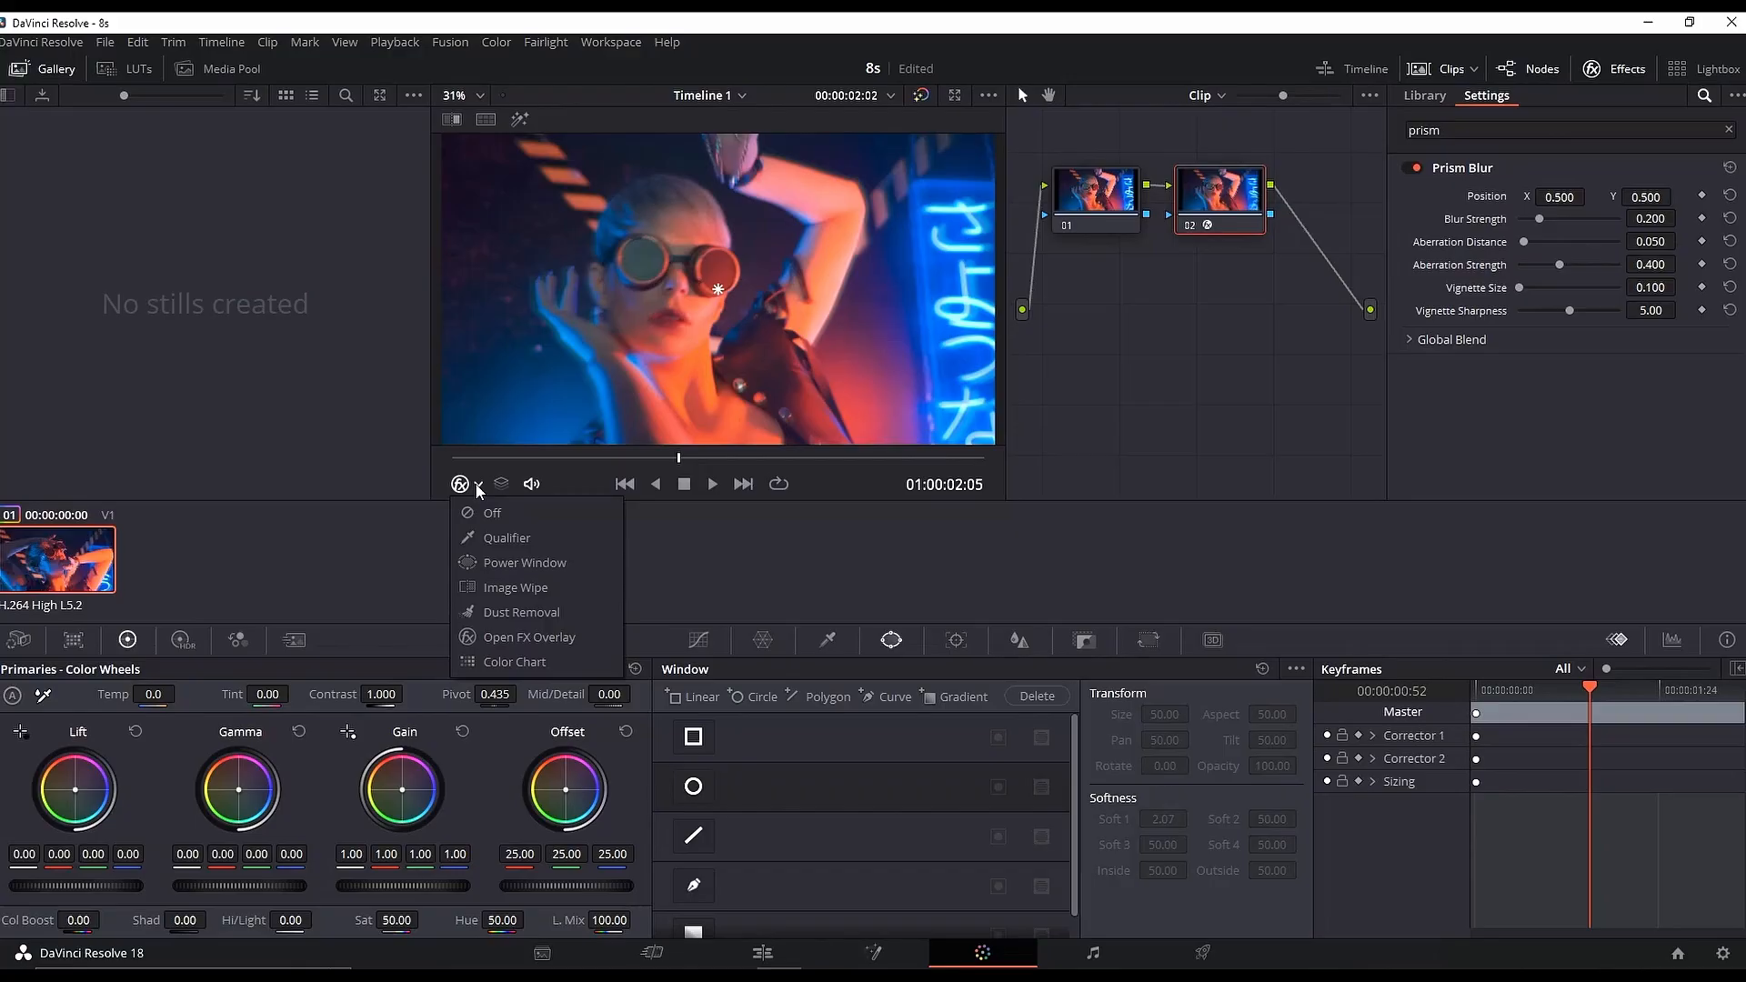
click(492, 512)
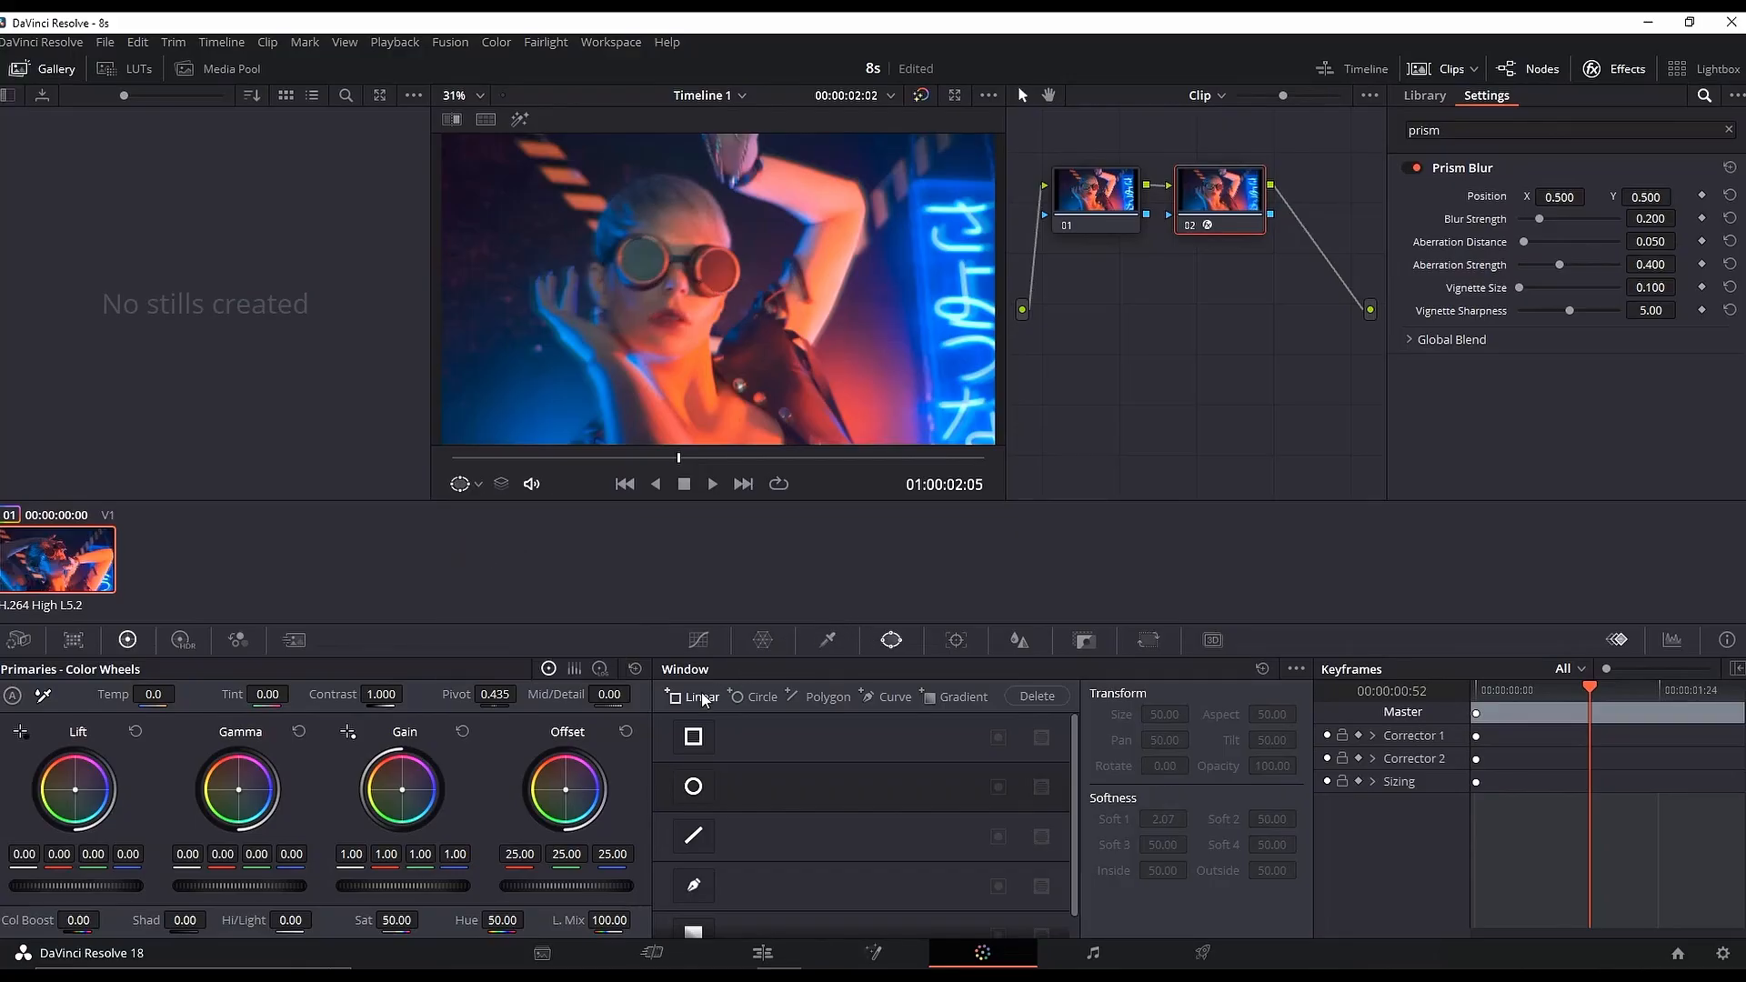
Step: Add a circular window on node 02 enlarged around the woman's face, then return to Edit
click(693, 785)
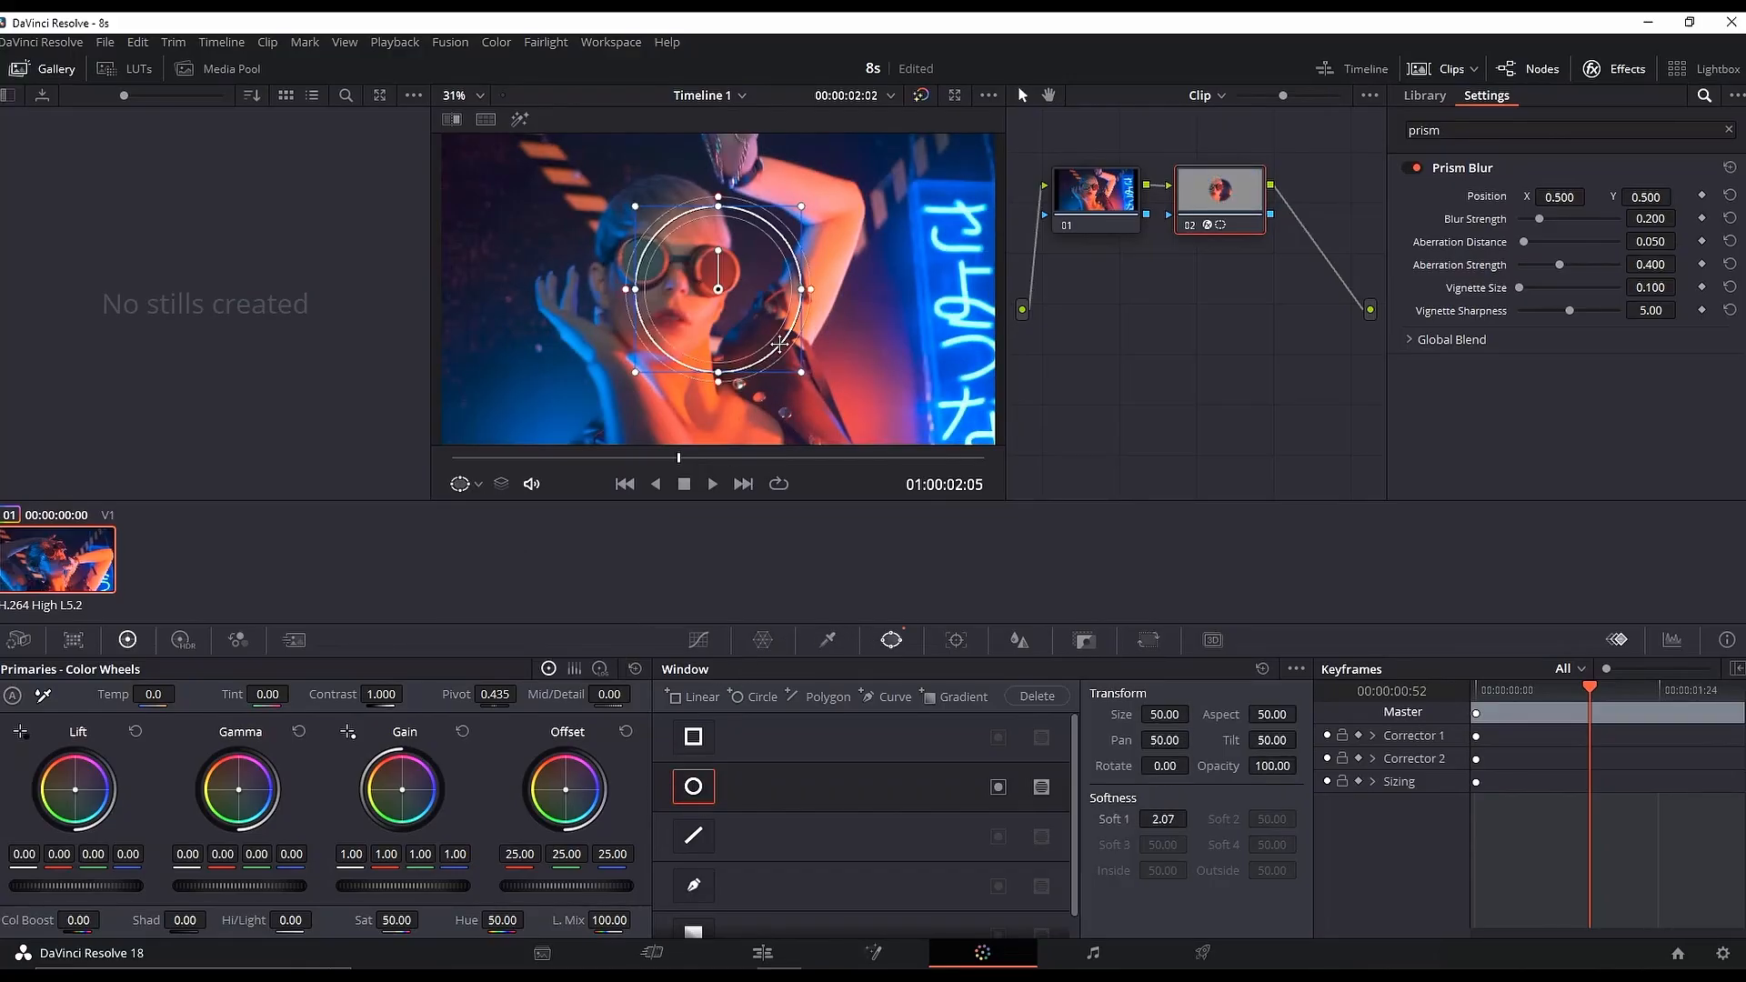
drag(718, 289, 685, 276)
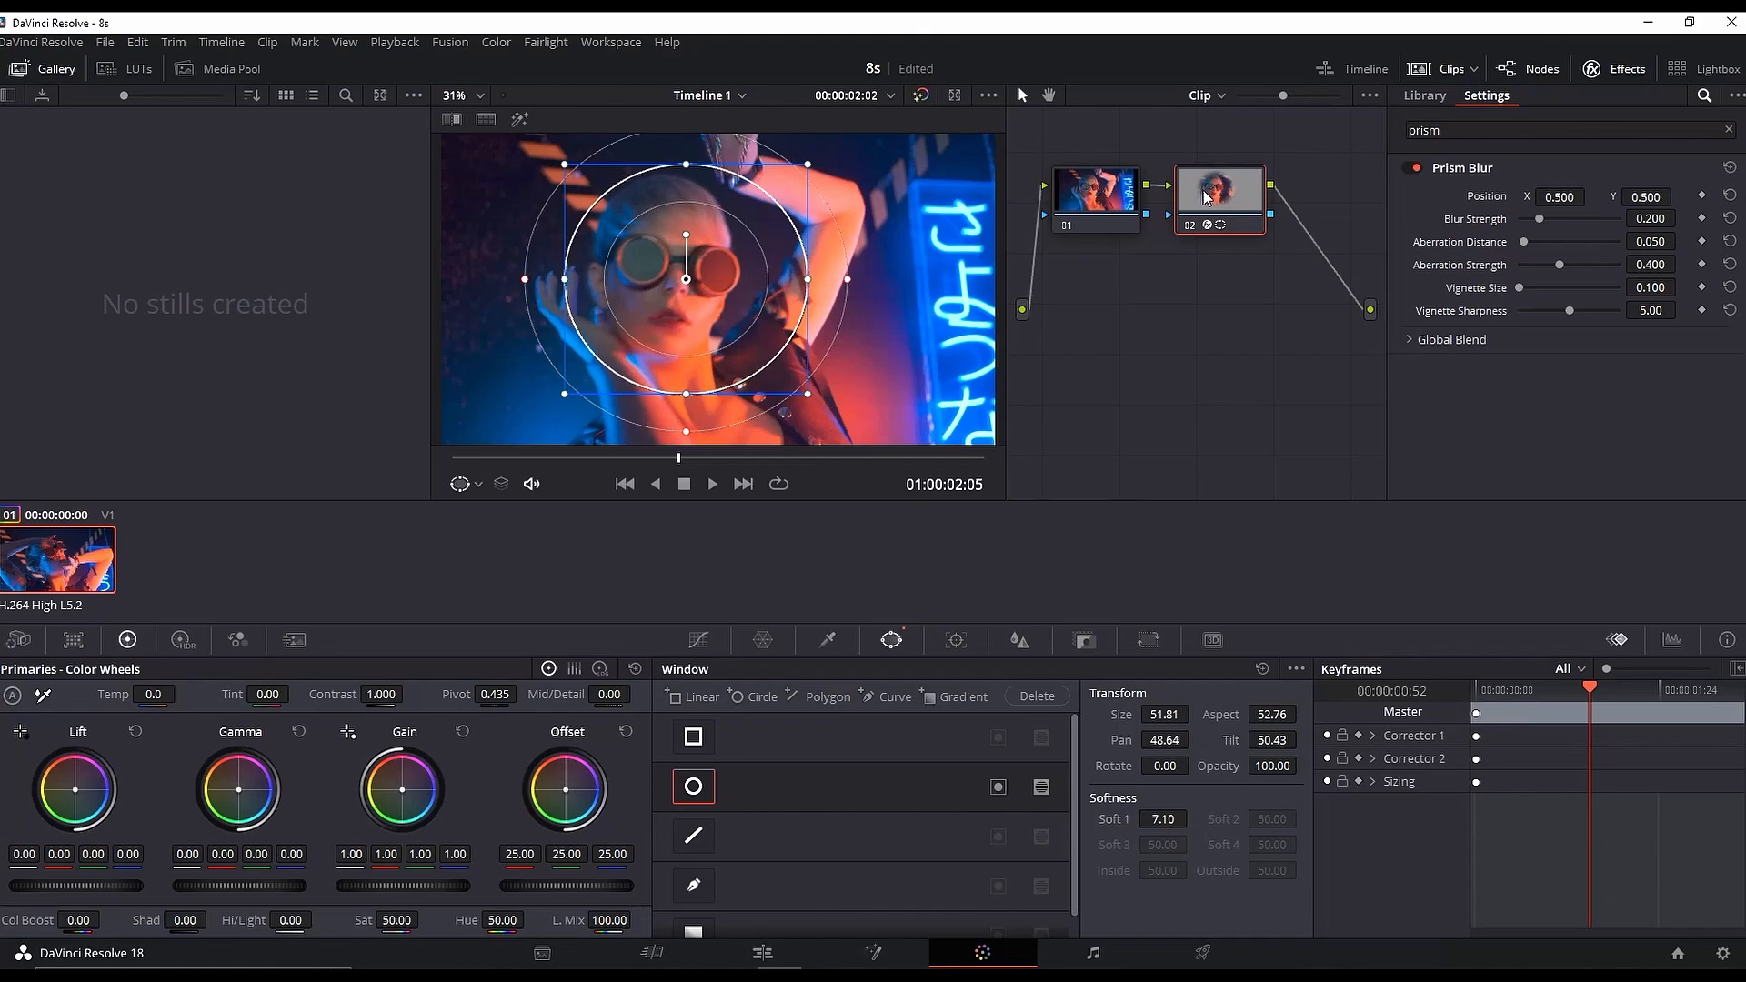
mouse_move(1179, 273)
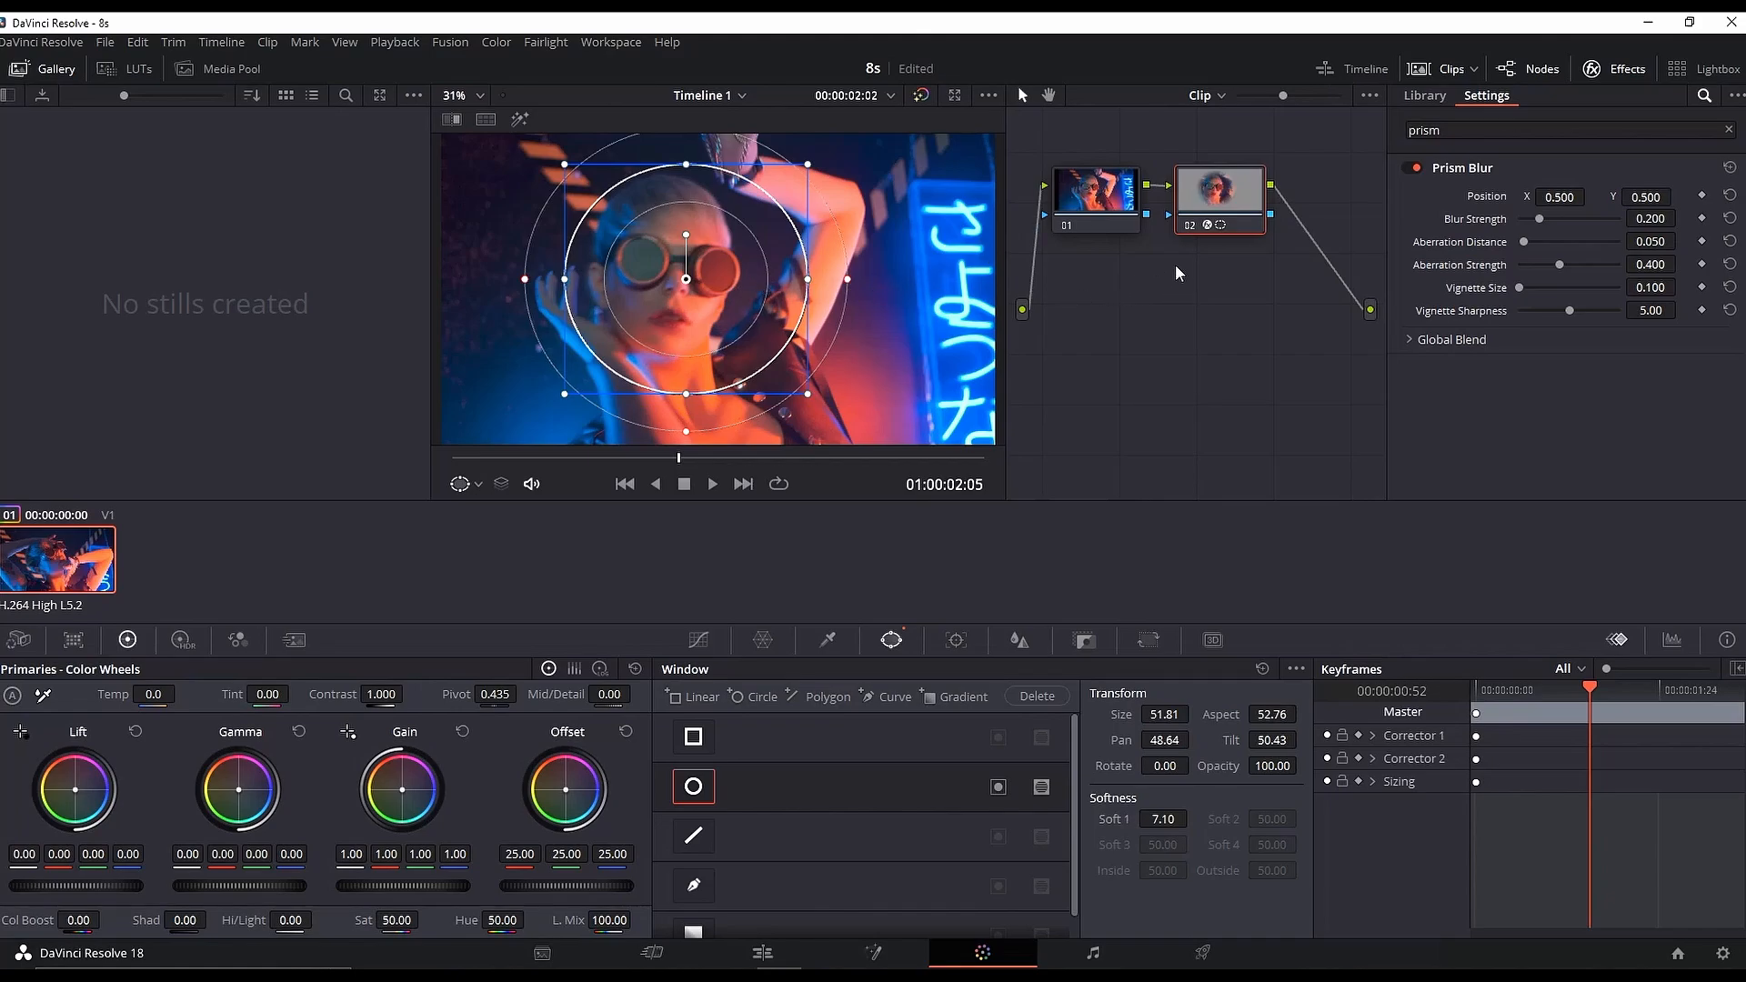
mouse_move(760, 364)
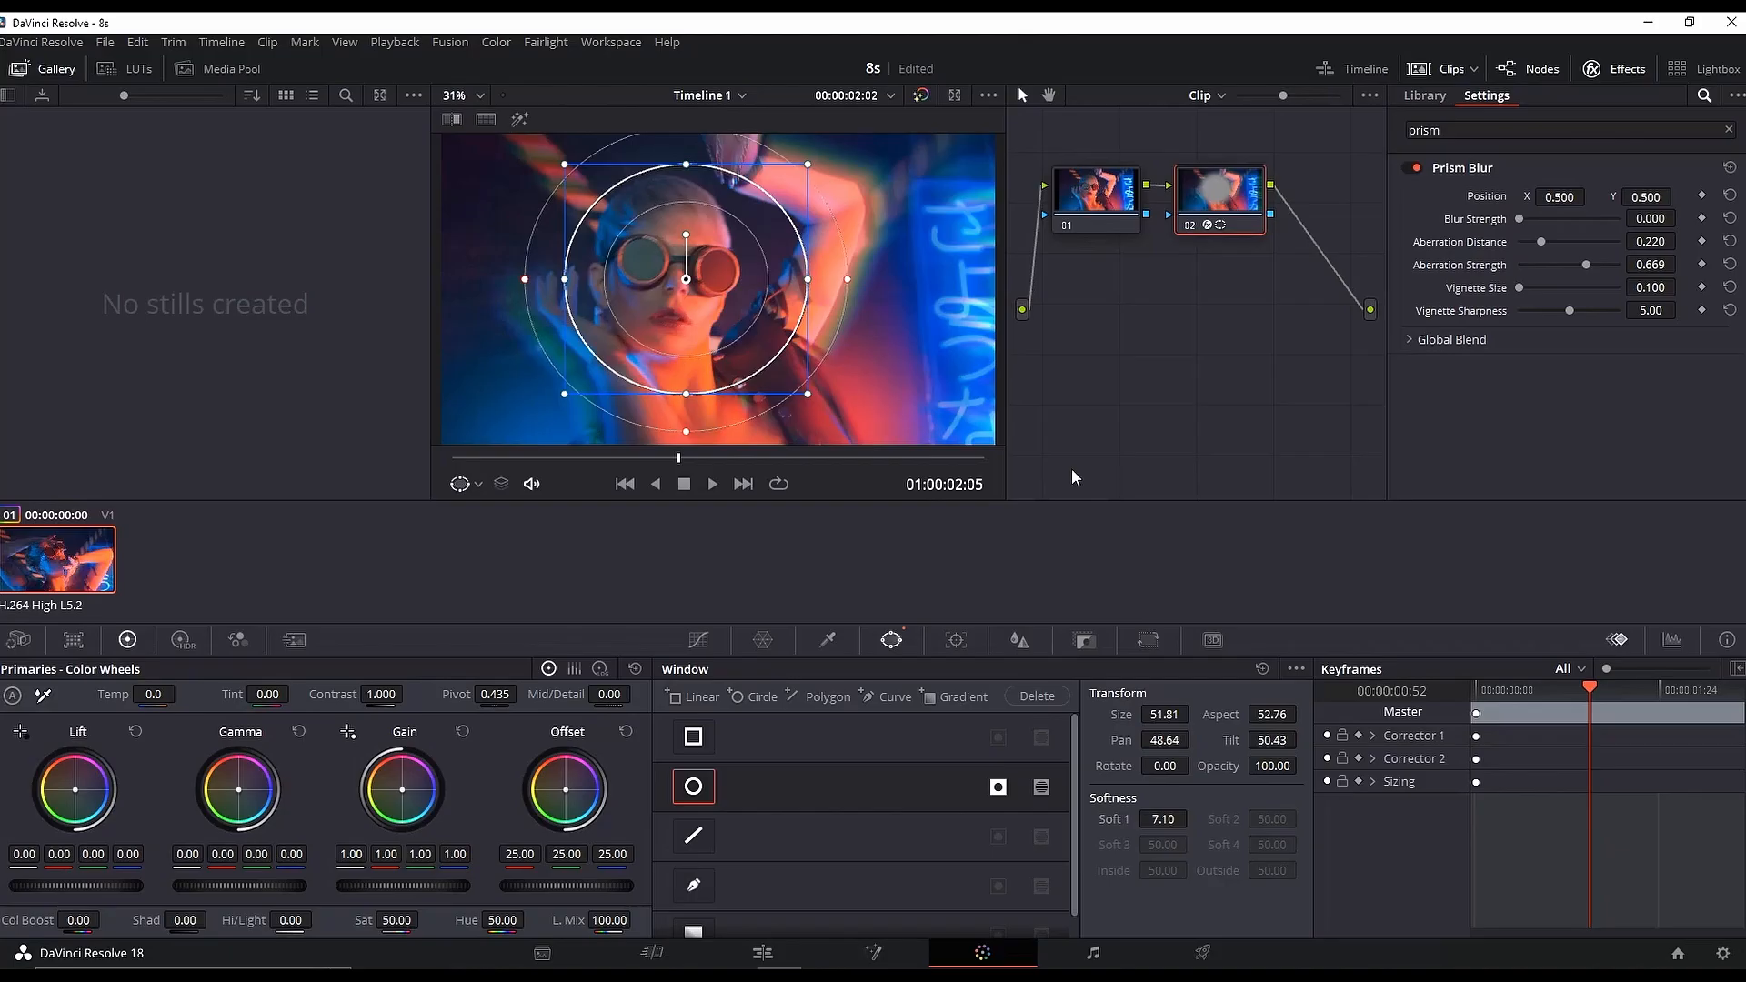
click(762, 952)
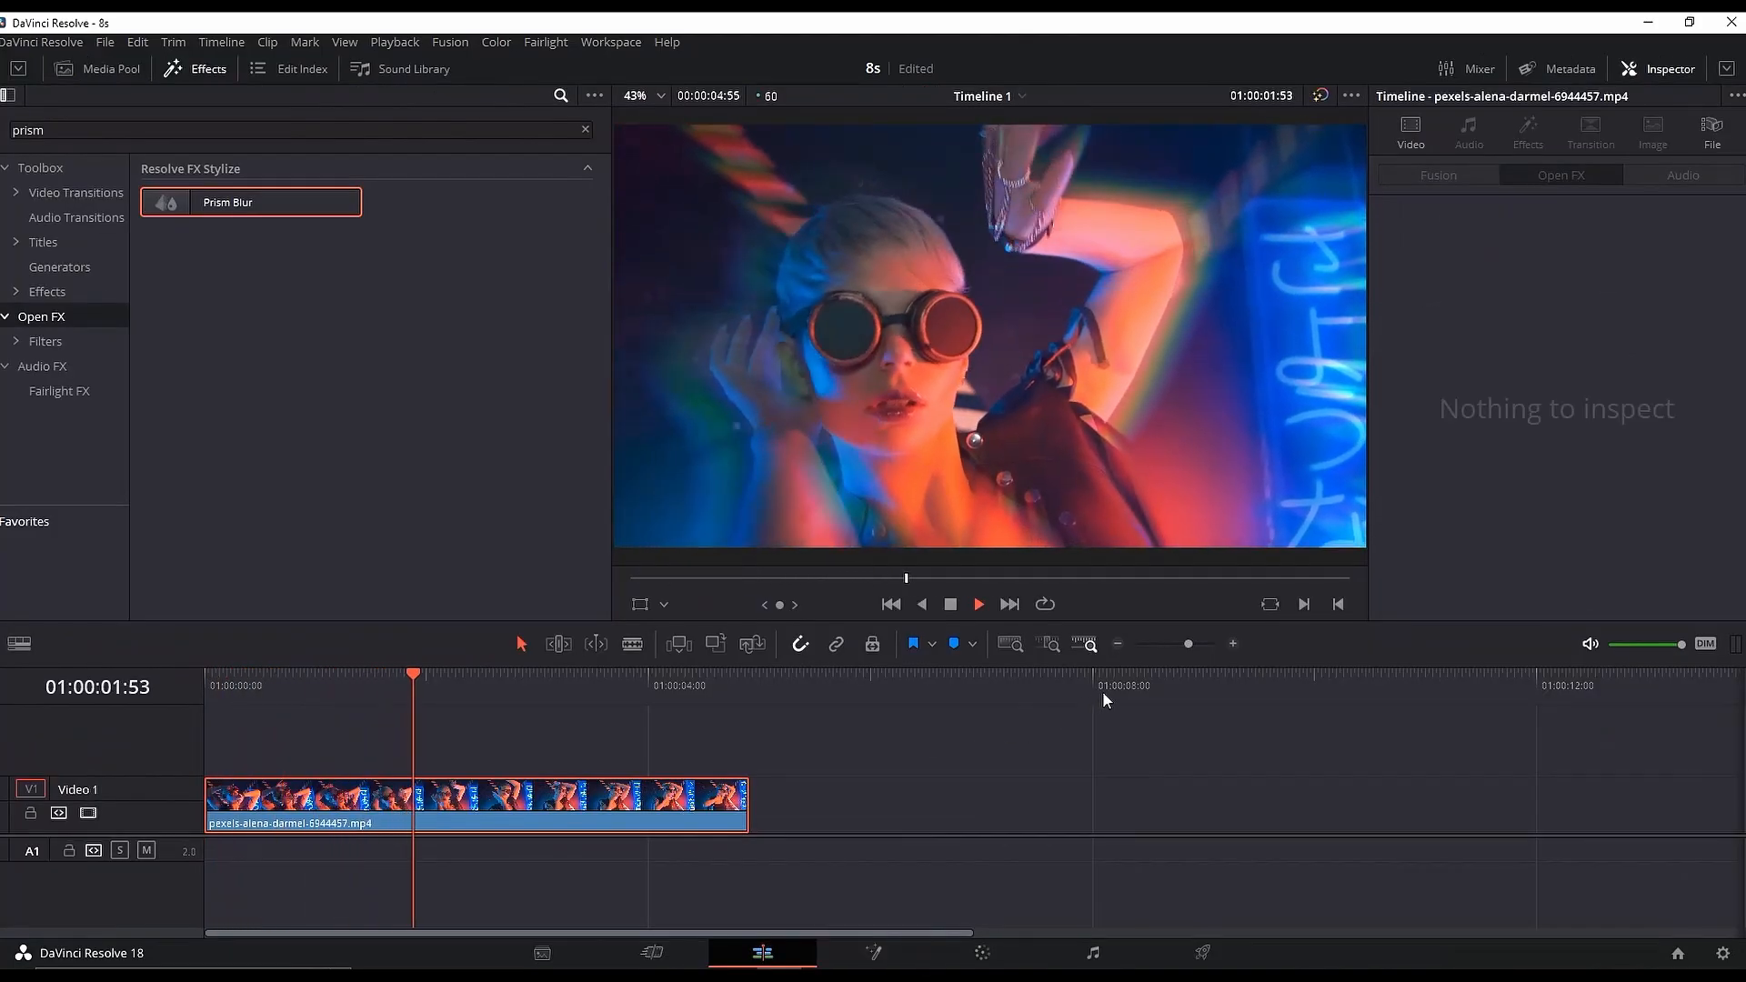
key(space)
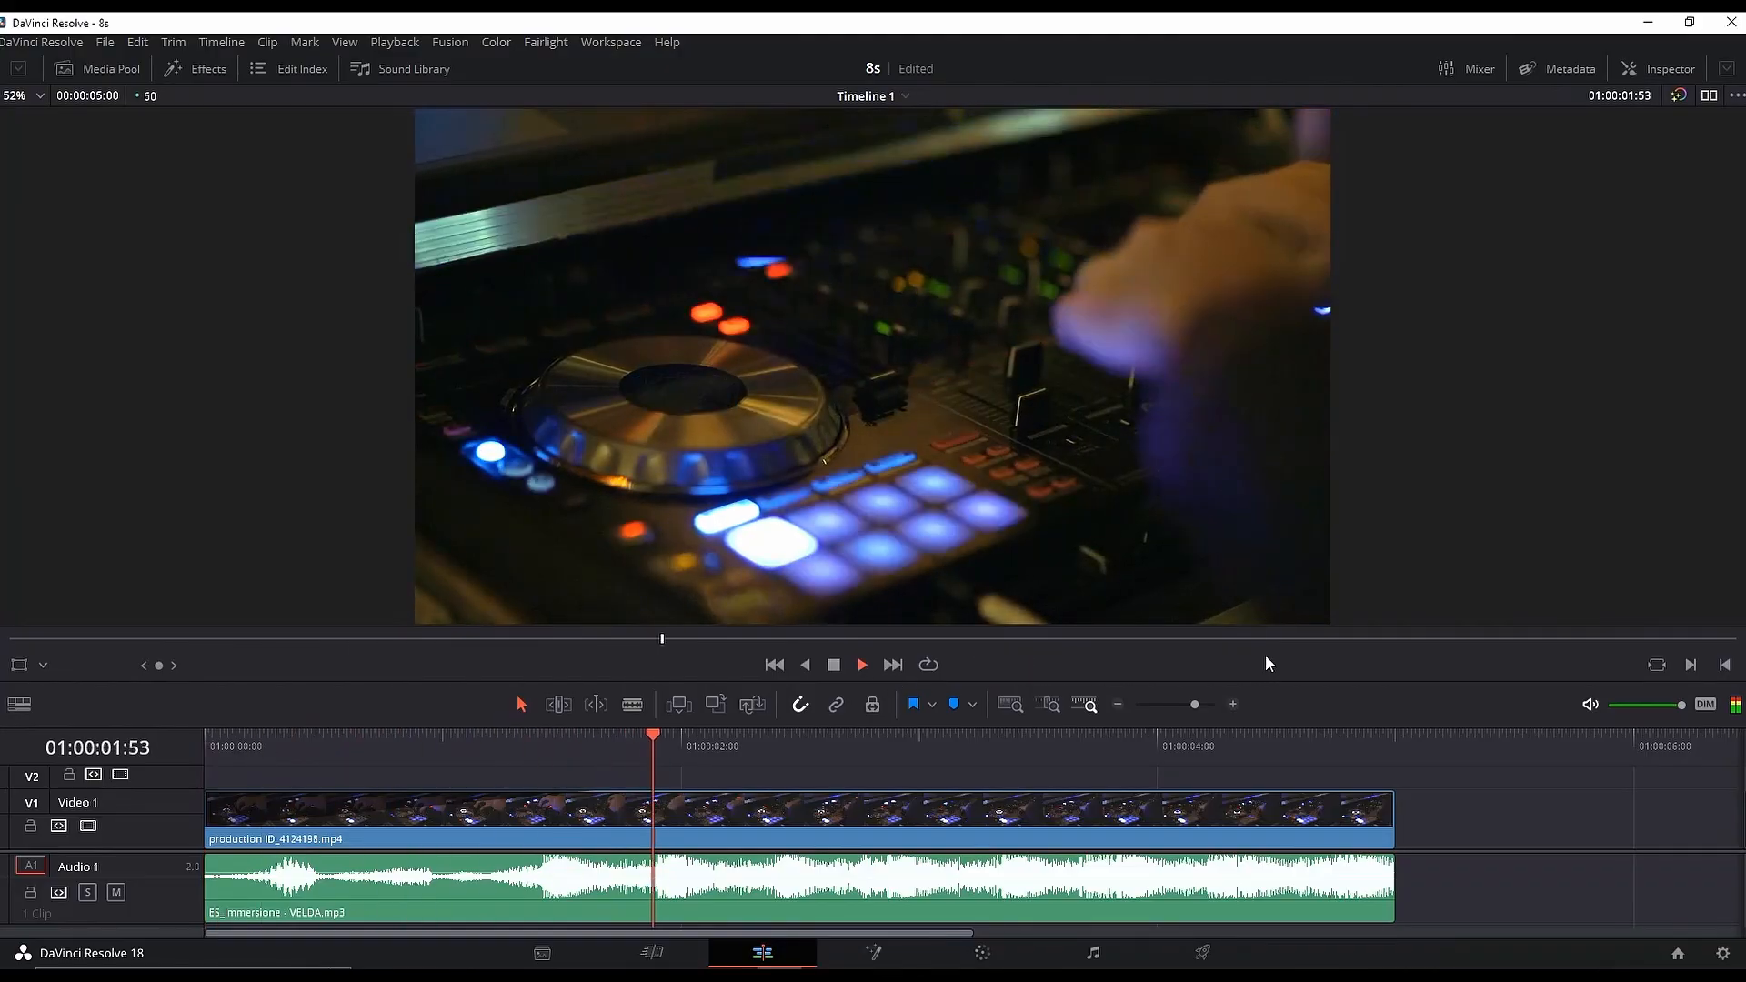
Step: Play the DJ clip's music to mark beats along the timeline
key(space)
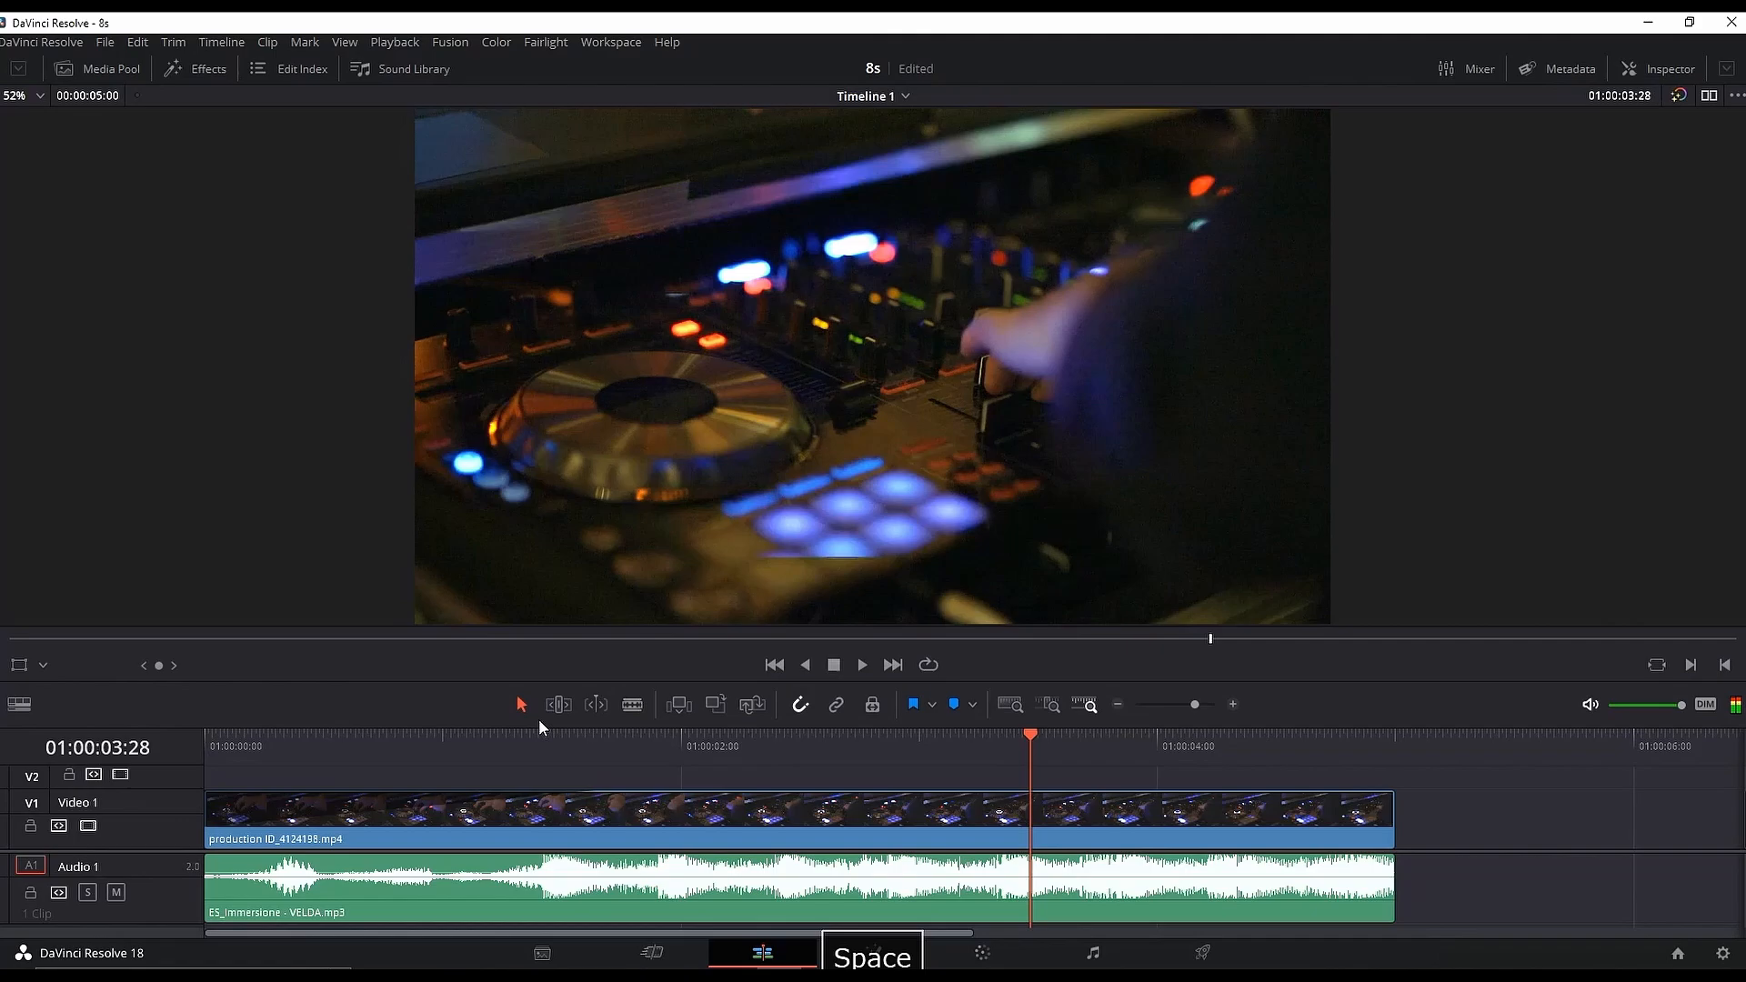
click(544, 745)
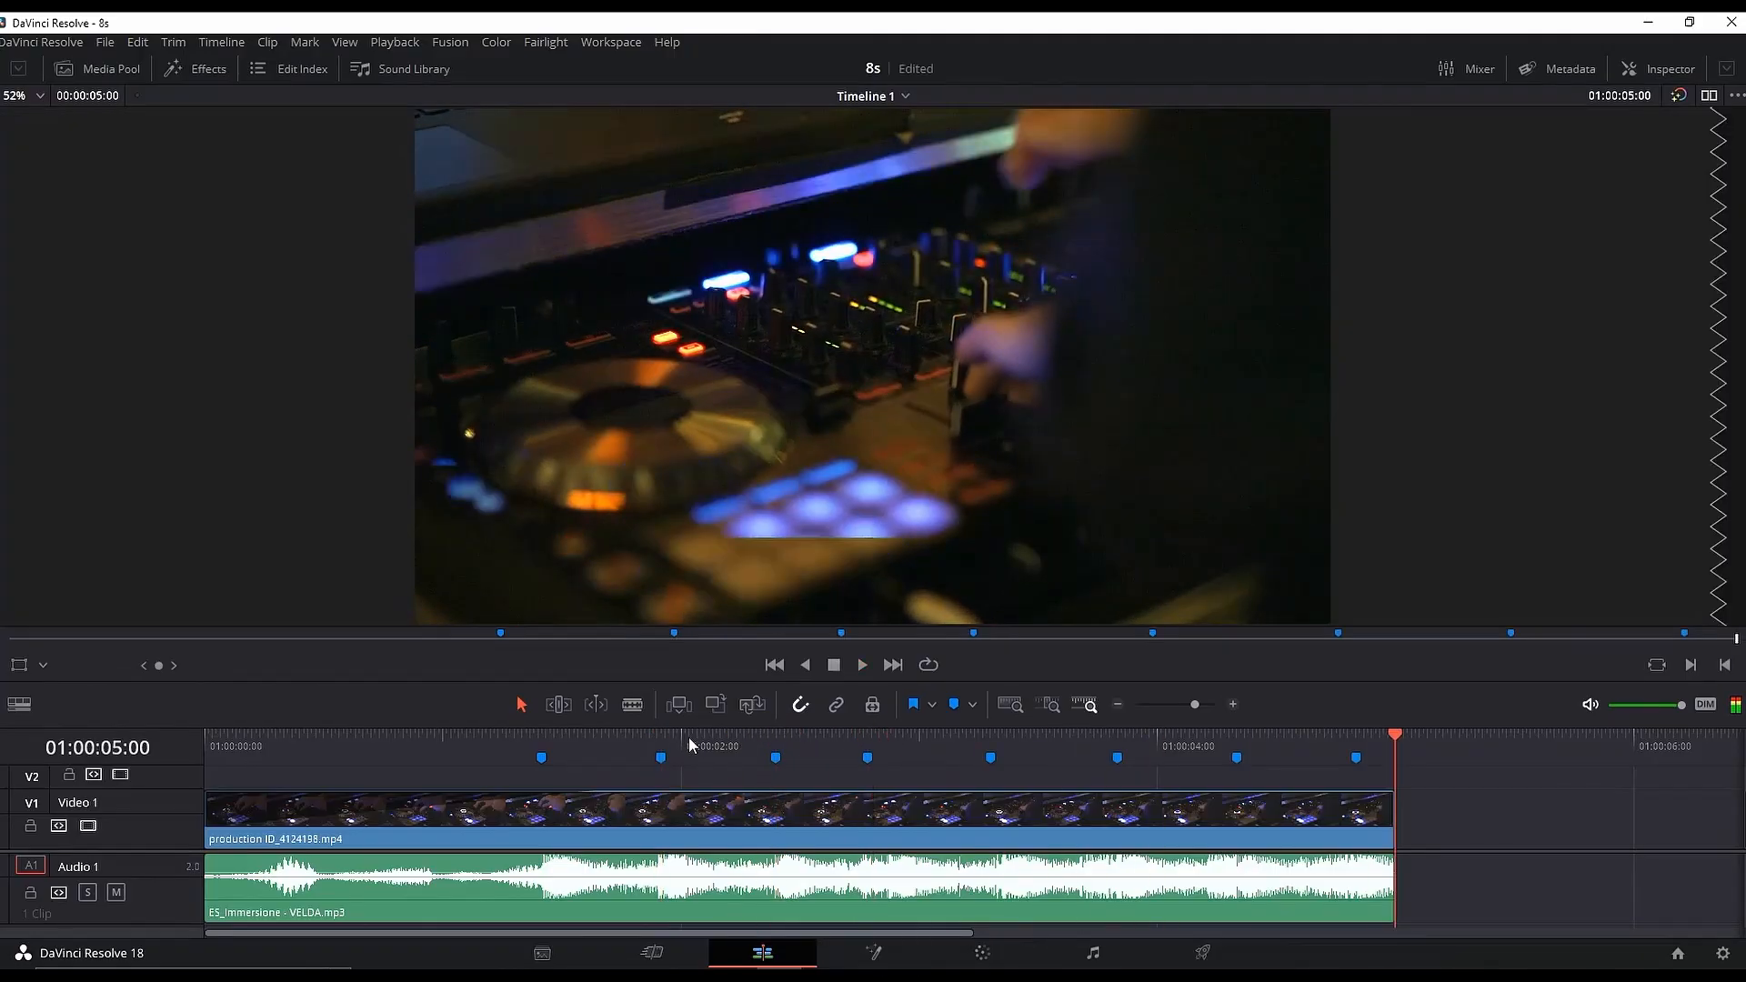
mouse_move(1320, 757)
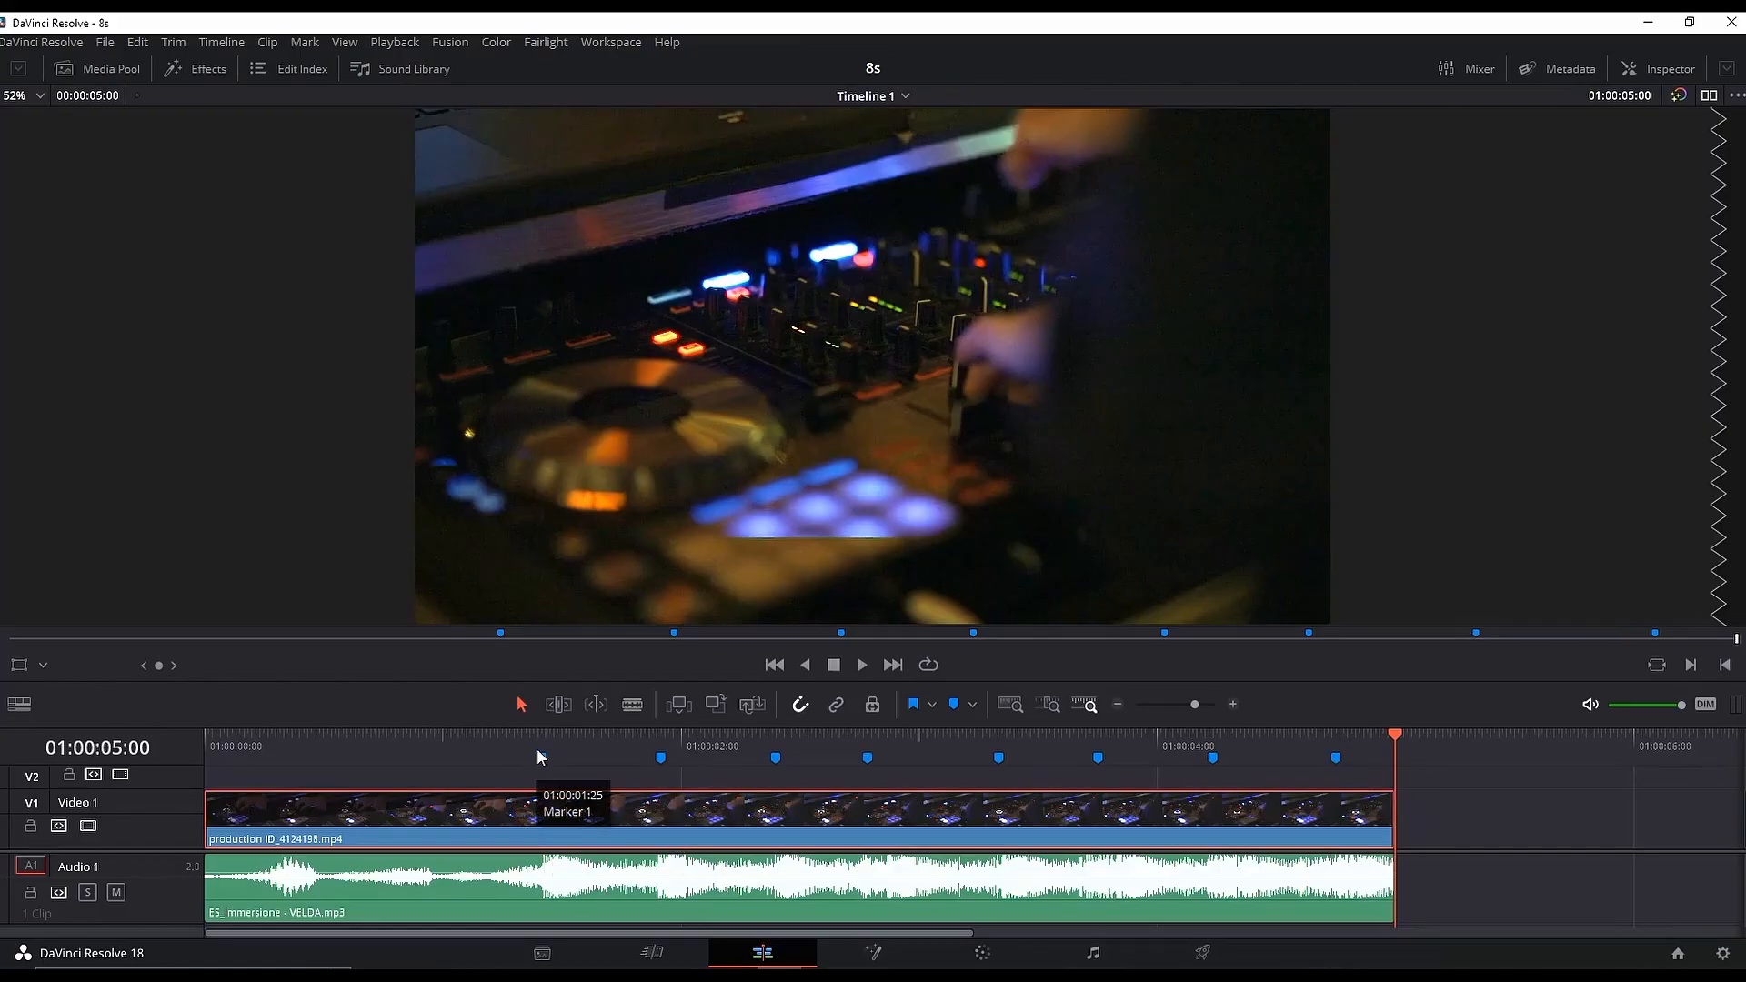
Step: Jump to Marker 1 and set a Zoom keyframe in the Inspector
click(542, 757)
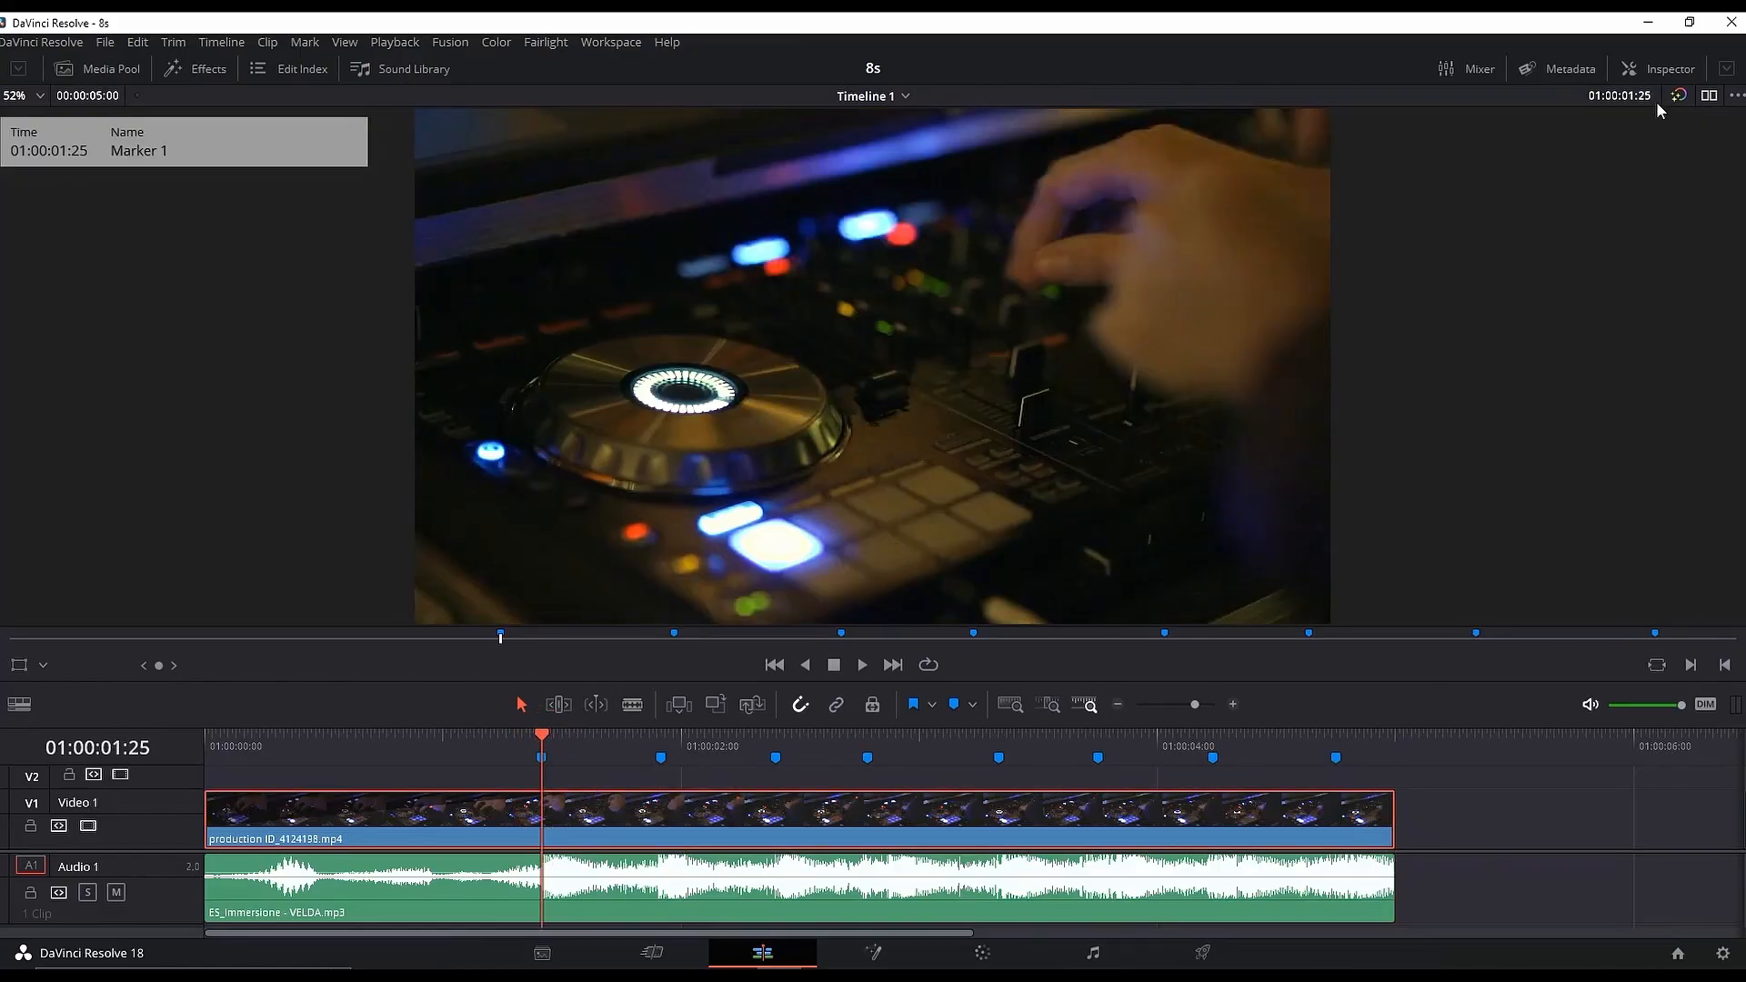
click(1658, 69)
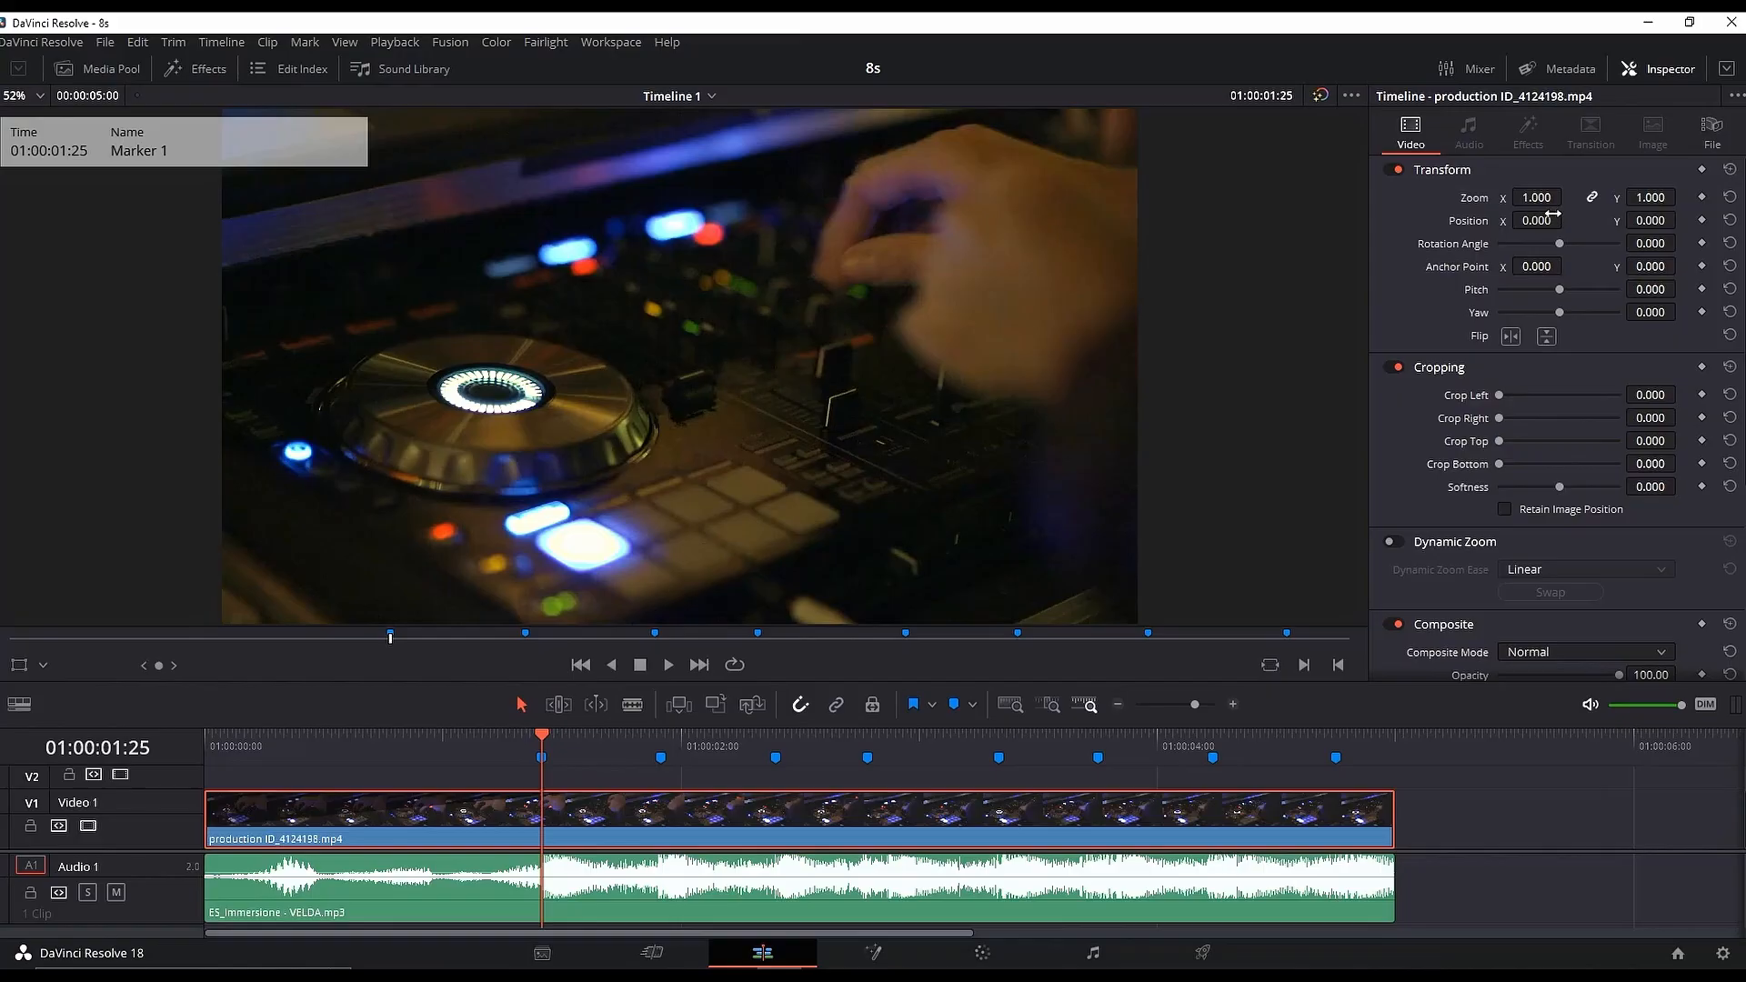
mouse_move(1702, 200)
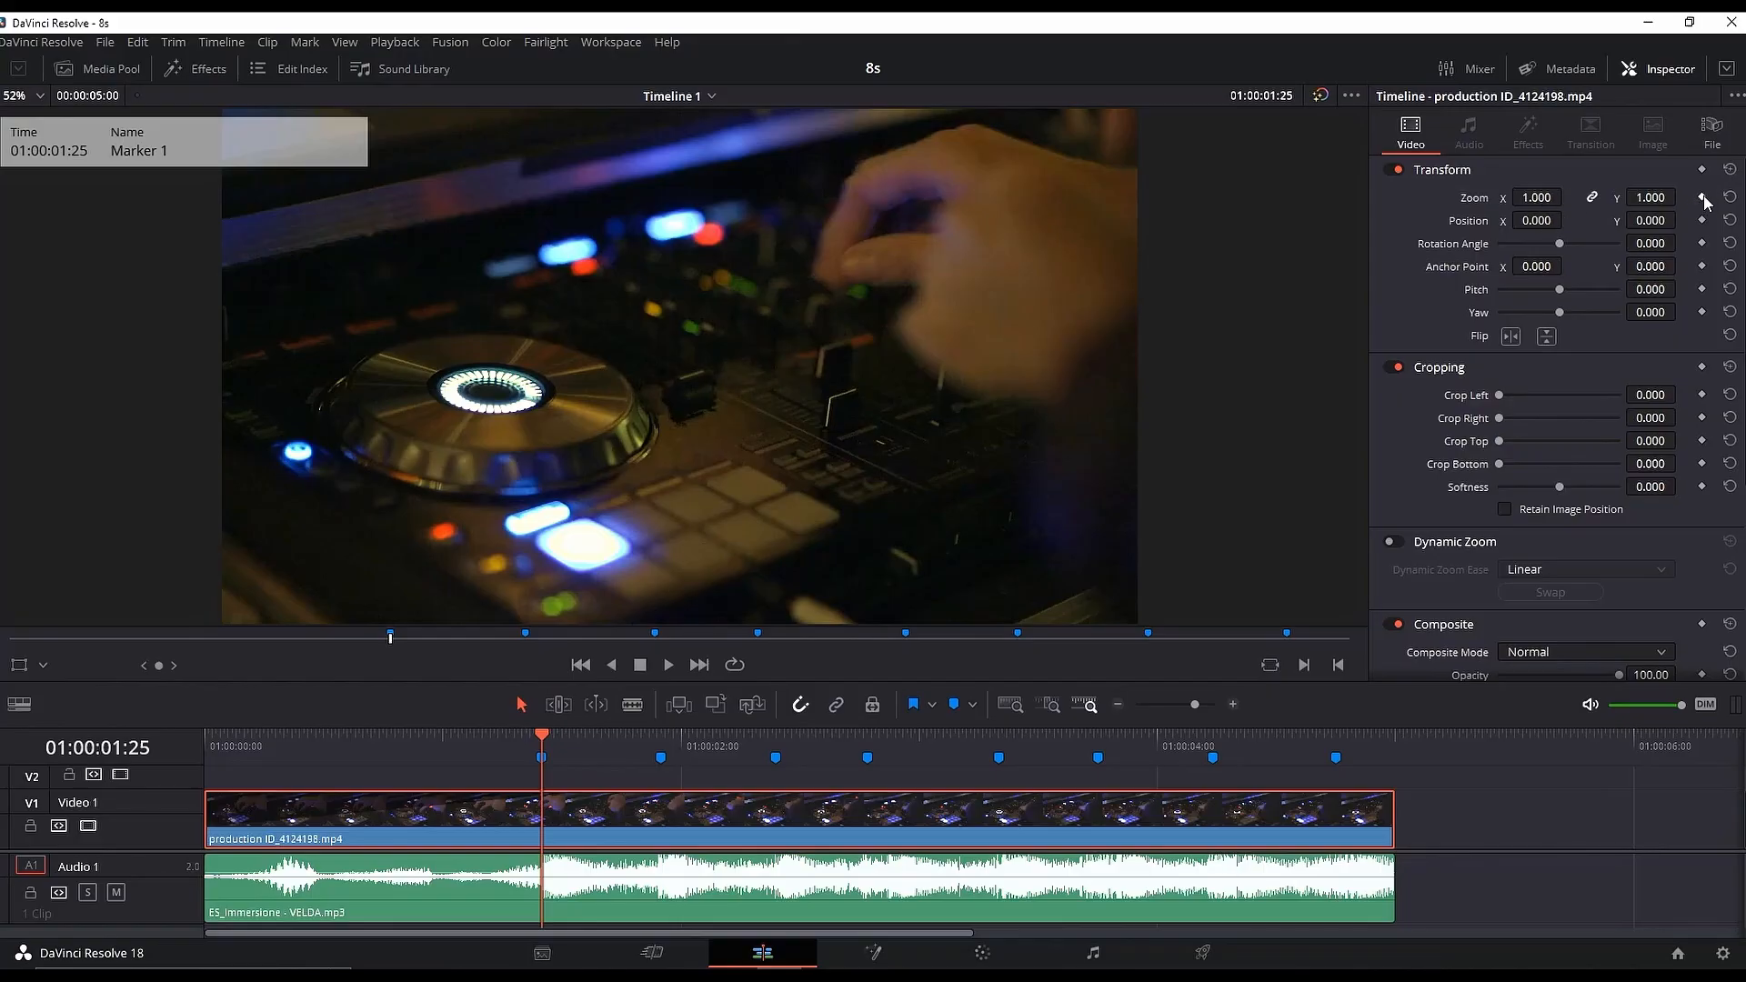
click(1702, 198)
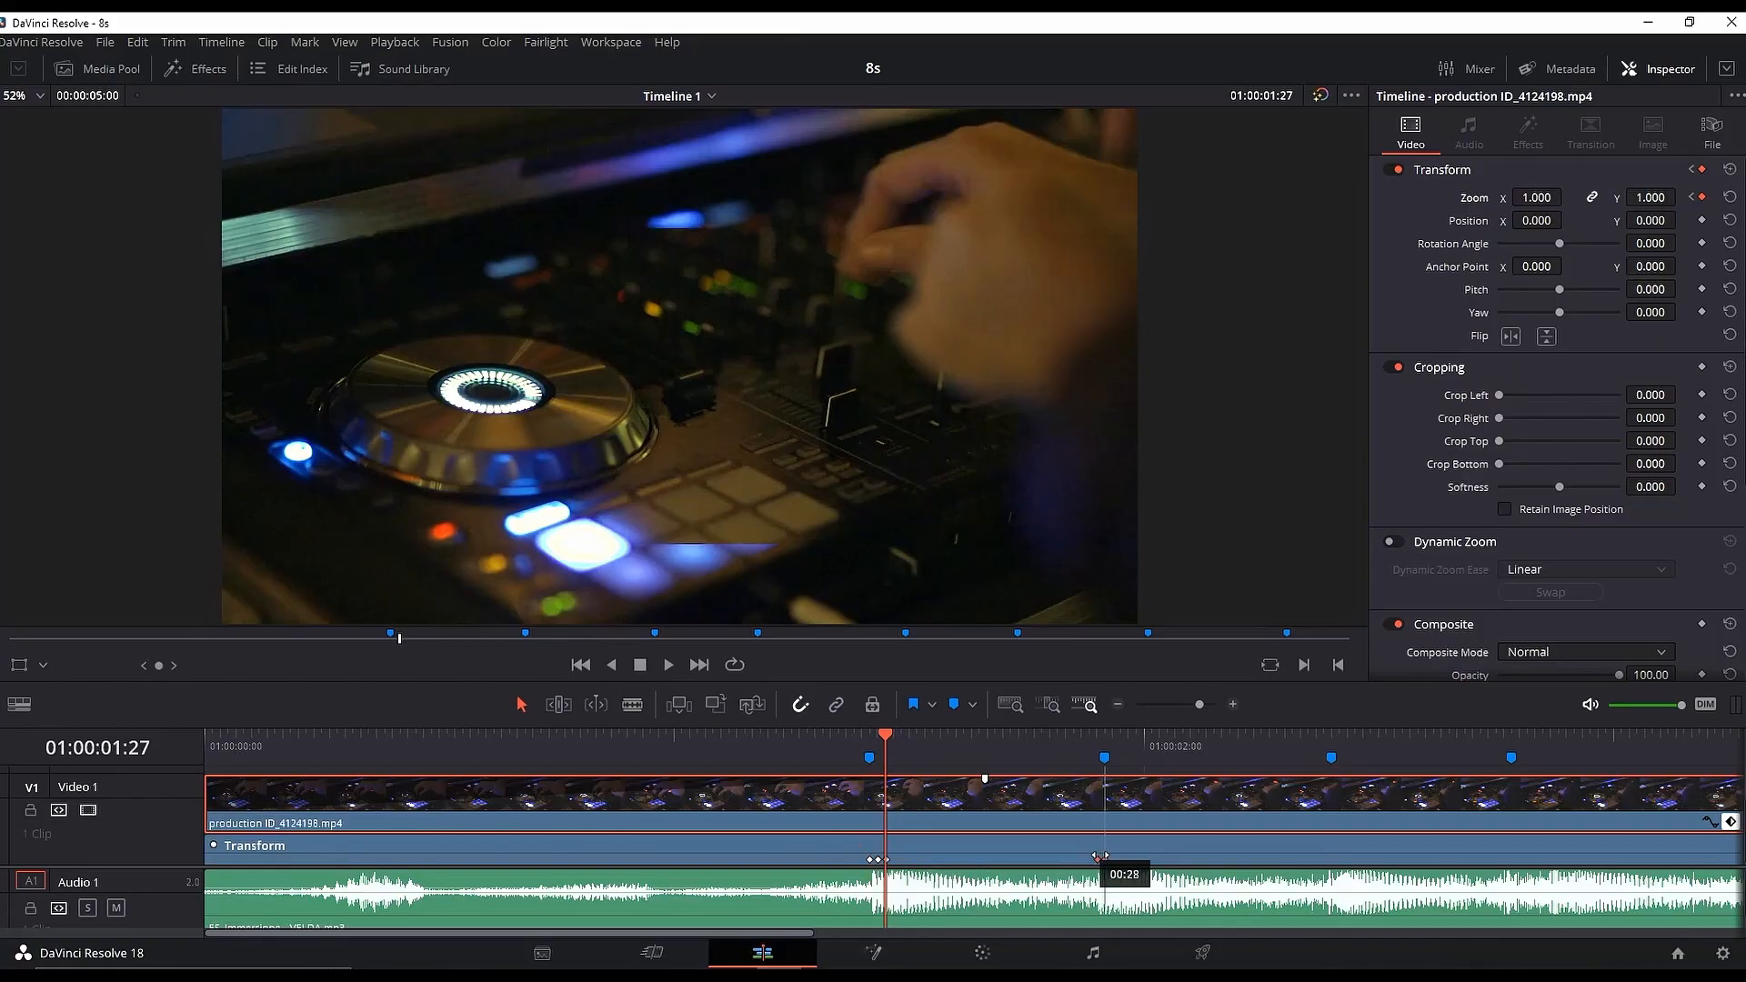
mouse_move(1103, 859)
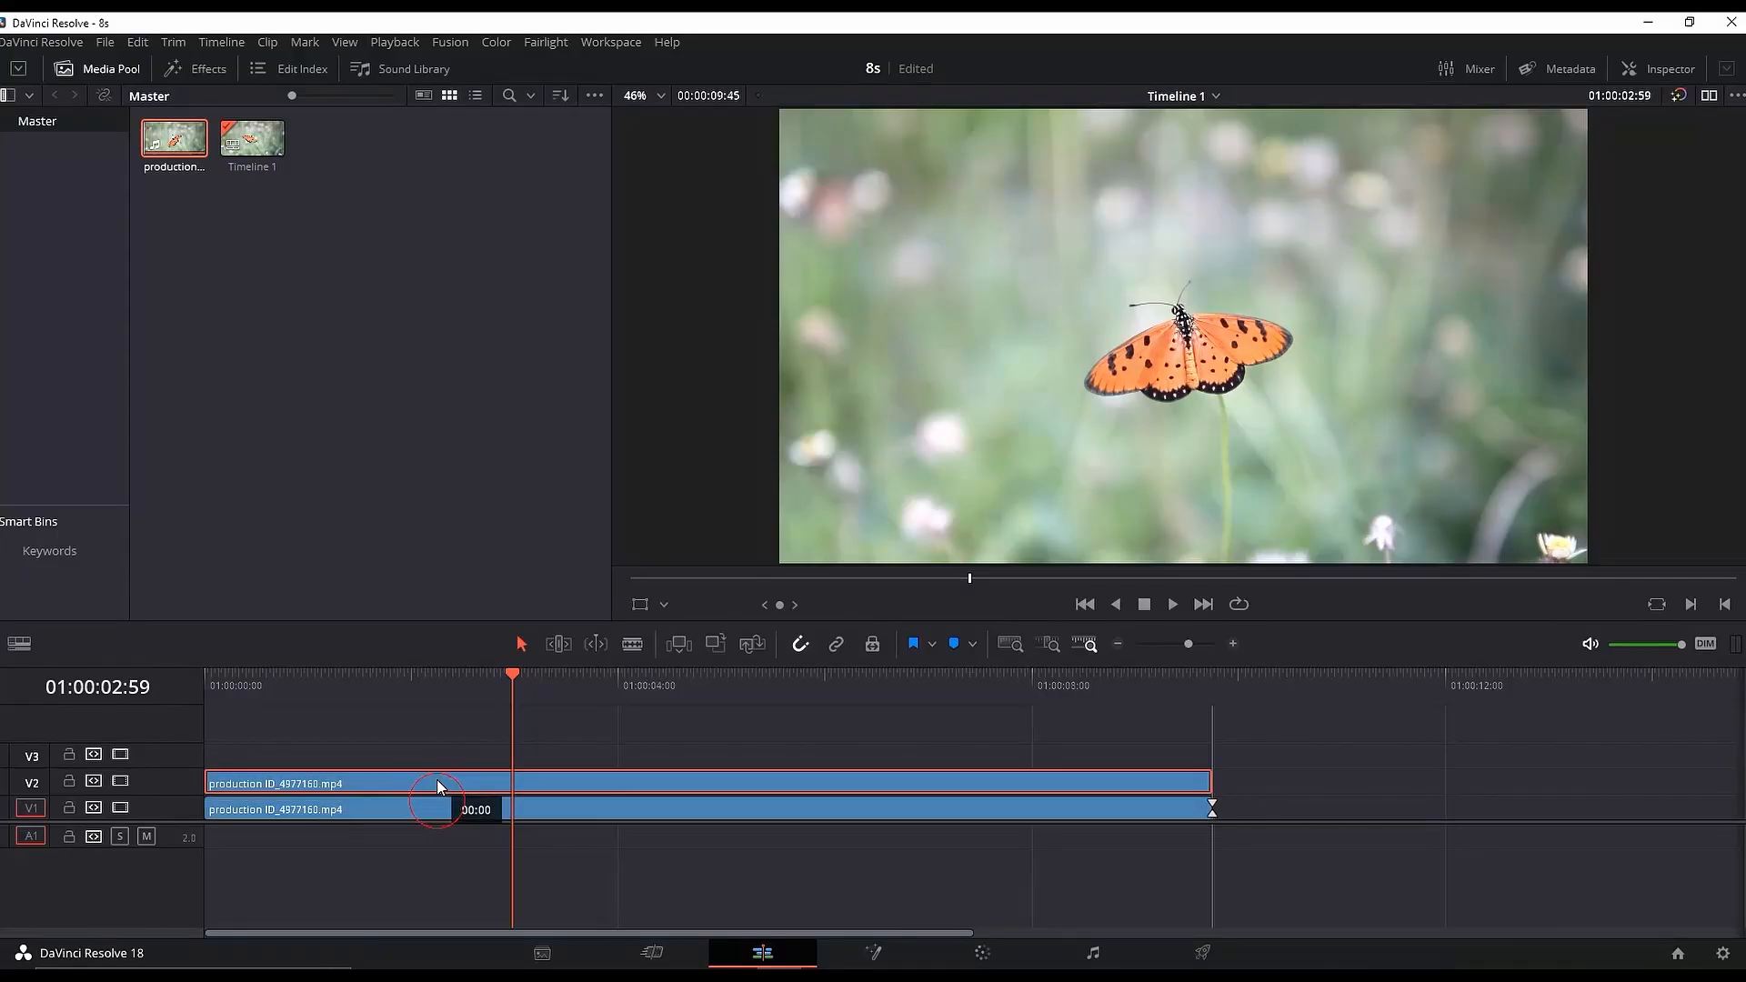
mouse_move(110, 802)
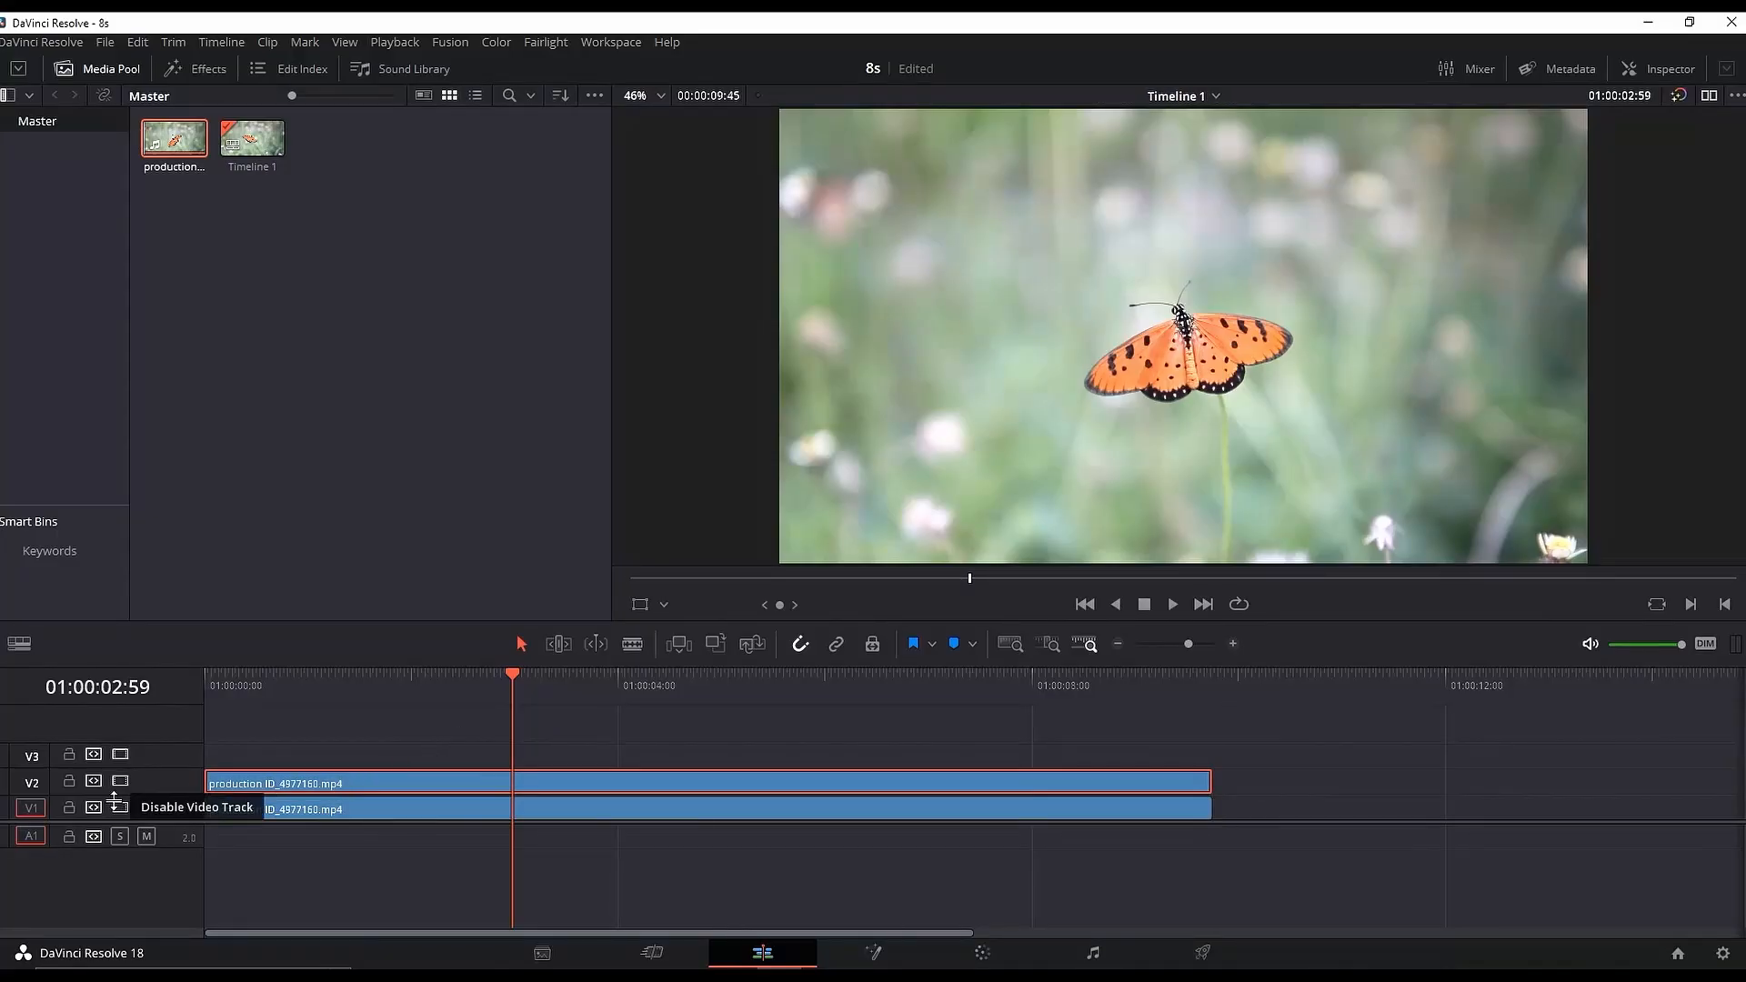
Step: Disable the V1 video track beneath the butterfly copy
click(119, 807)
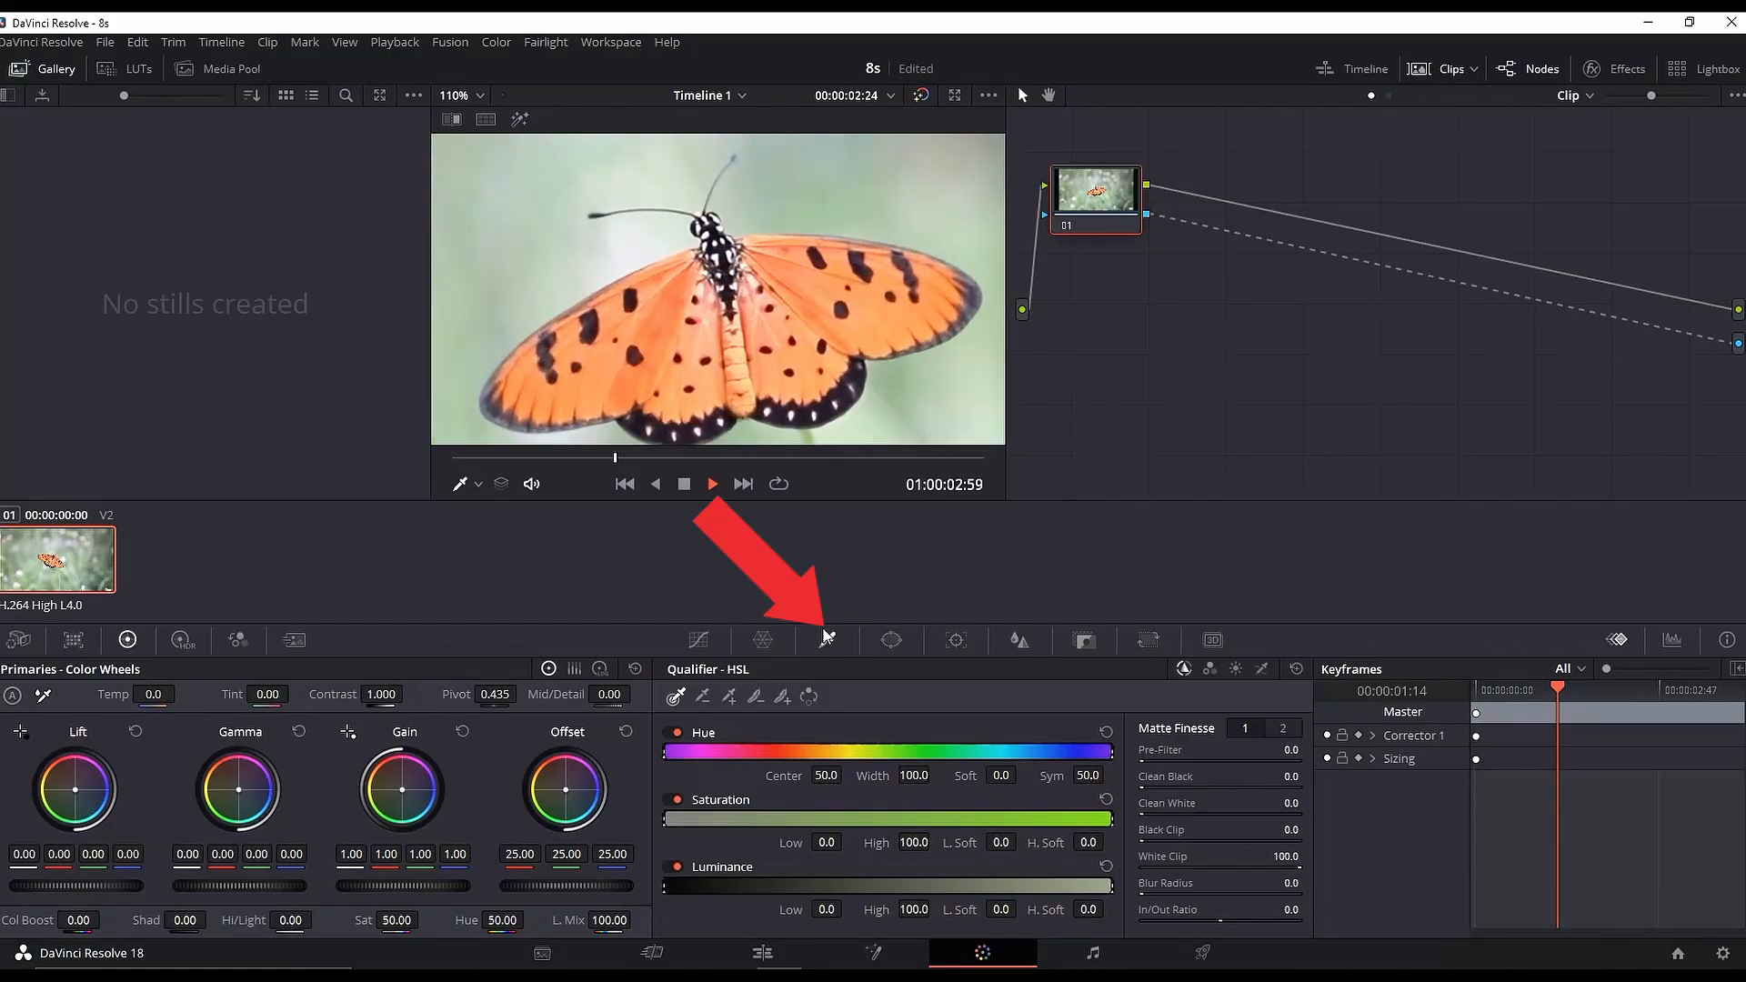
Step: Key the orange butterfly on the V2 copy with the HSL Qualifier, then return to Edit
click(826, 640)
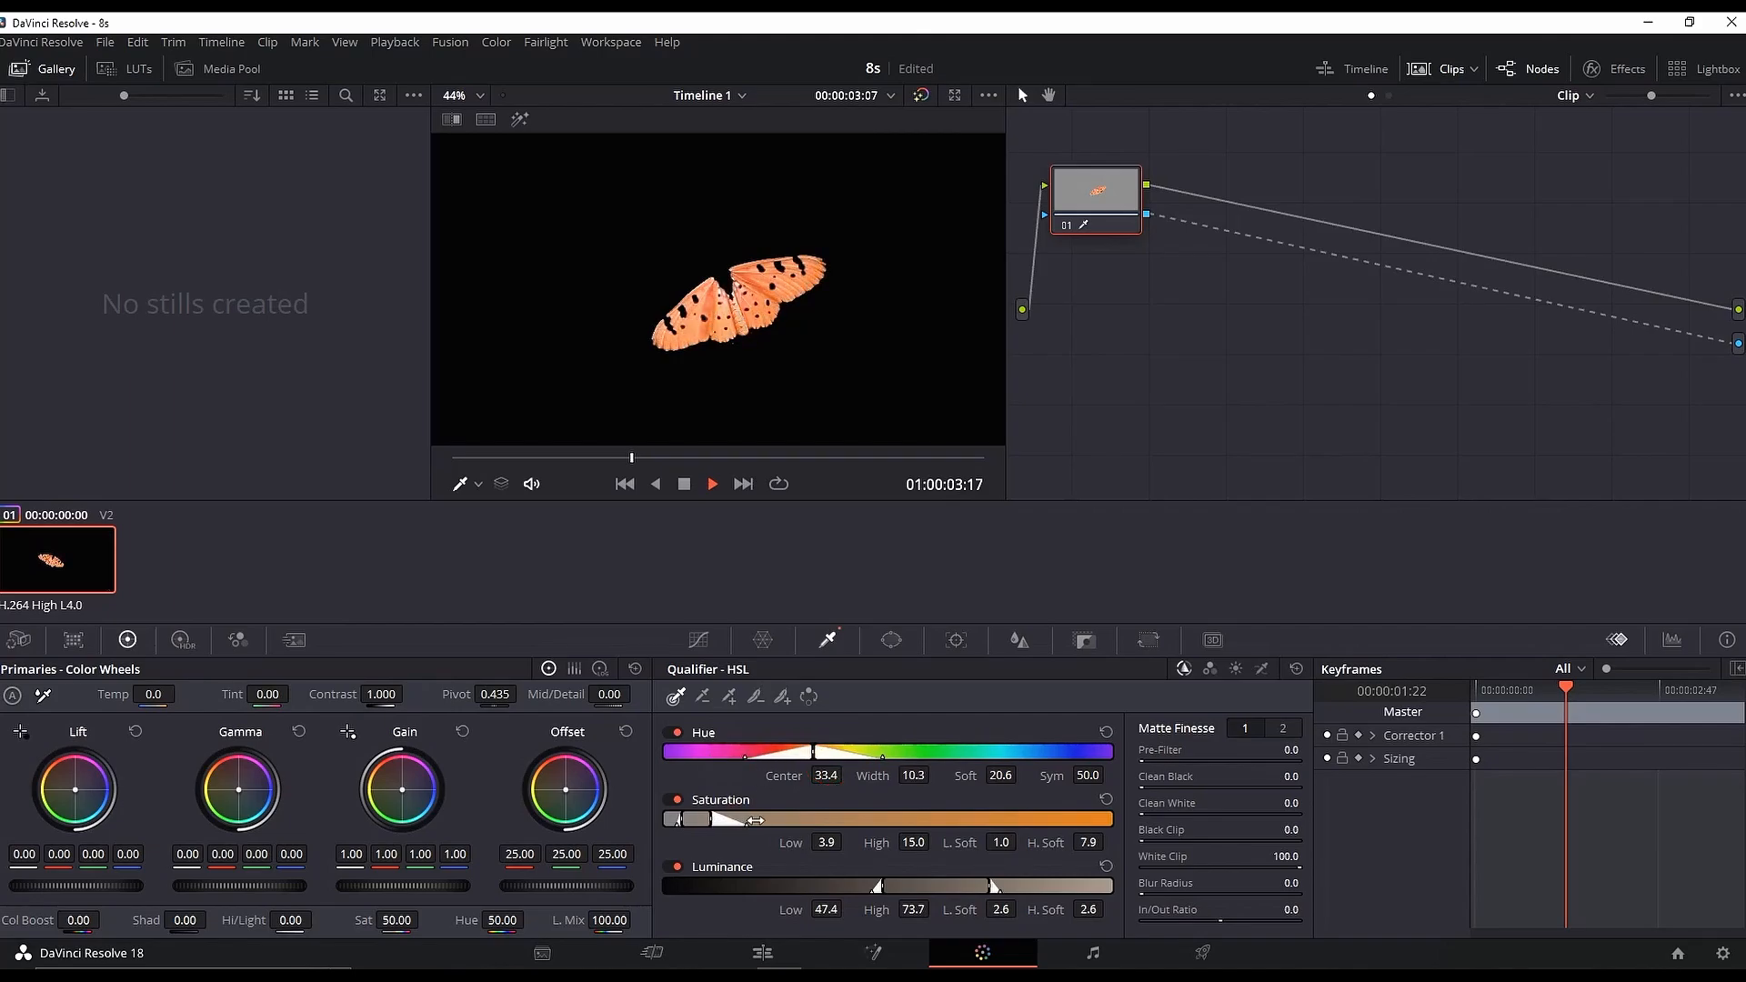
click(762, 952)
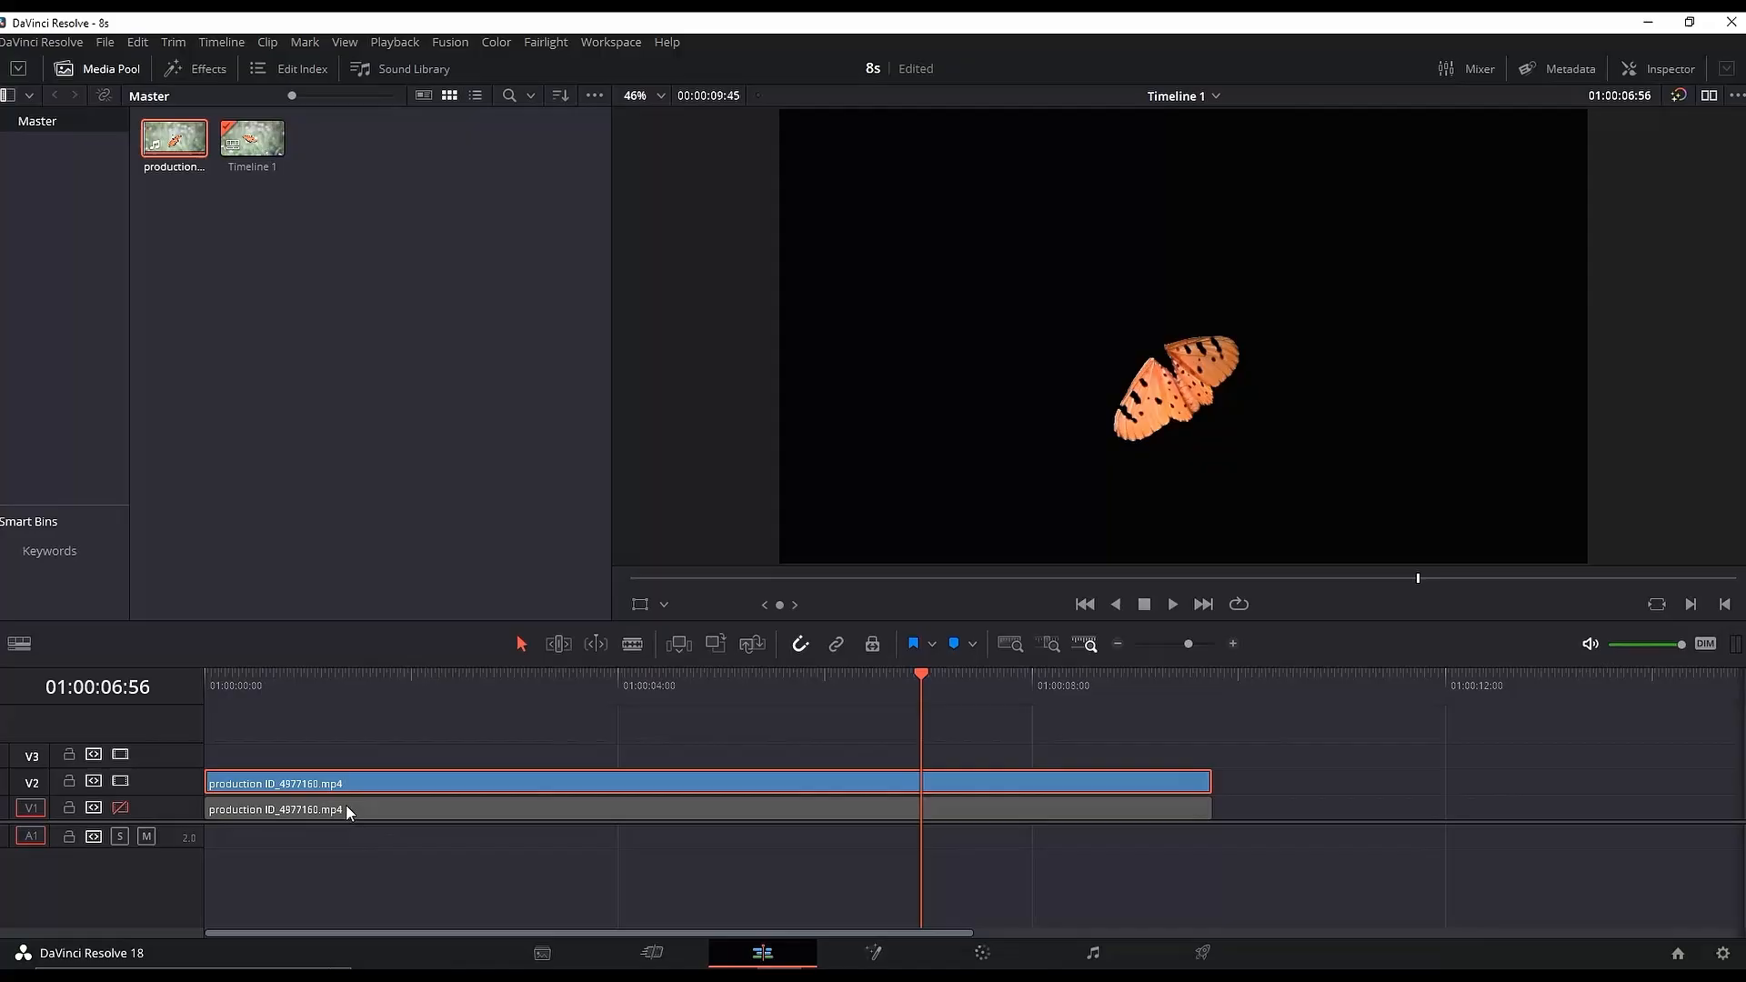
Step: Convert the V2 butterfly clip to a compound clip, re-enable V1, and open Fusion
right_click(349, 809)
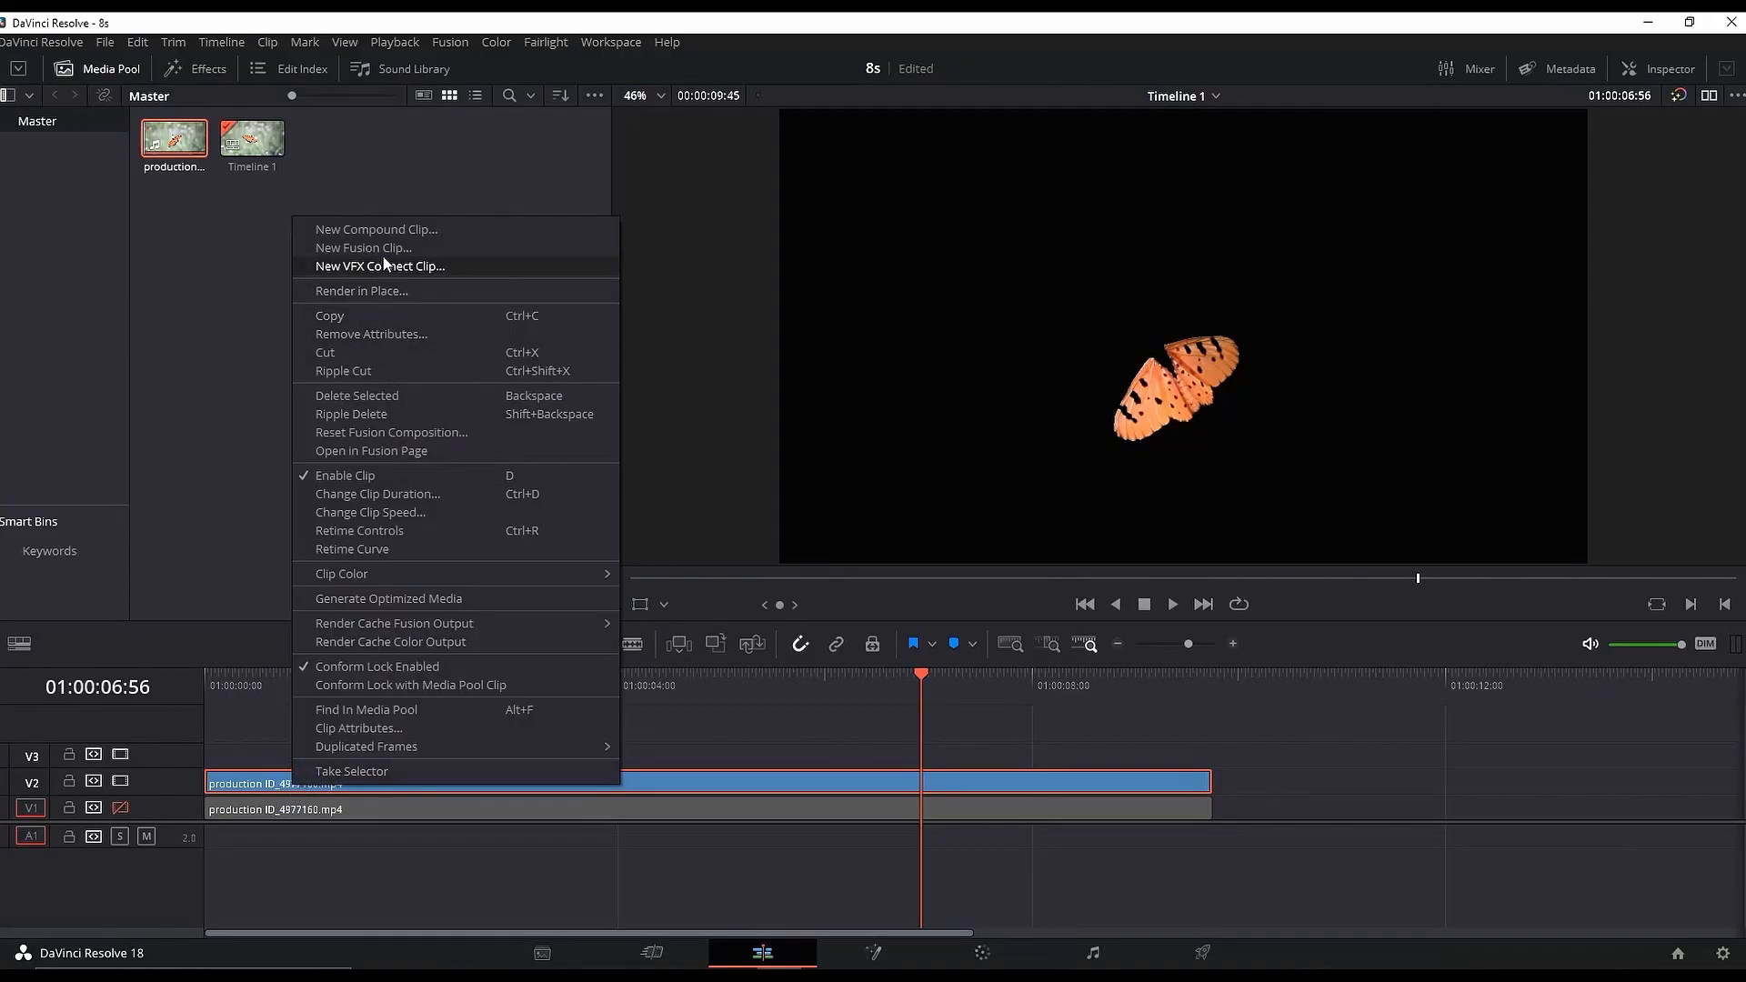
click(375, 229)
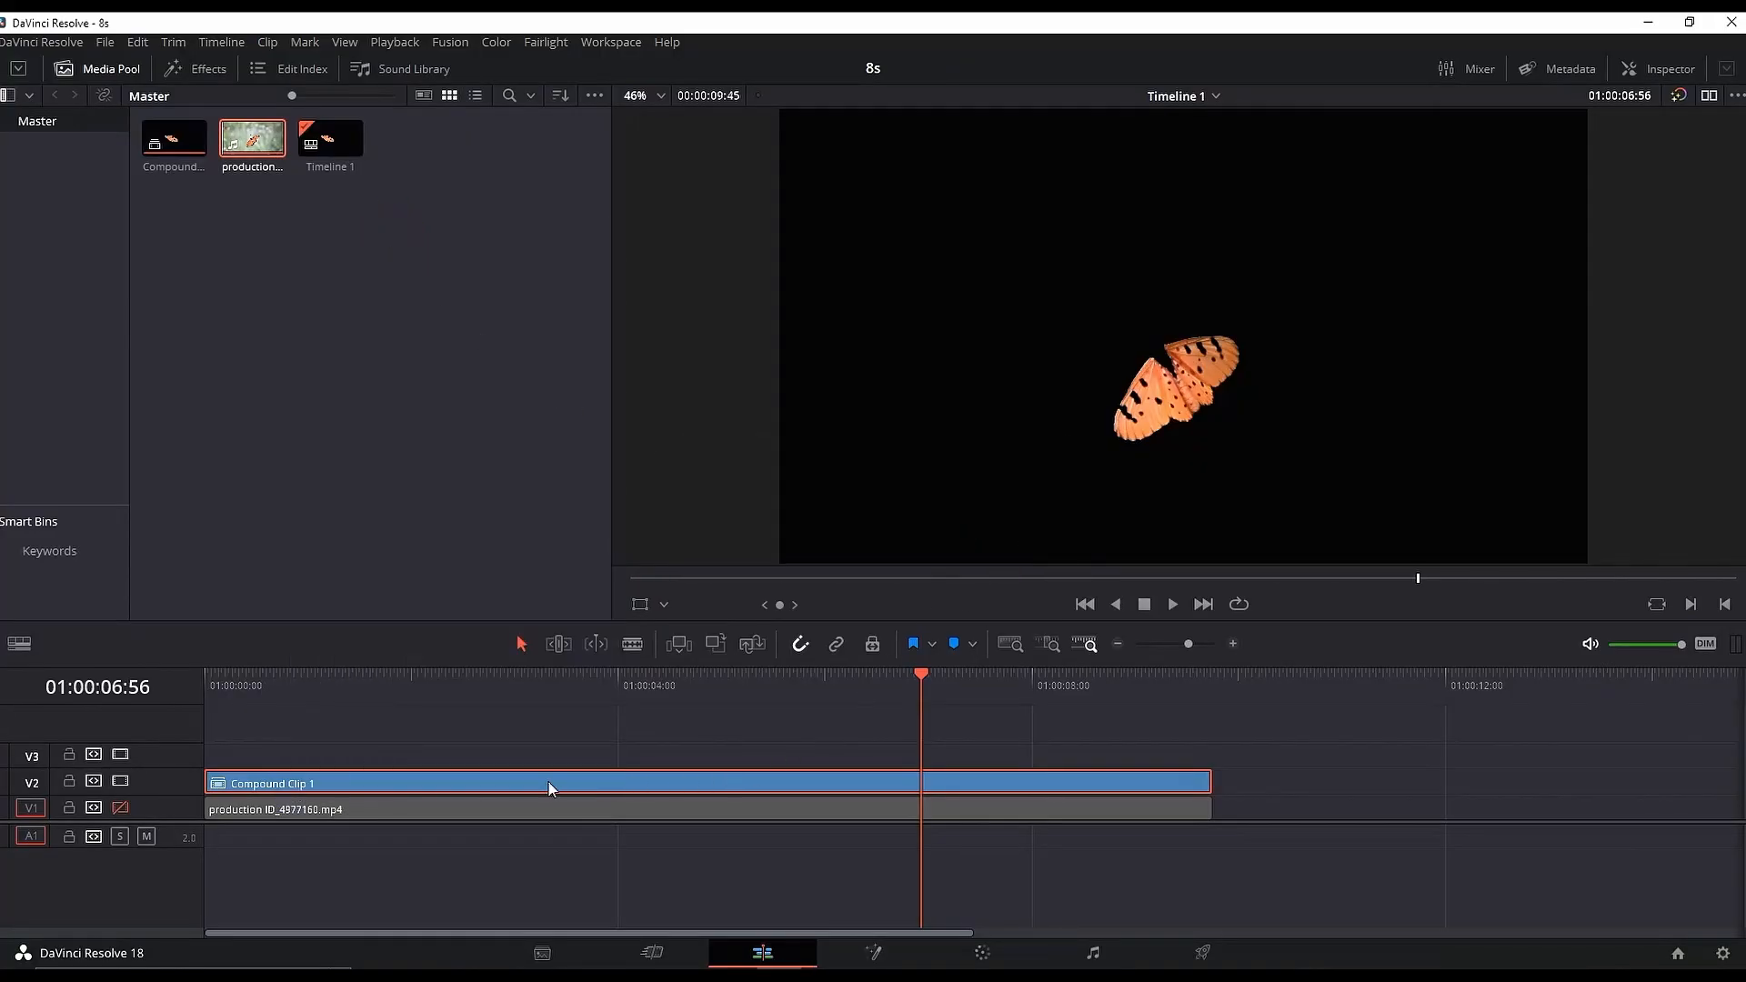
click(512, 810)
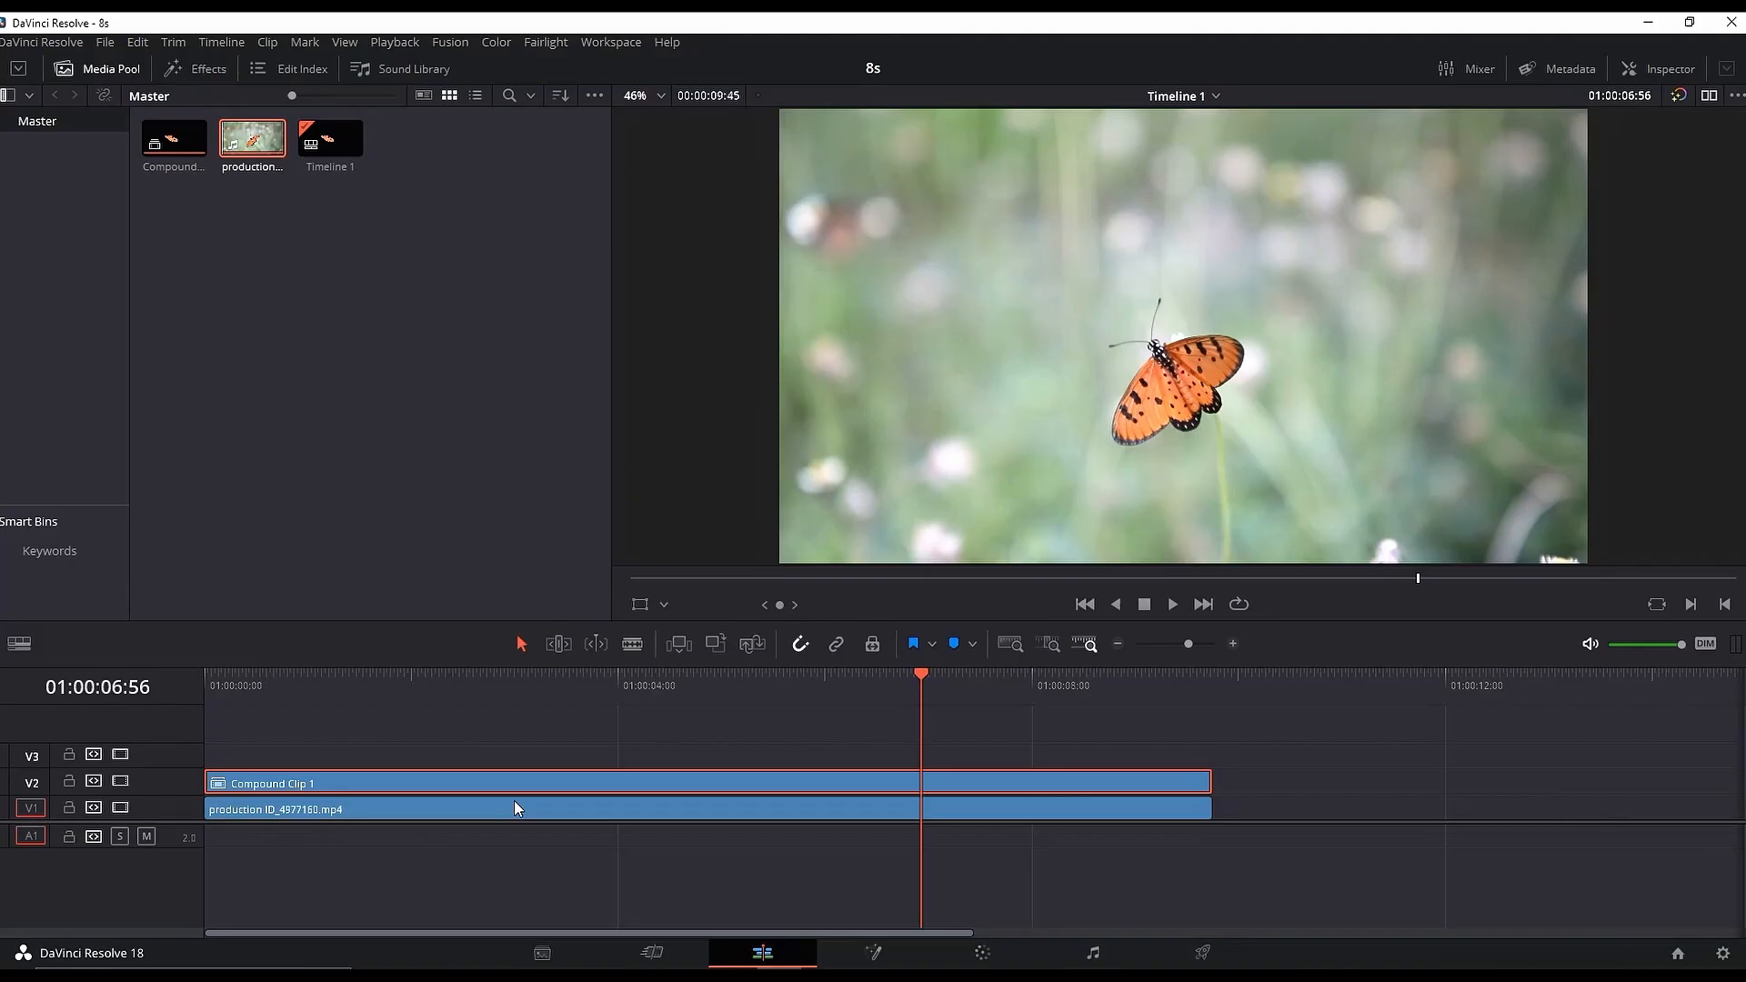
click(872, 953)
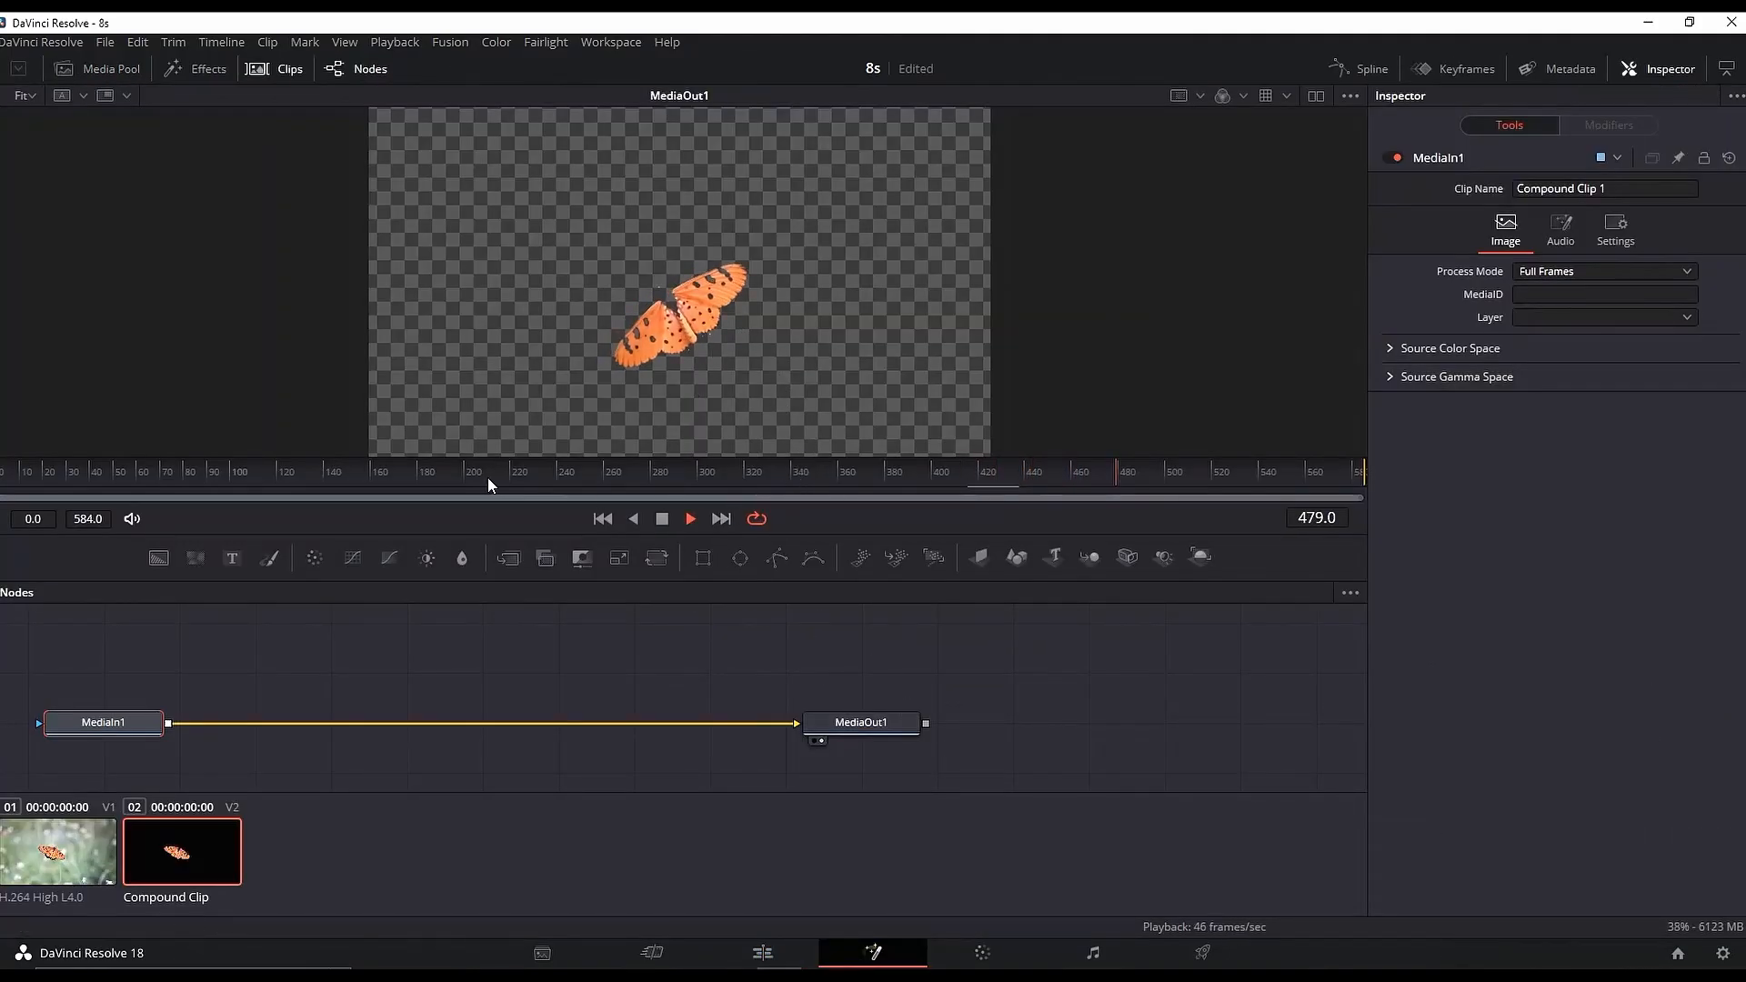
Step: Chain Glow, Soft Glow and Color Corrector nodes after the butterfly media input
key(space)
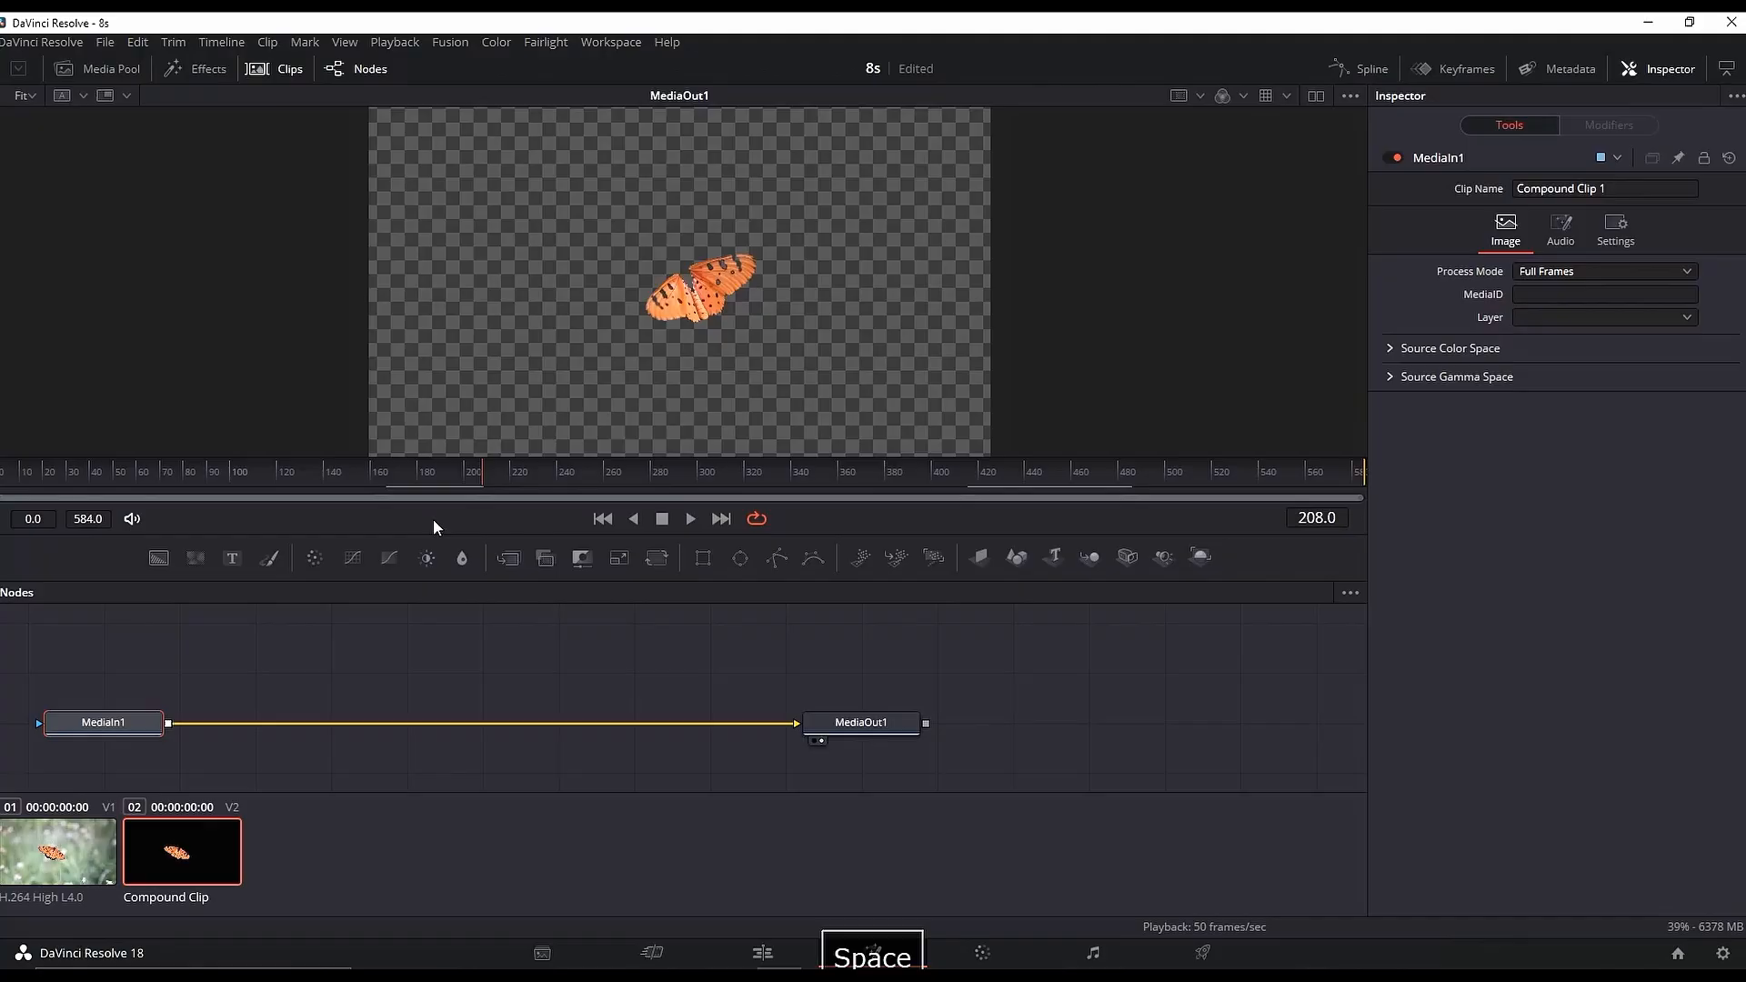
text(glow)
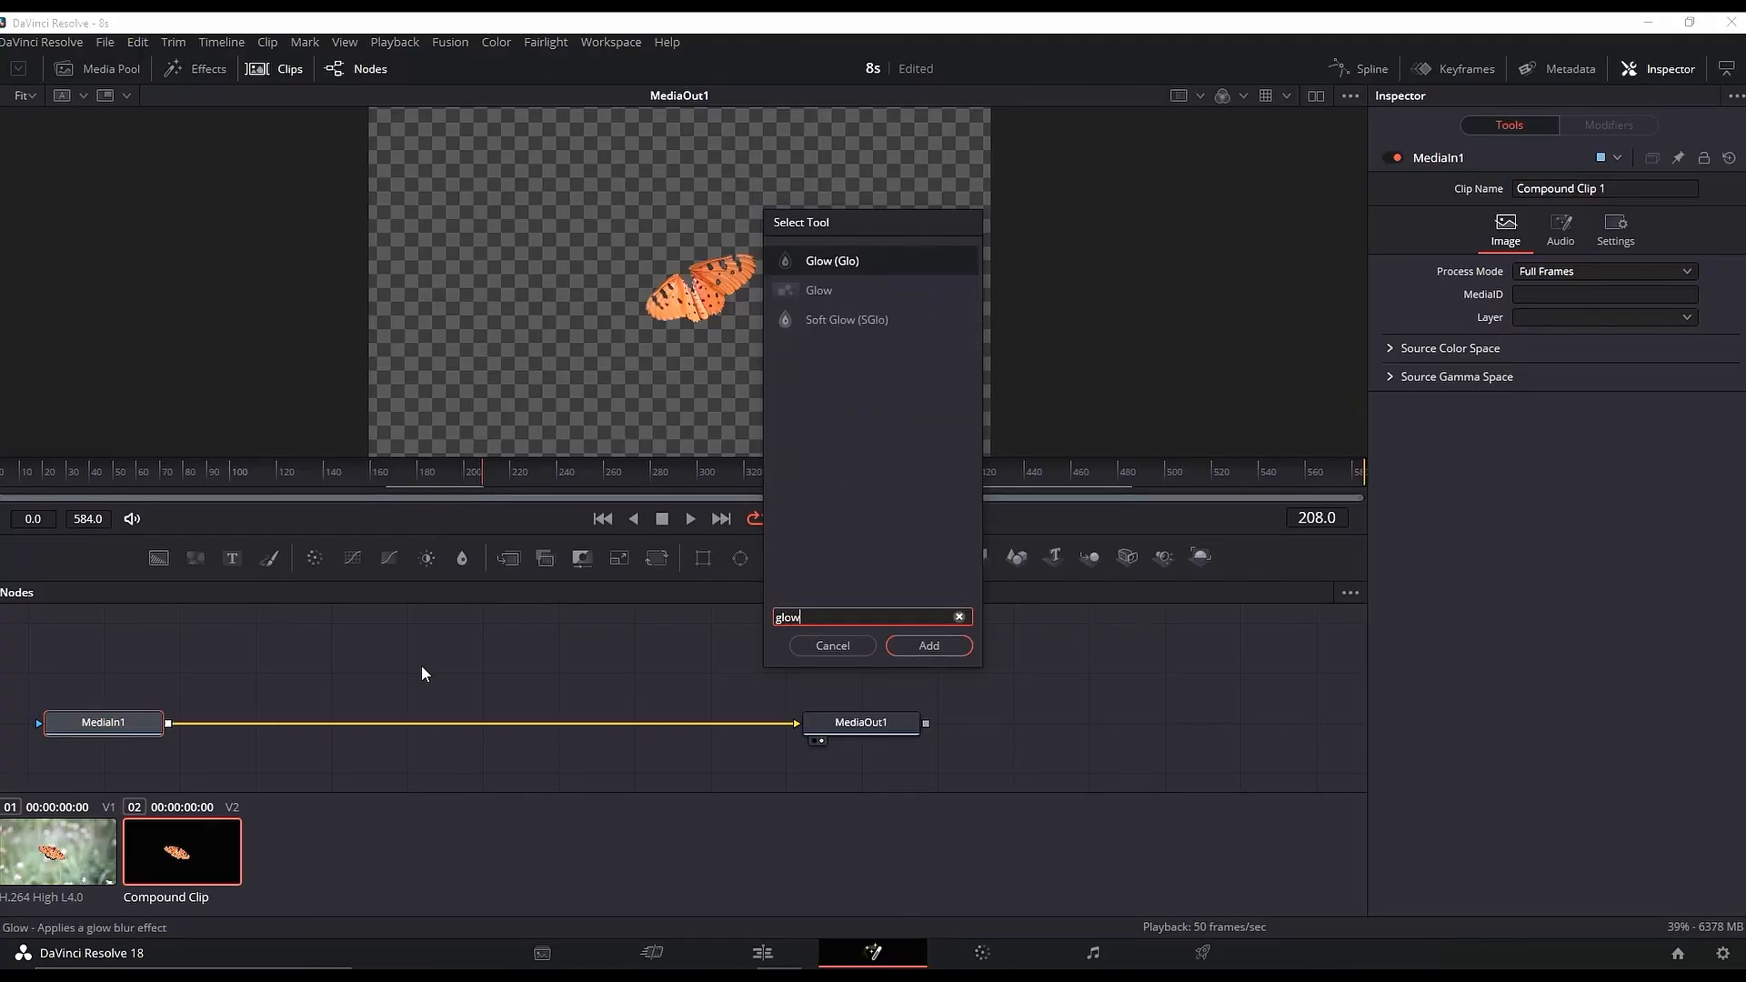
click(928, 644)
text(so)
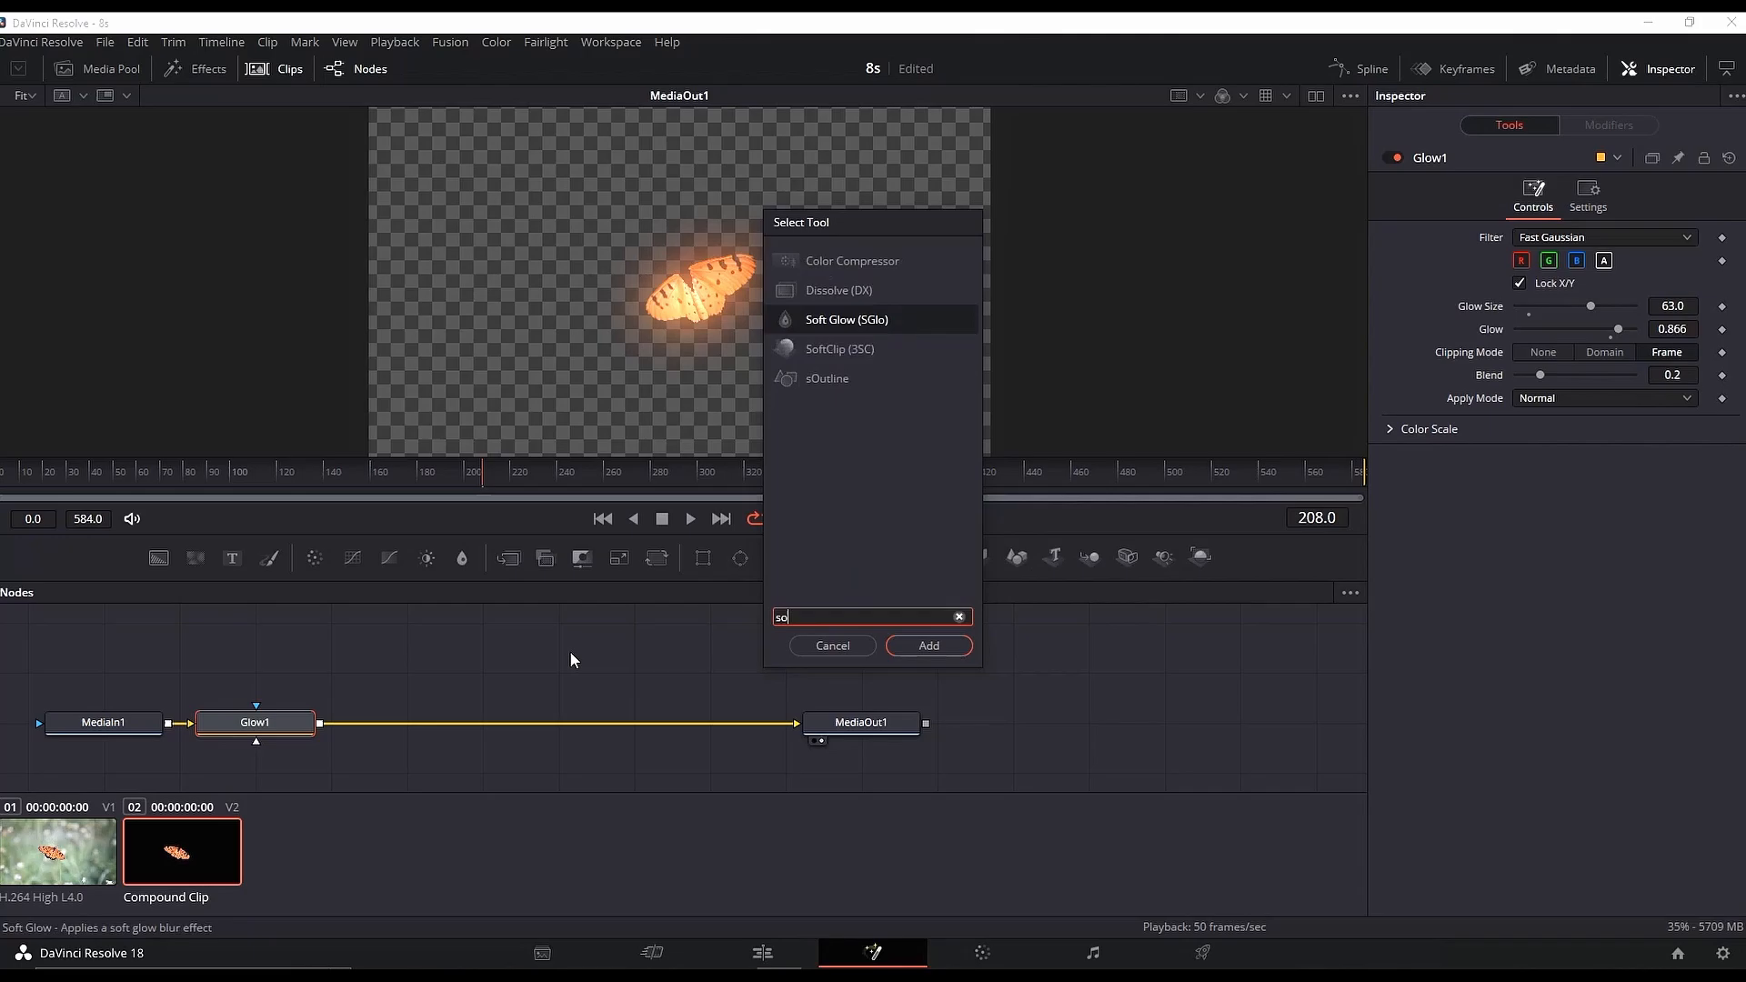
click(928, 644)
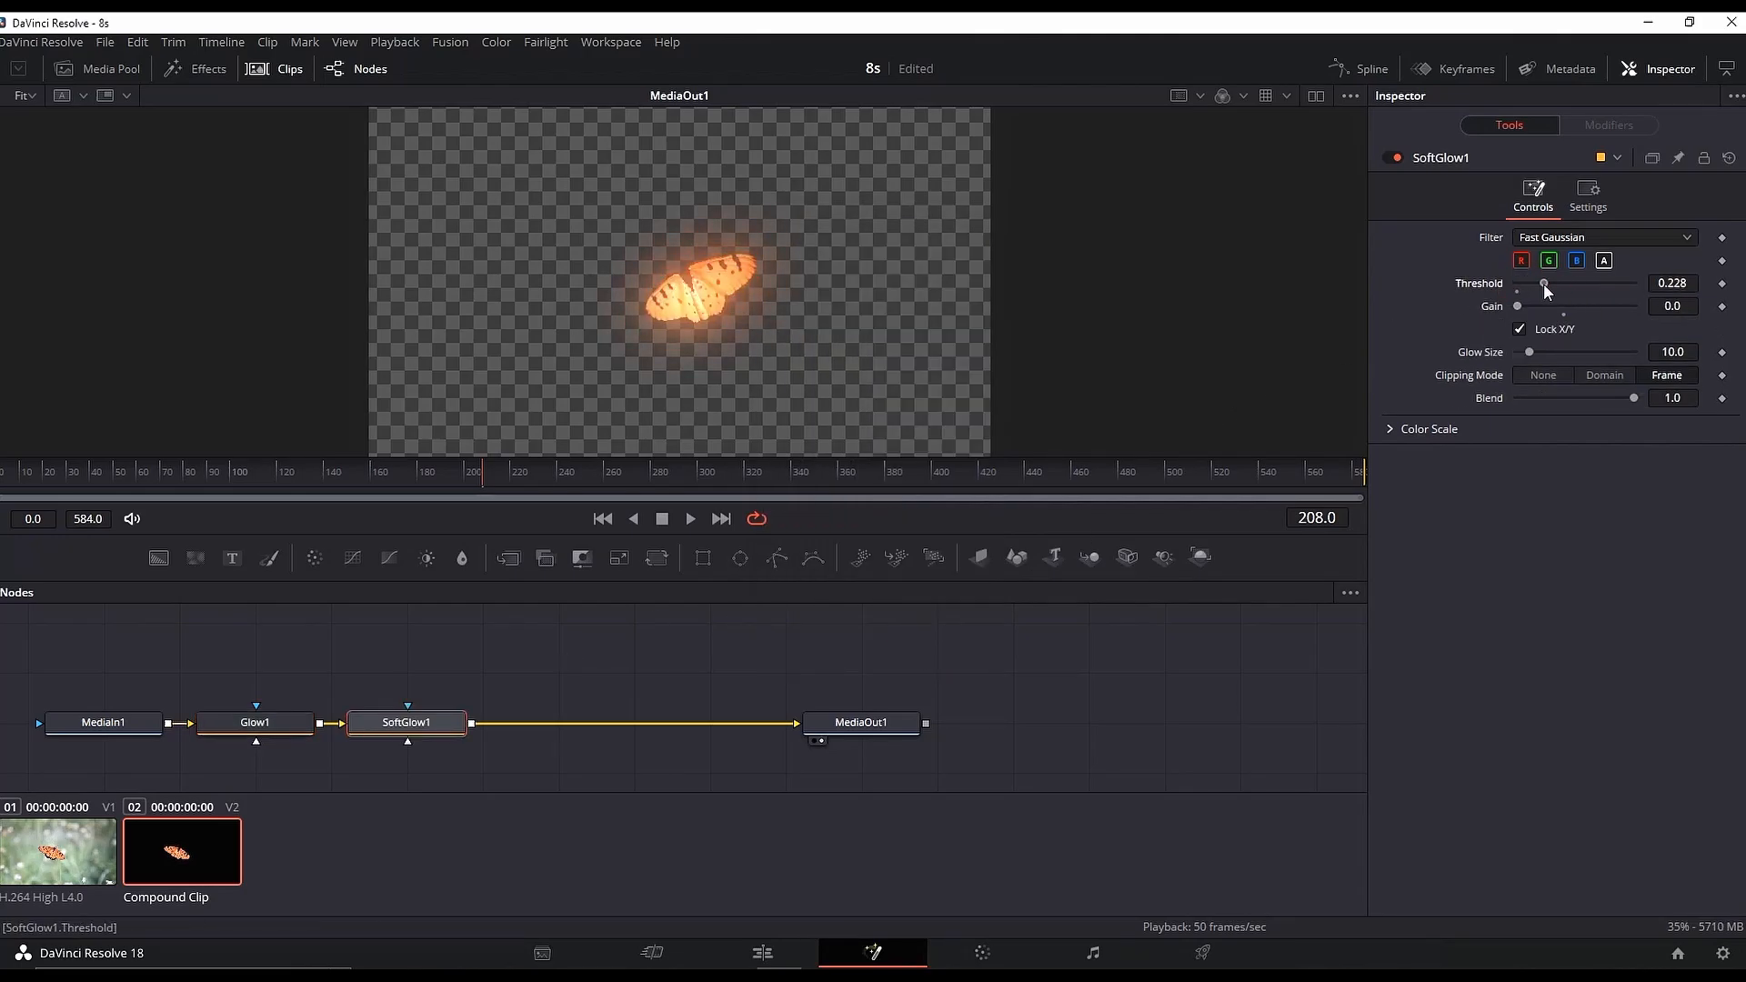
key(ctrl+space)
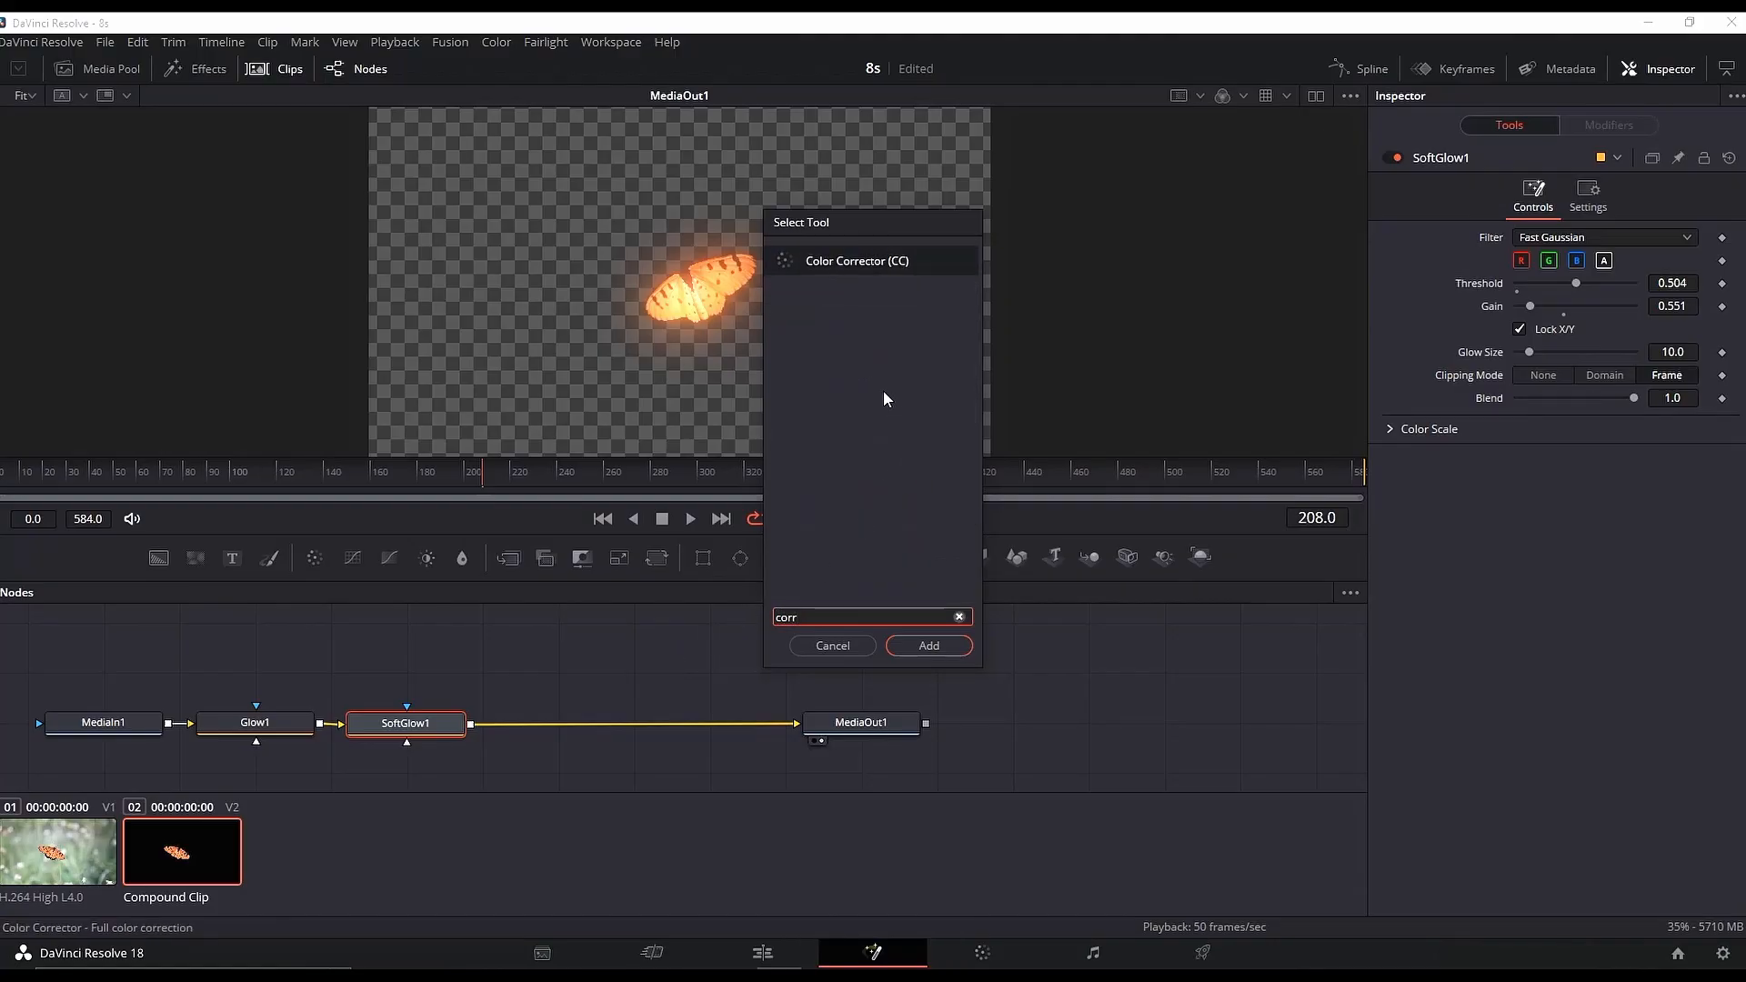
click(927, 645)
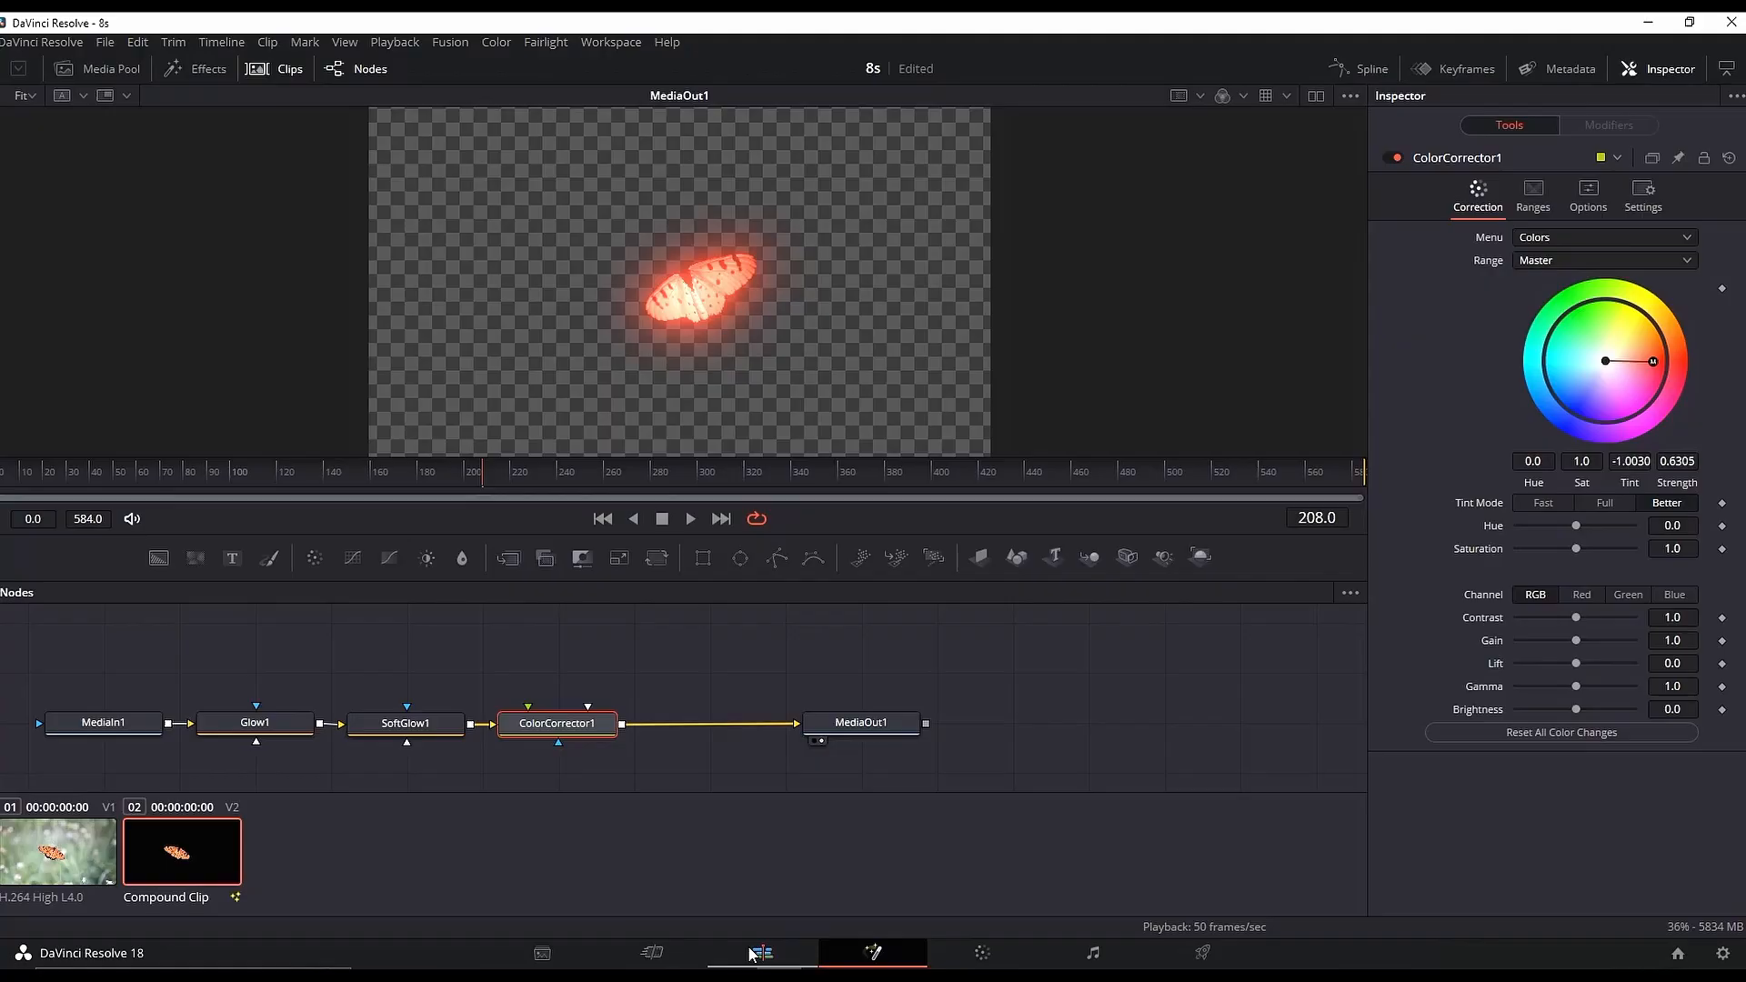
click(760, 952)
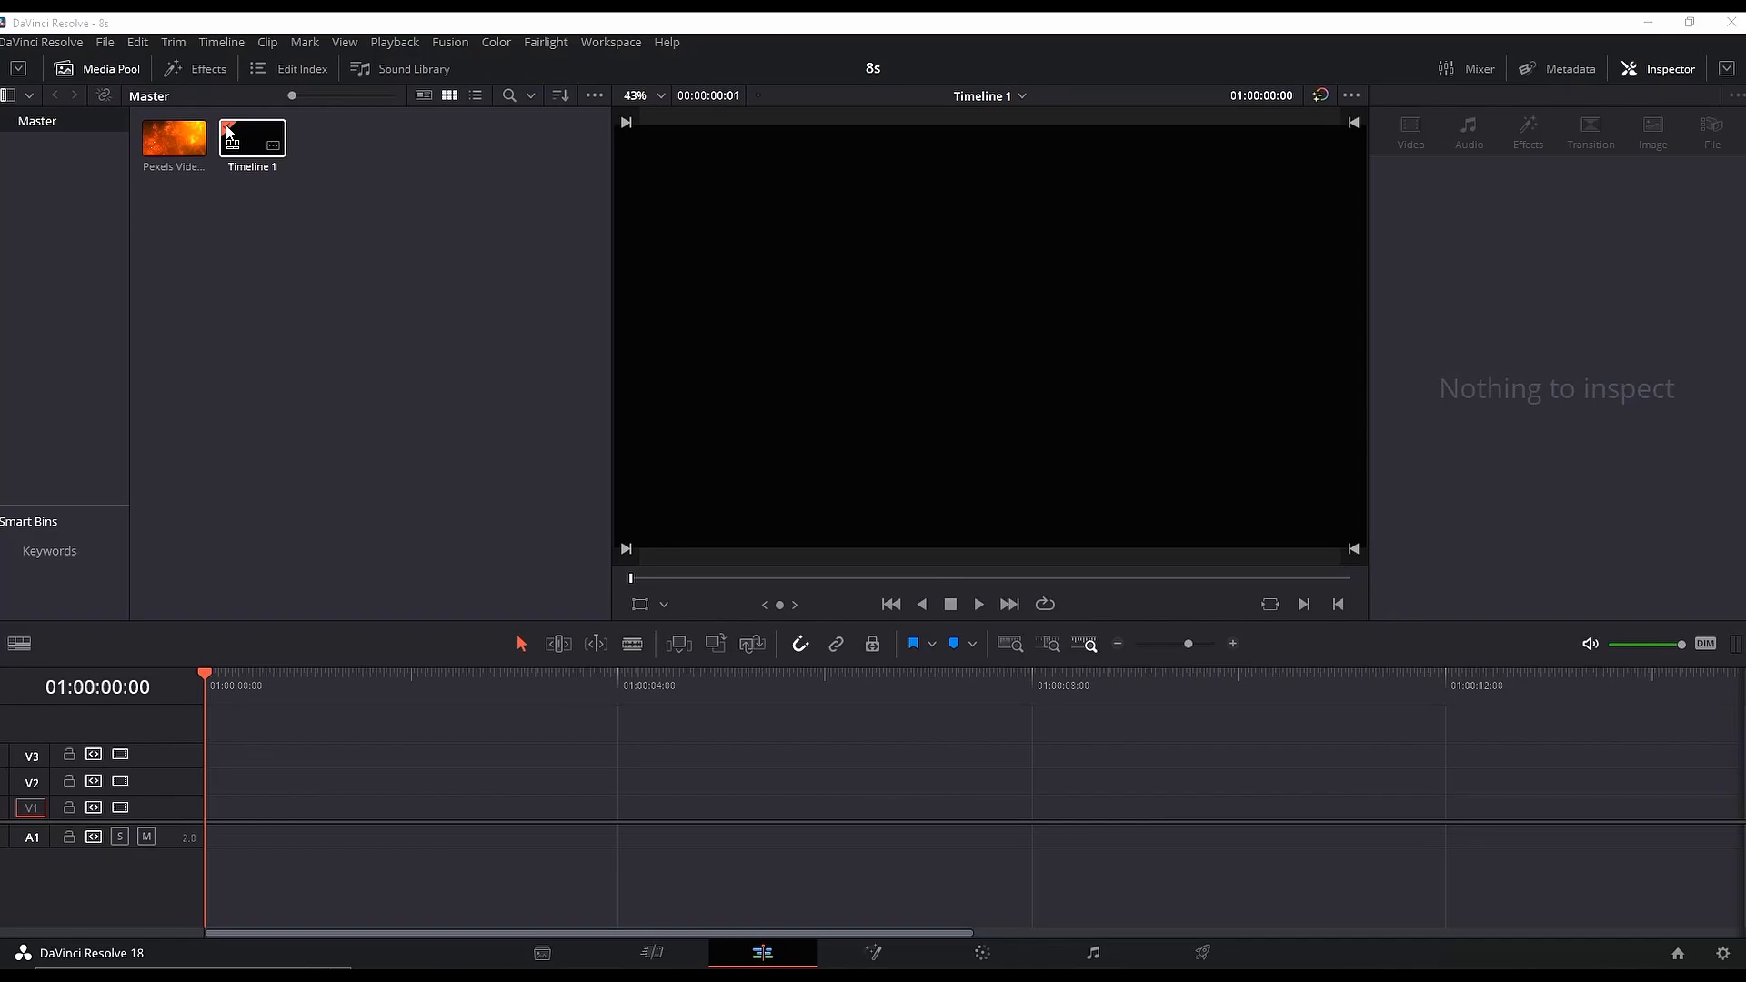
Step: Set the SUBSCRIBE title's Composite Mode to Alpha in the Inspector
click(207, 68)
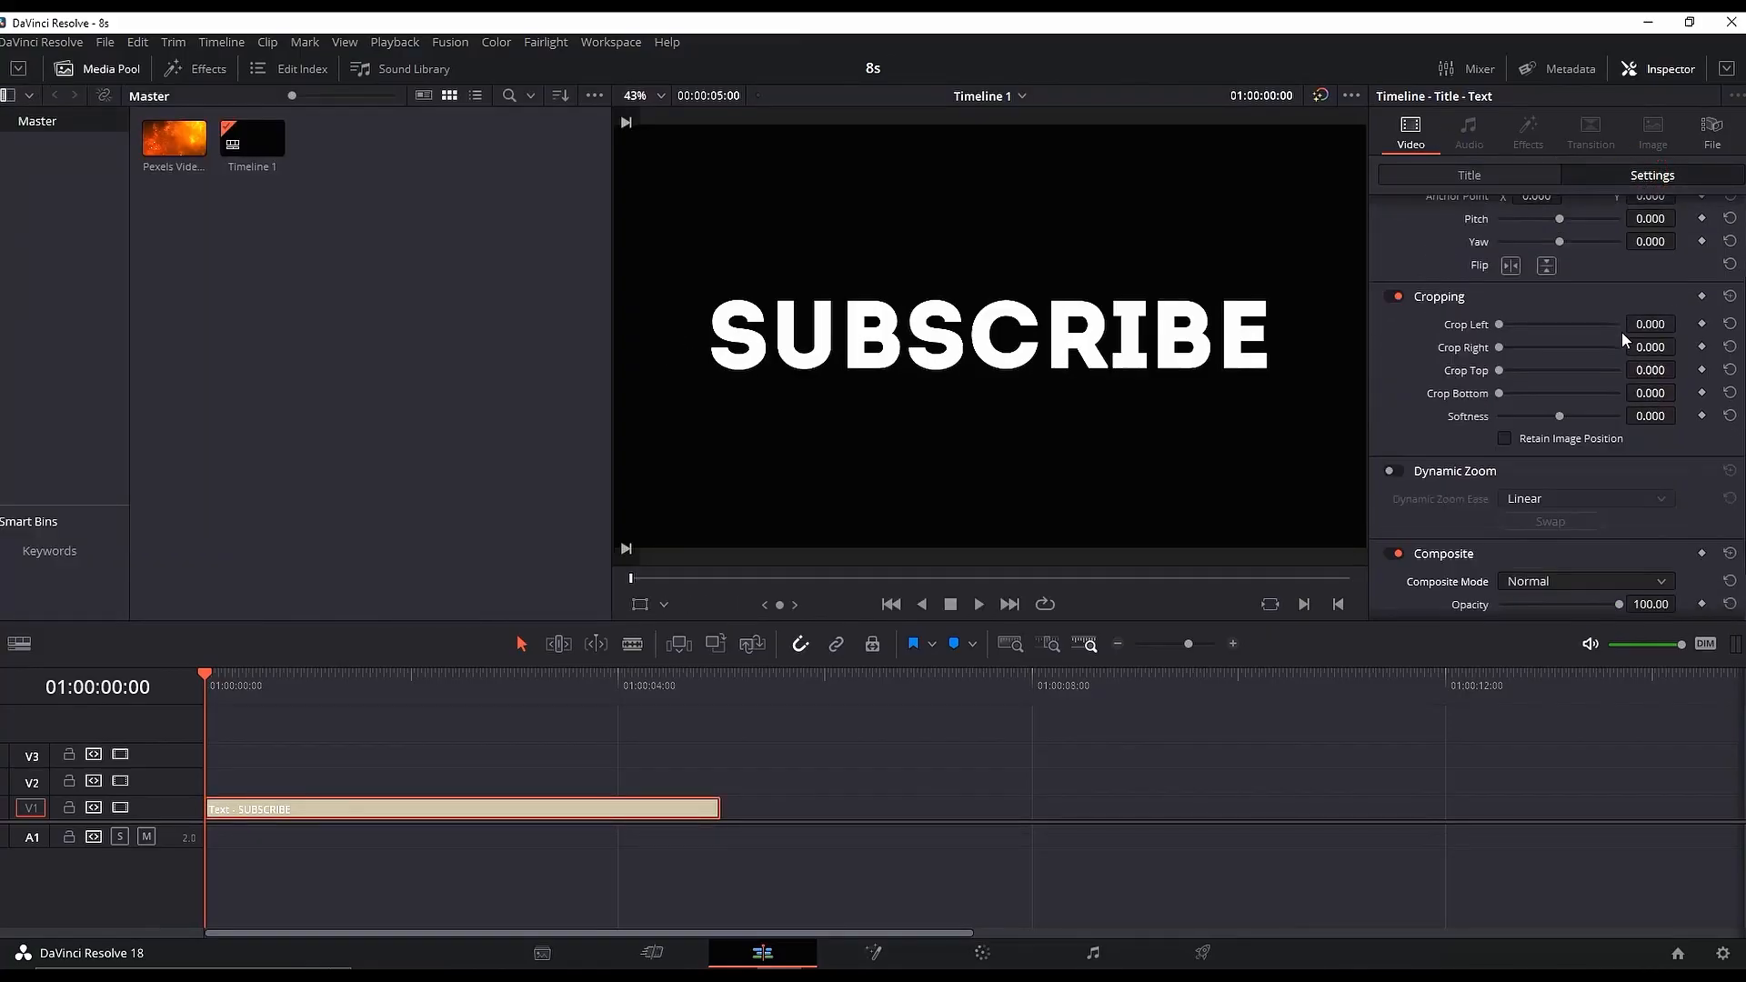
scroll(down, 3)
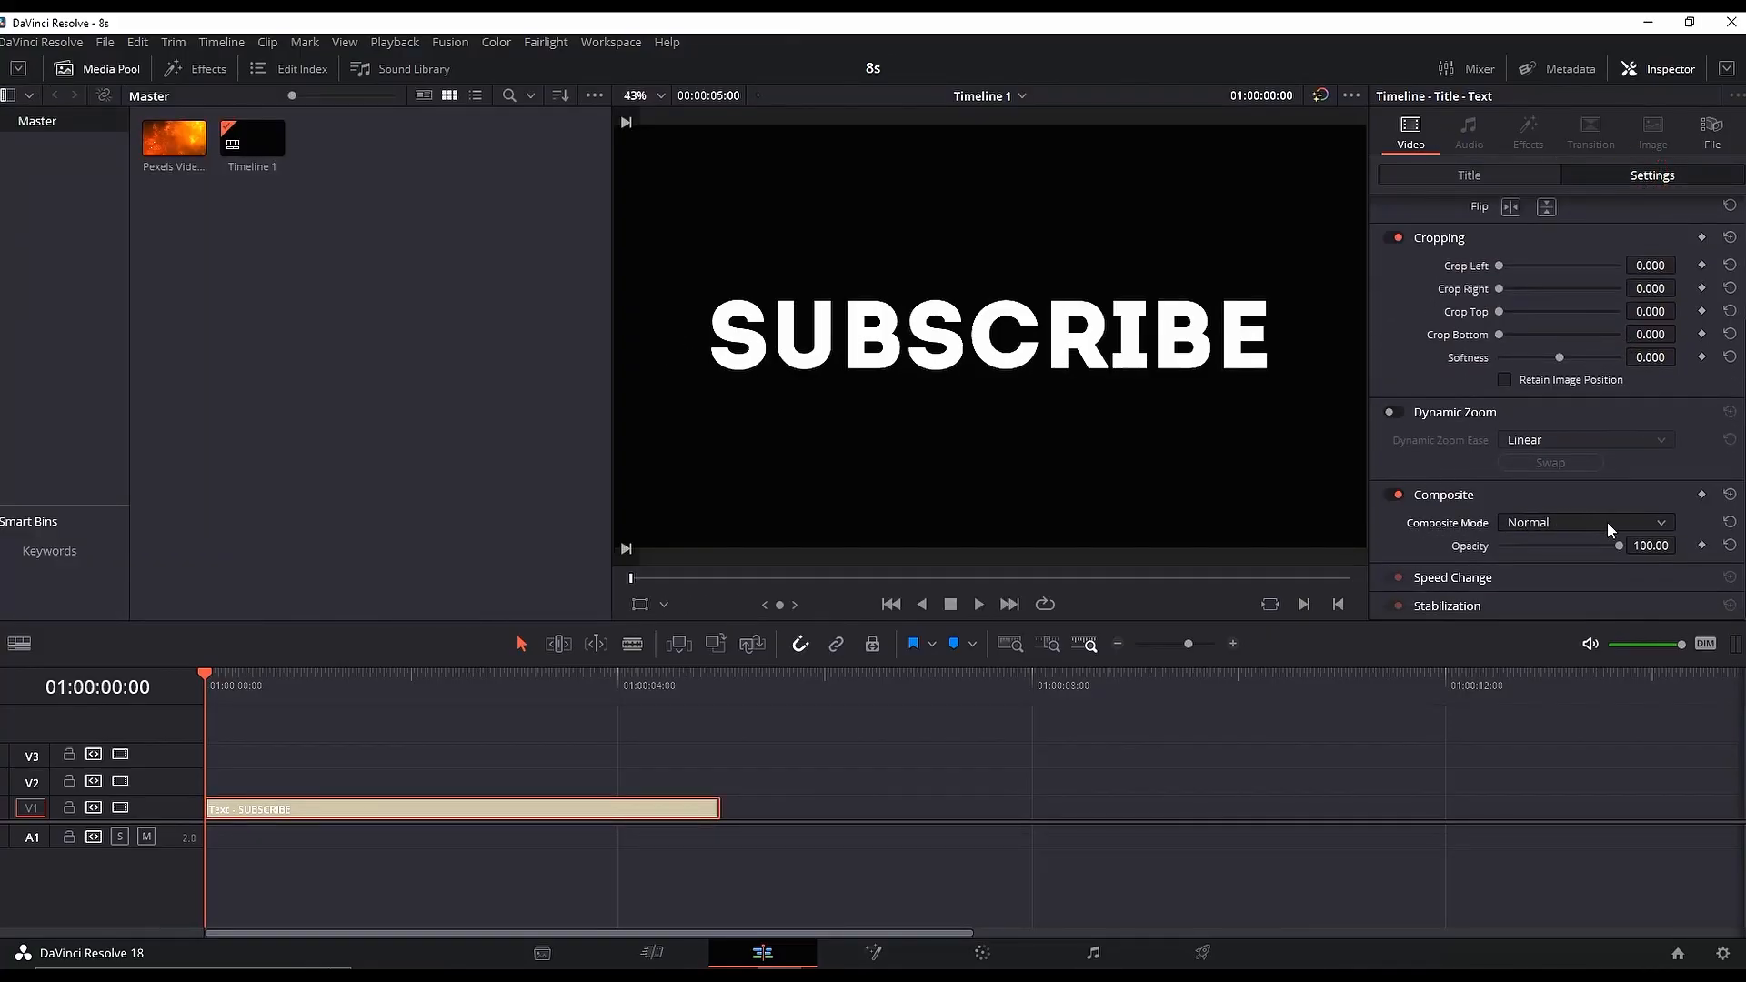
click(1584, 522)
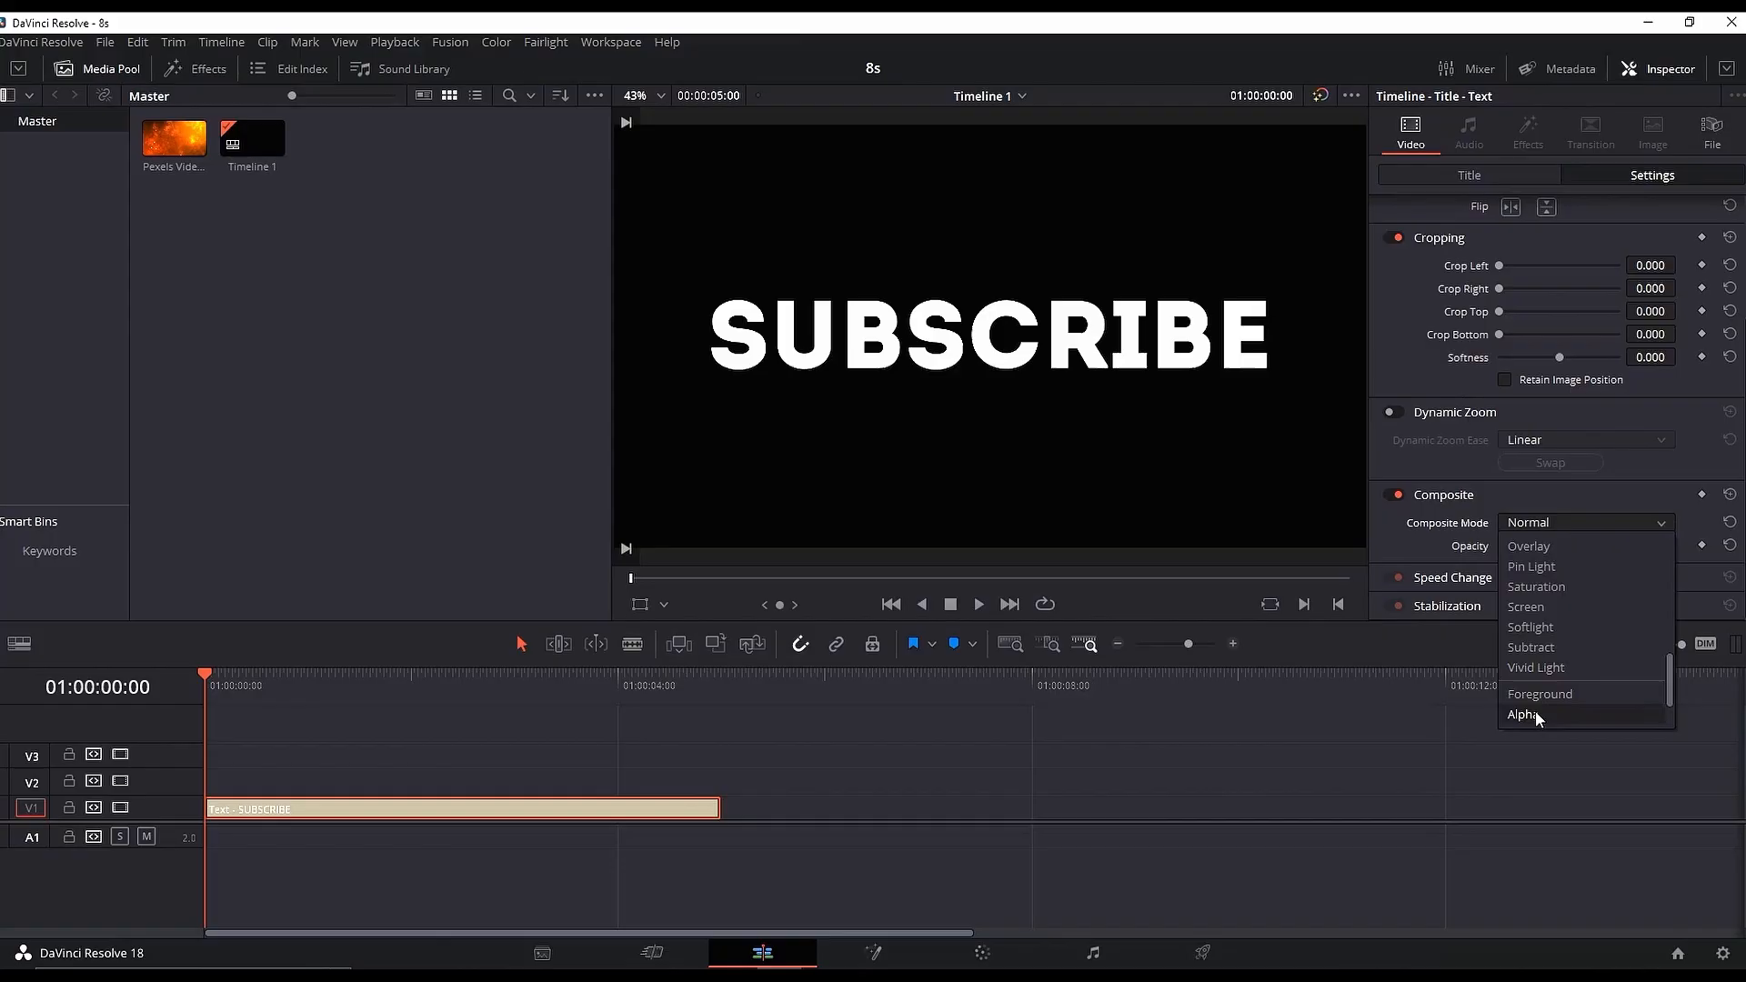
click(1522, 714)
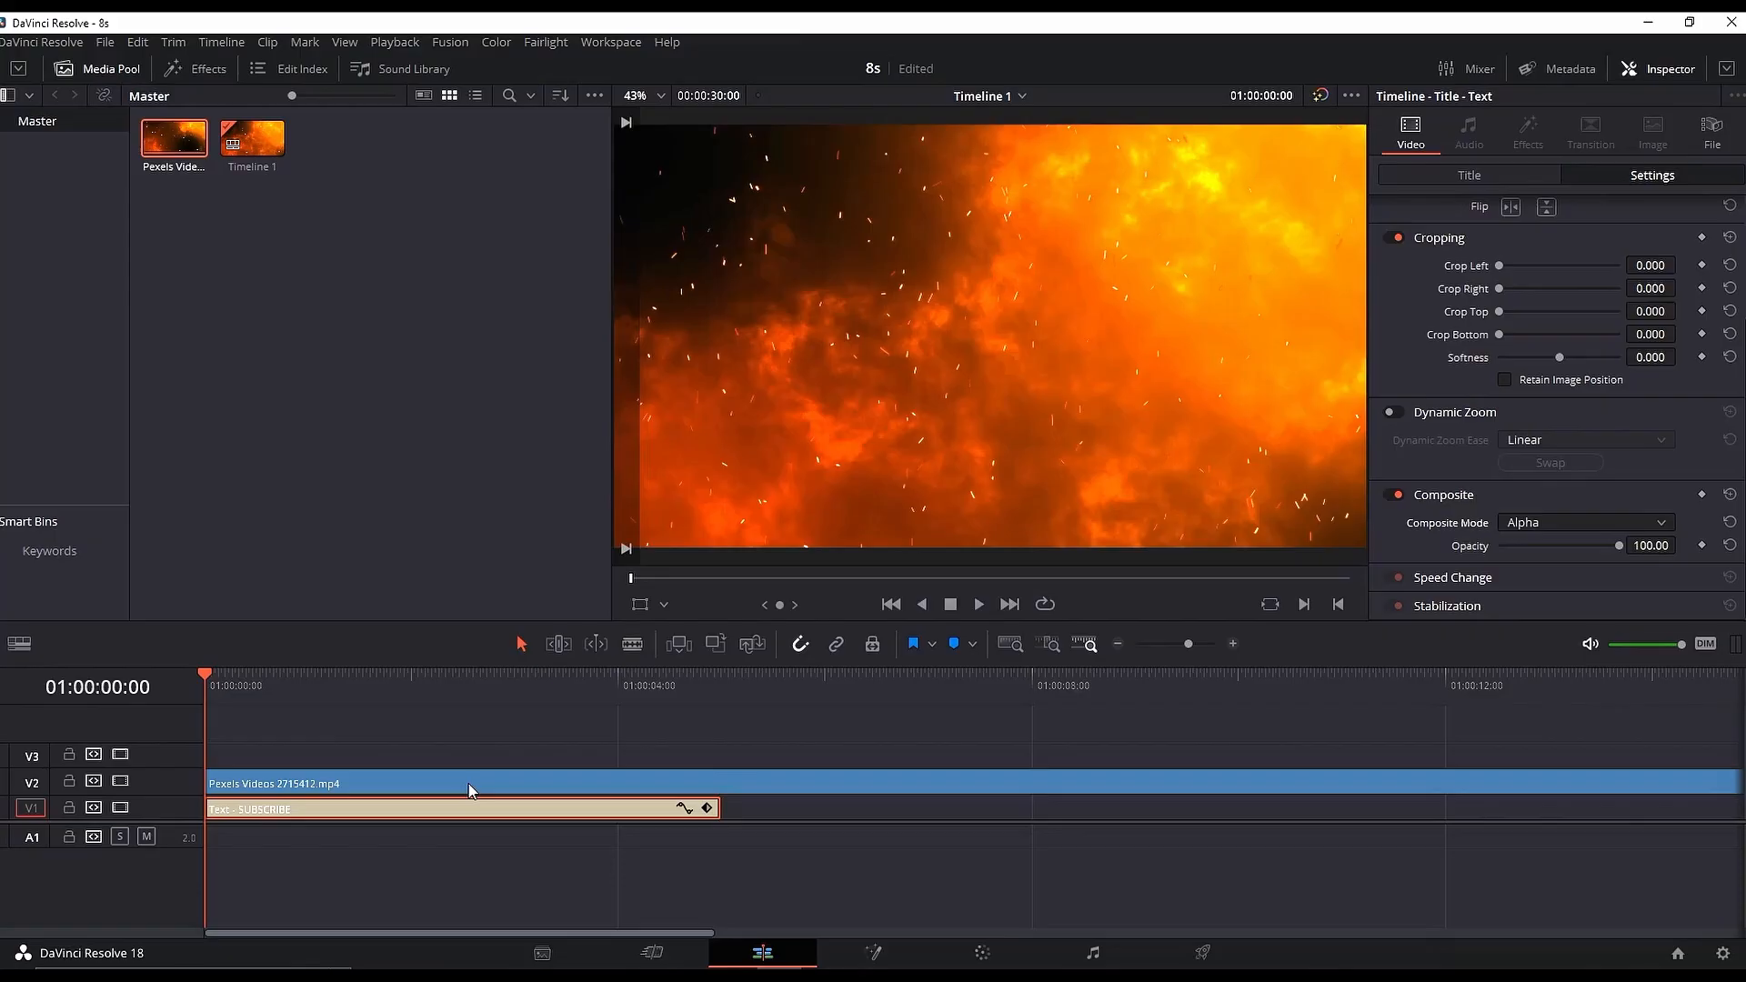
Step: Set the fire clip's Composite Mode to Foreground and play back the fiery title
click(445, 783)
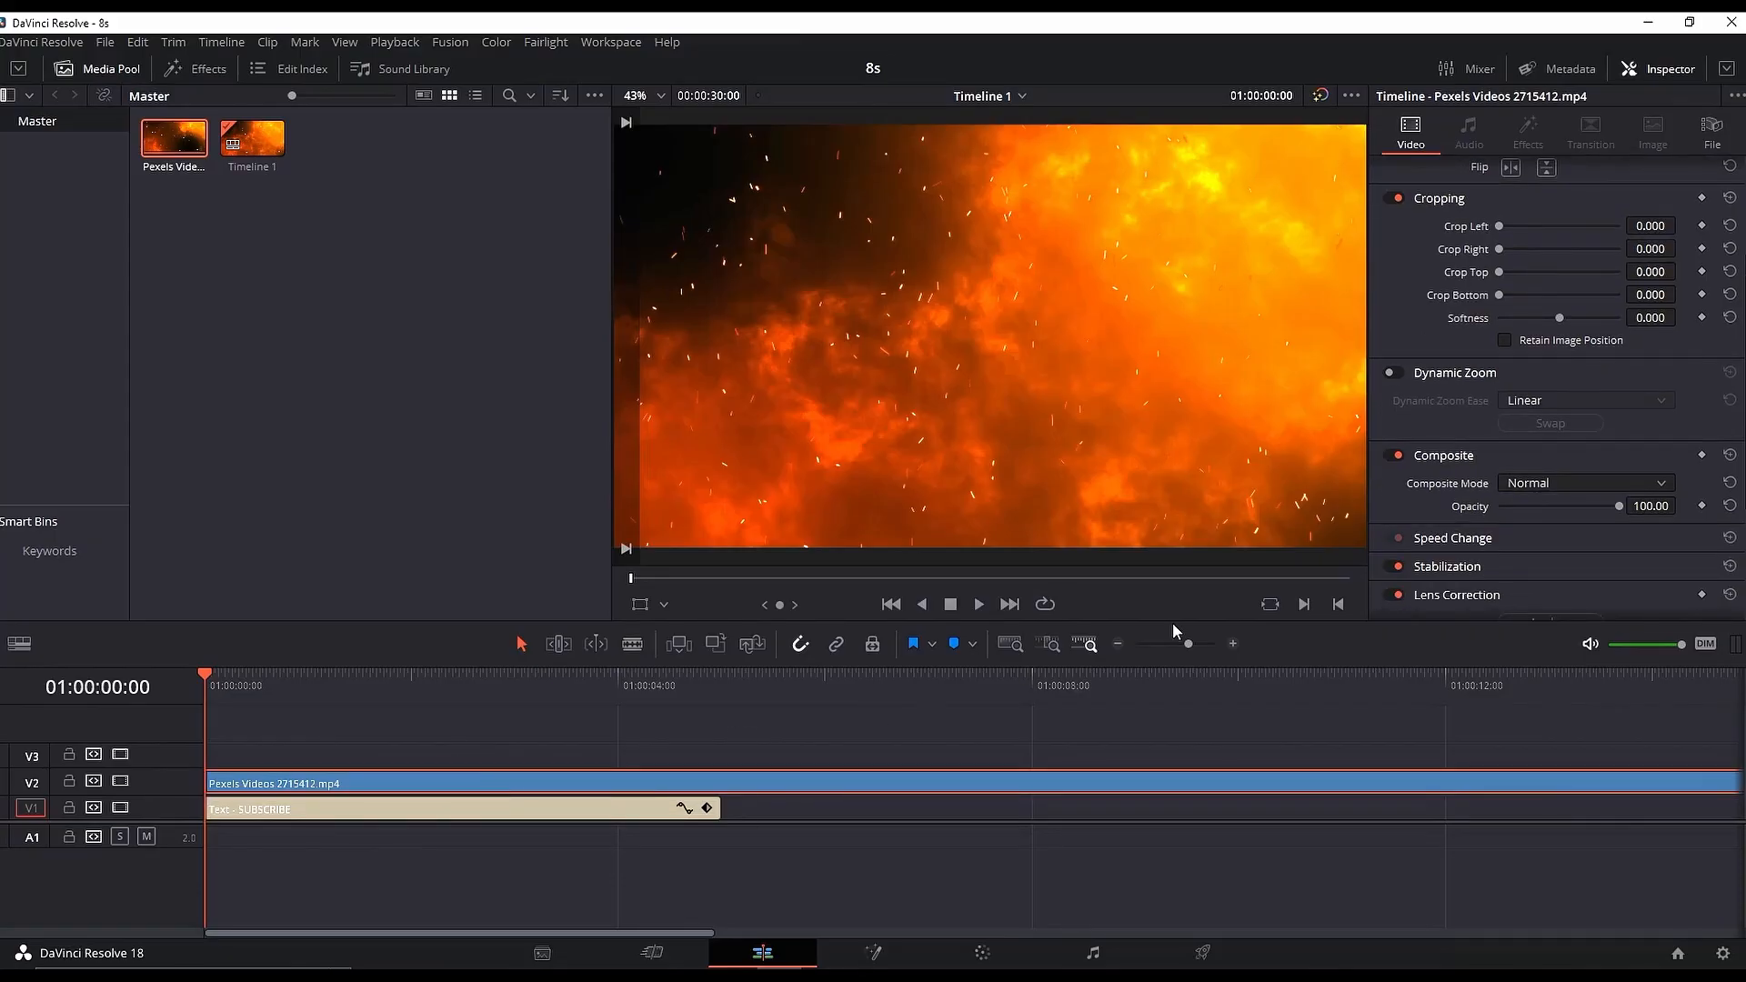
click(1585, 482)
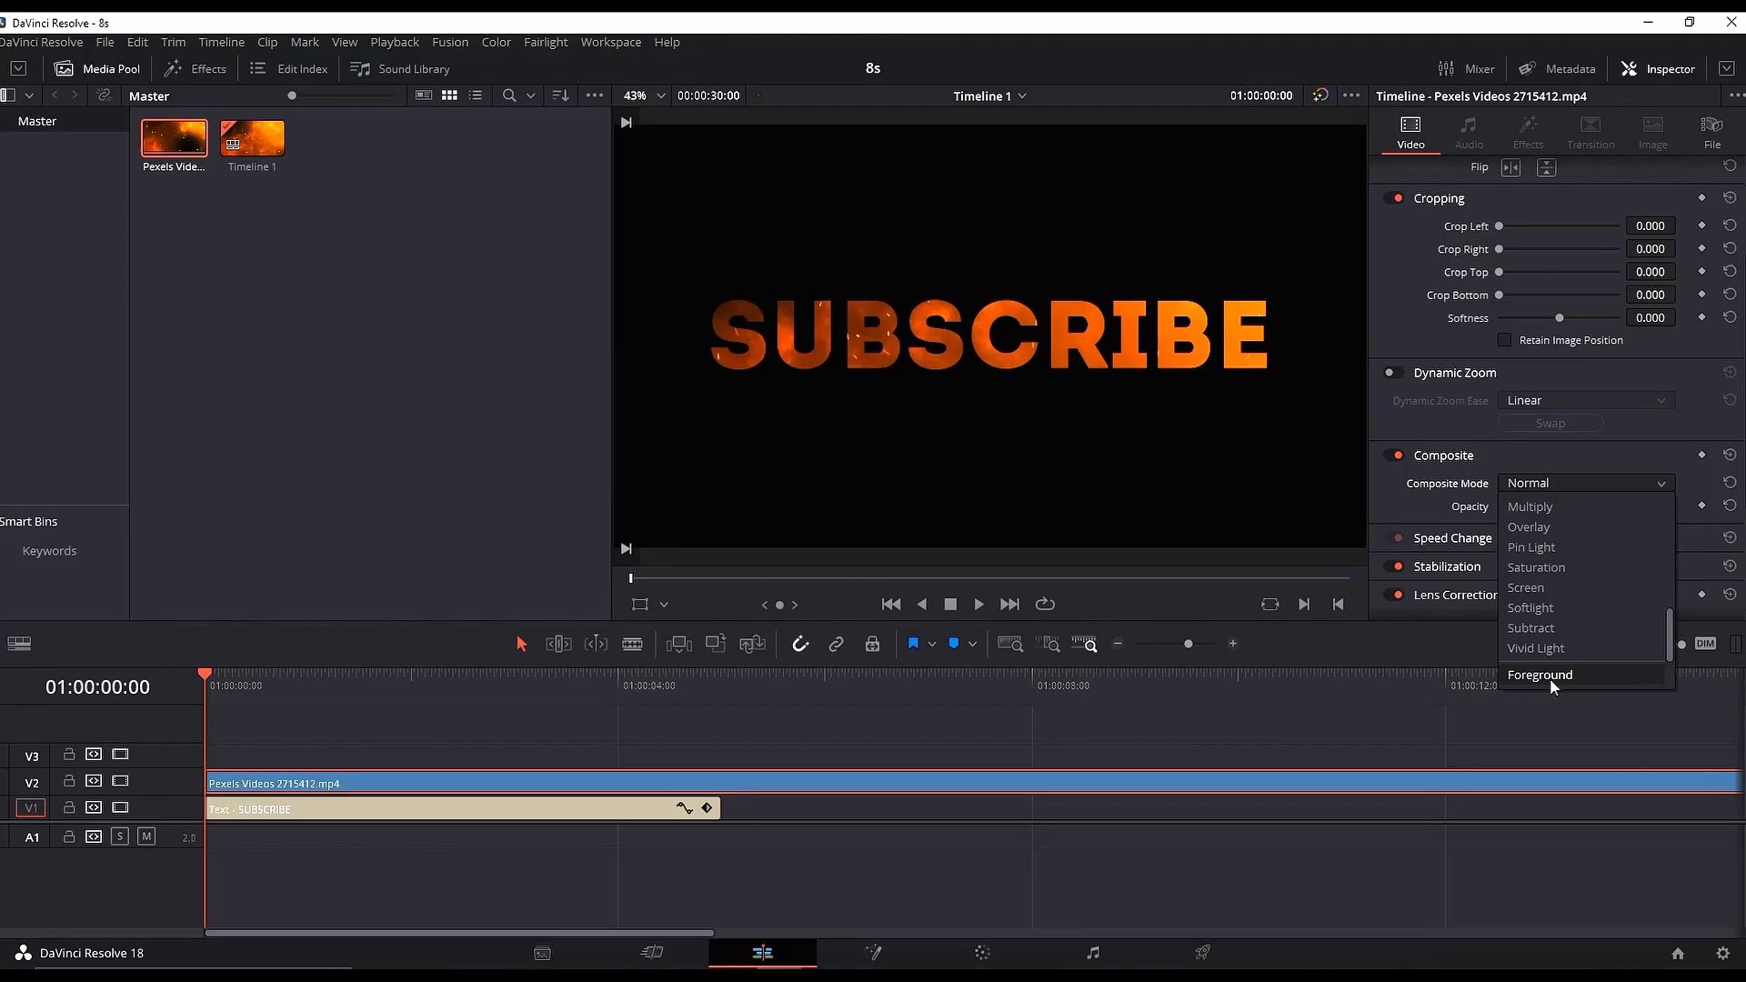
click(1539, 674)
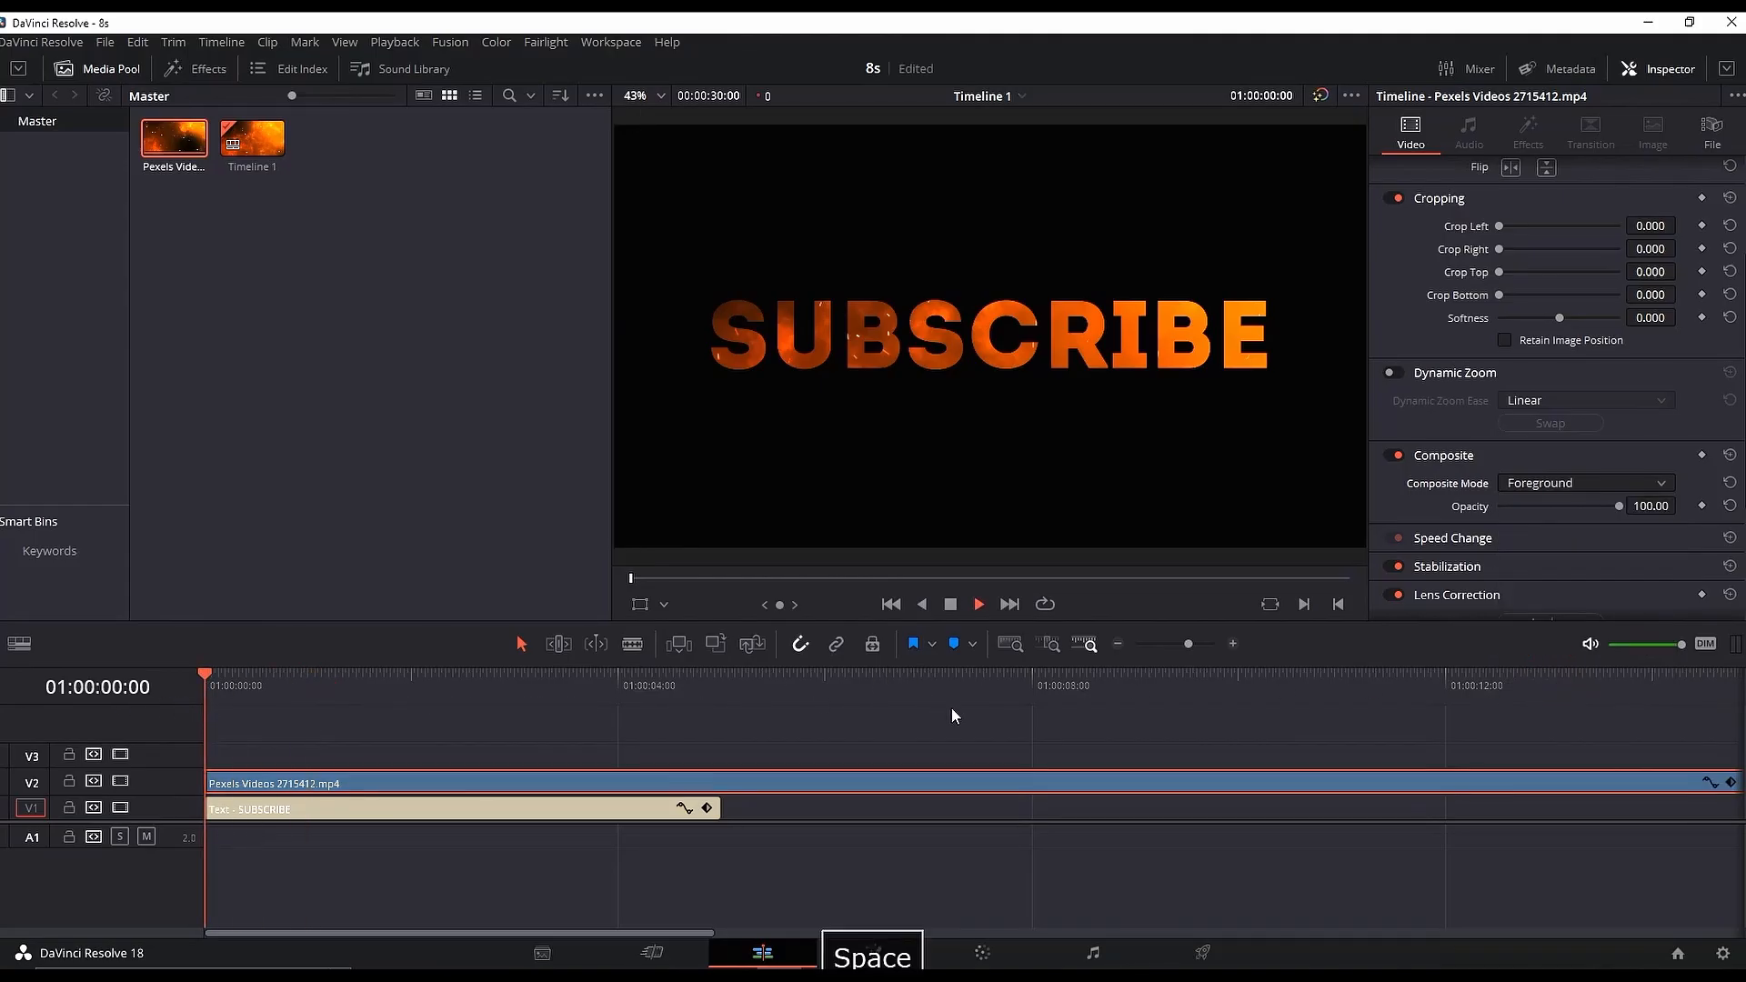
key(space)
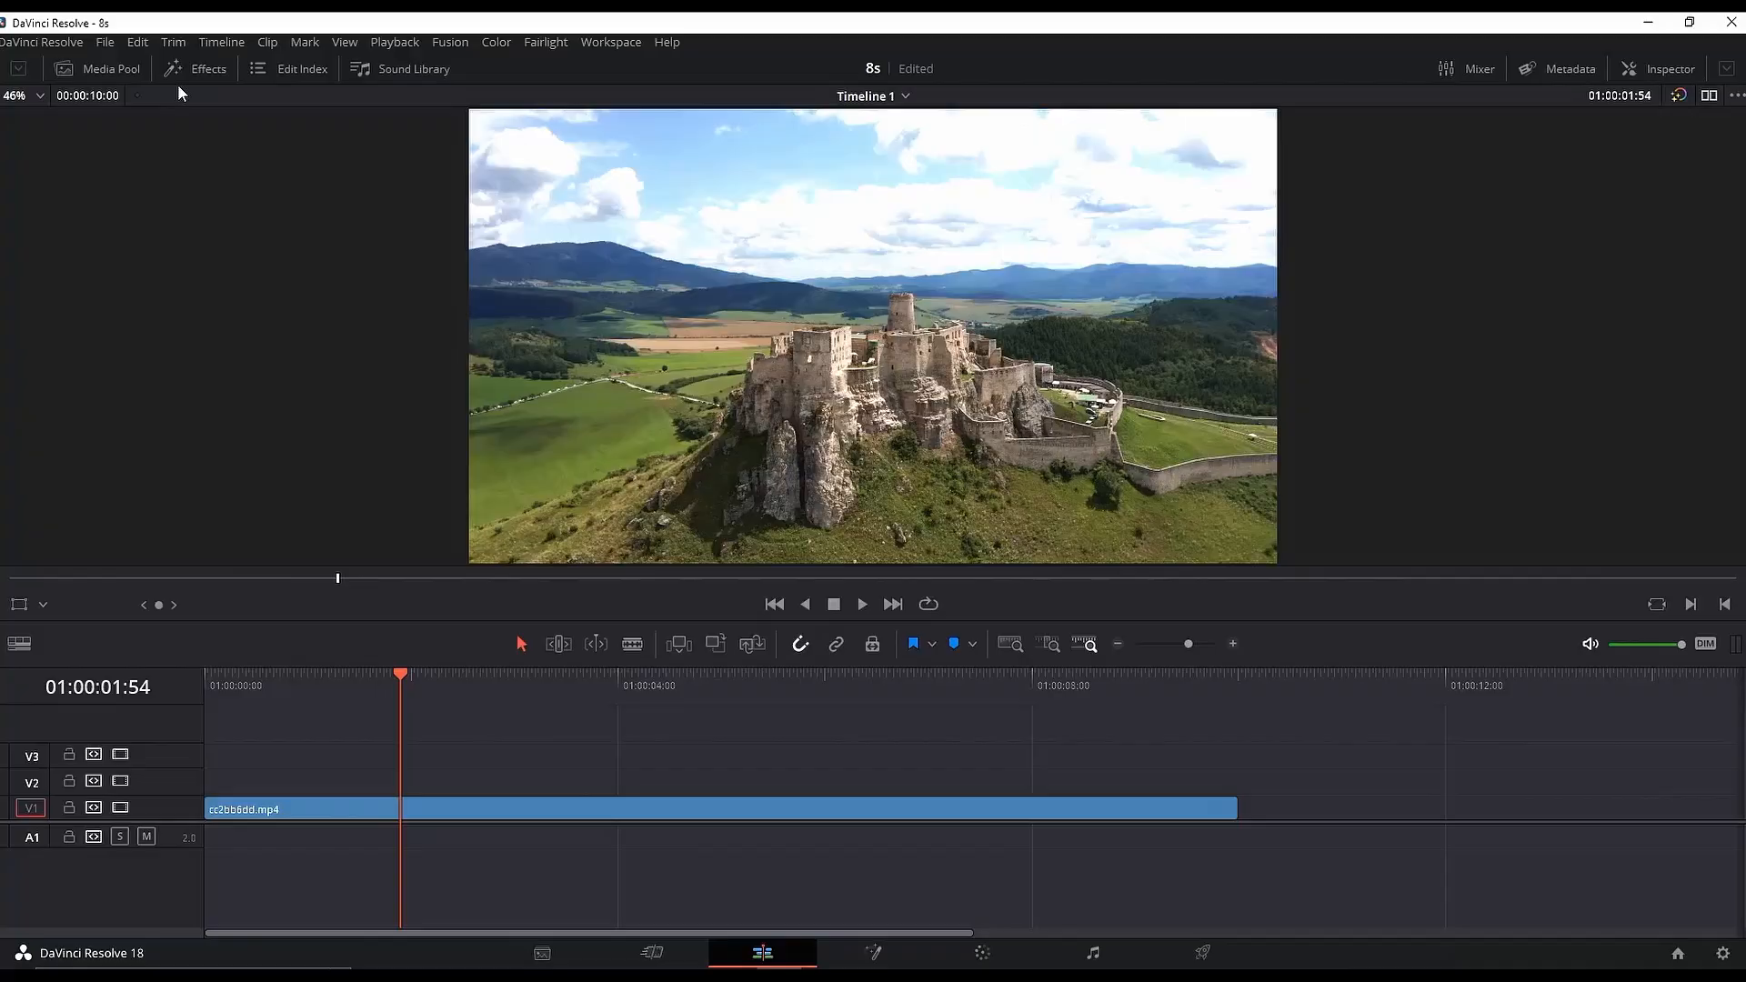
Step: Place an adjustment clip carrying the Mirrors effect above the castle footage
click(208, 68)
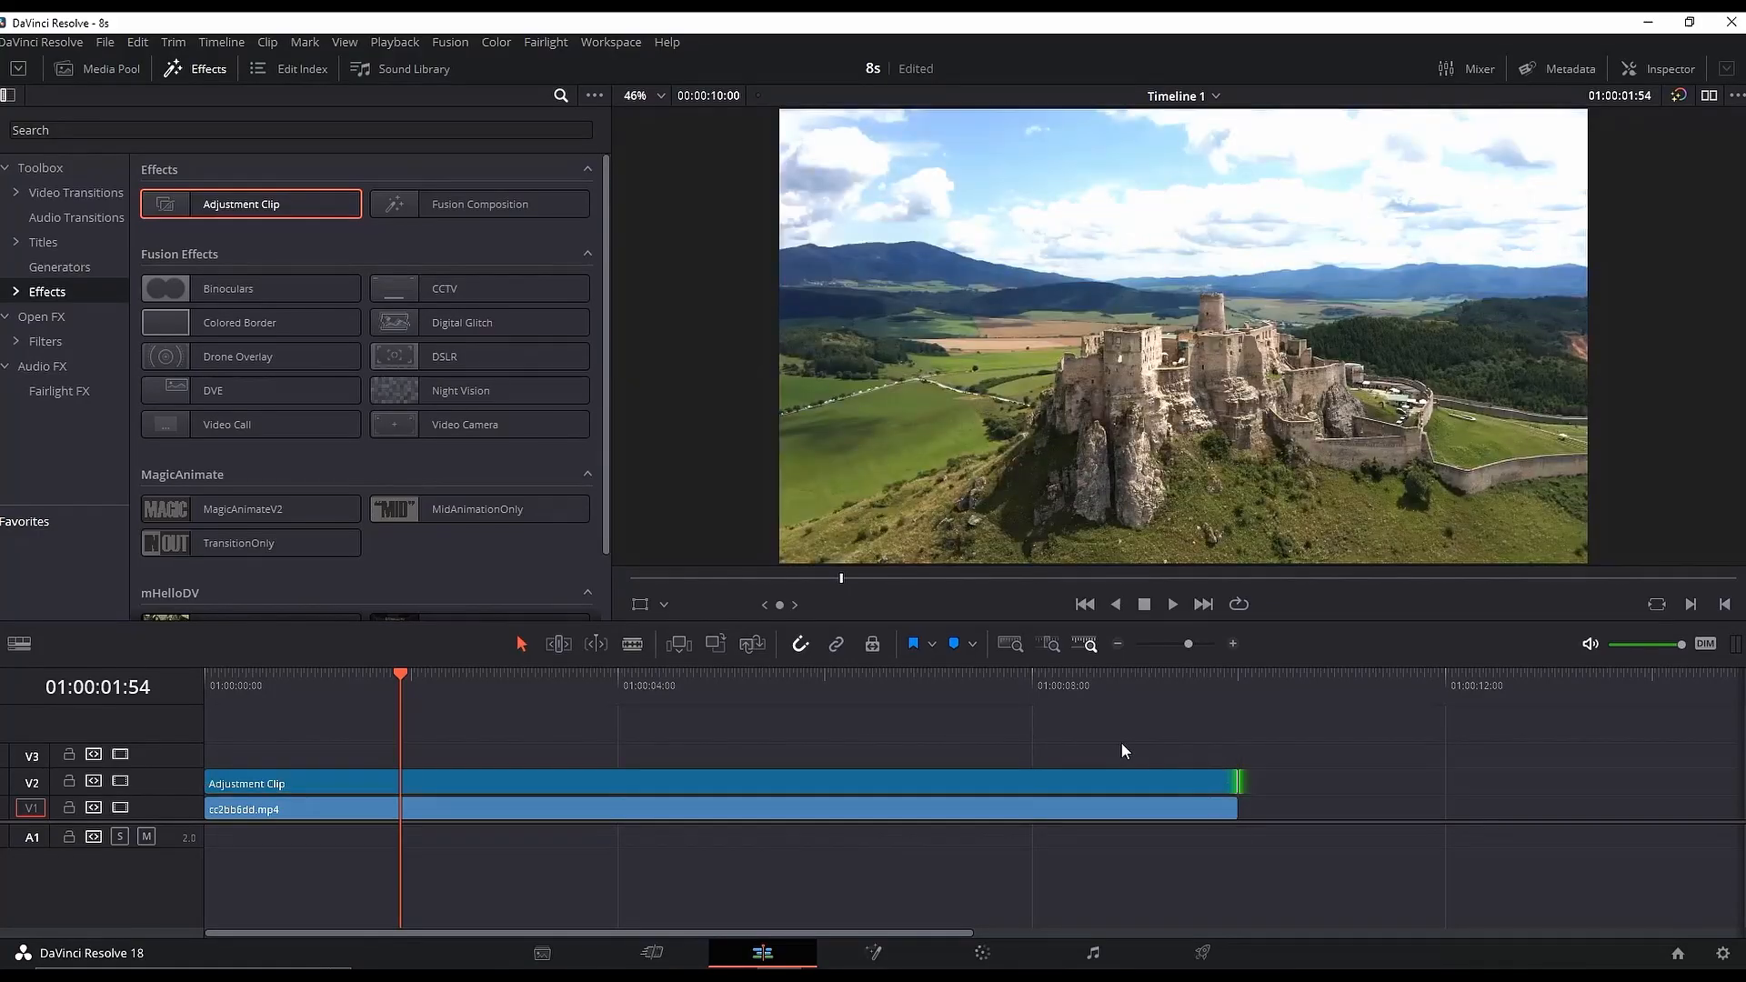
text(mirr)
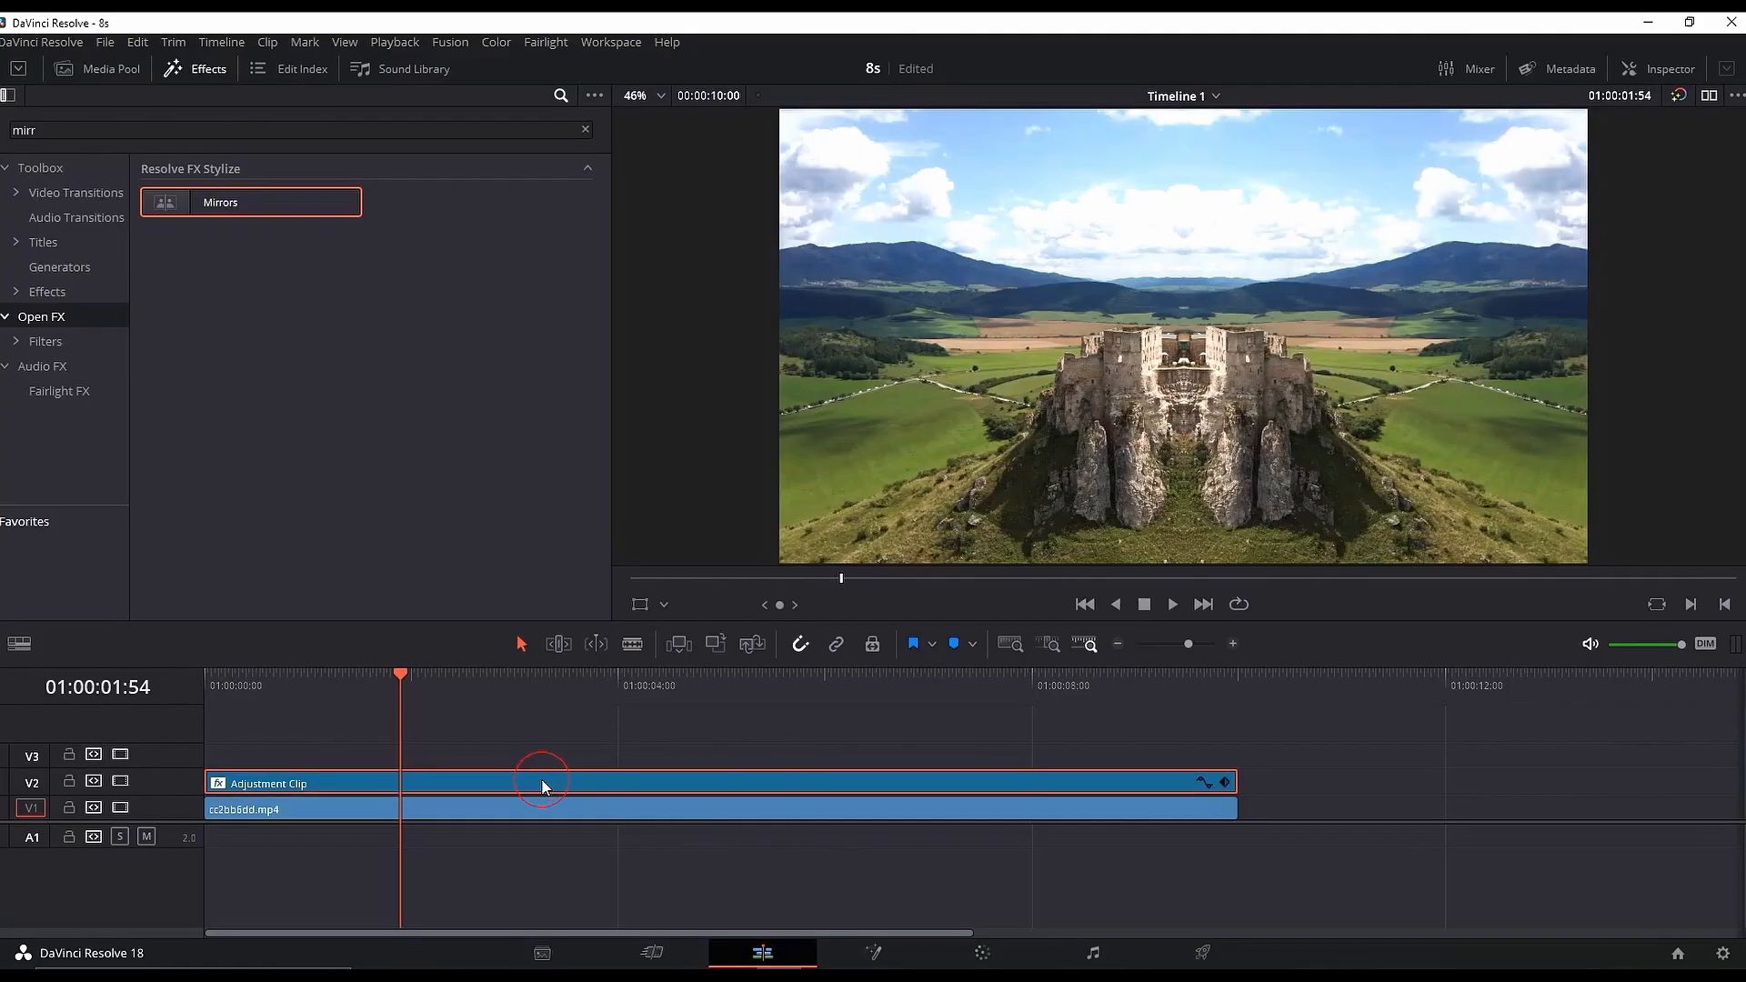
click(1665, 68)
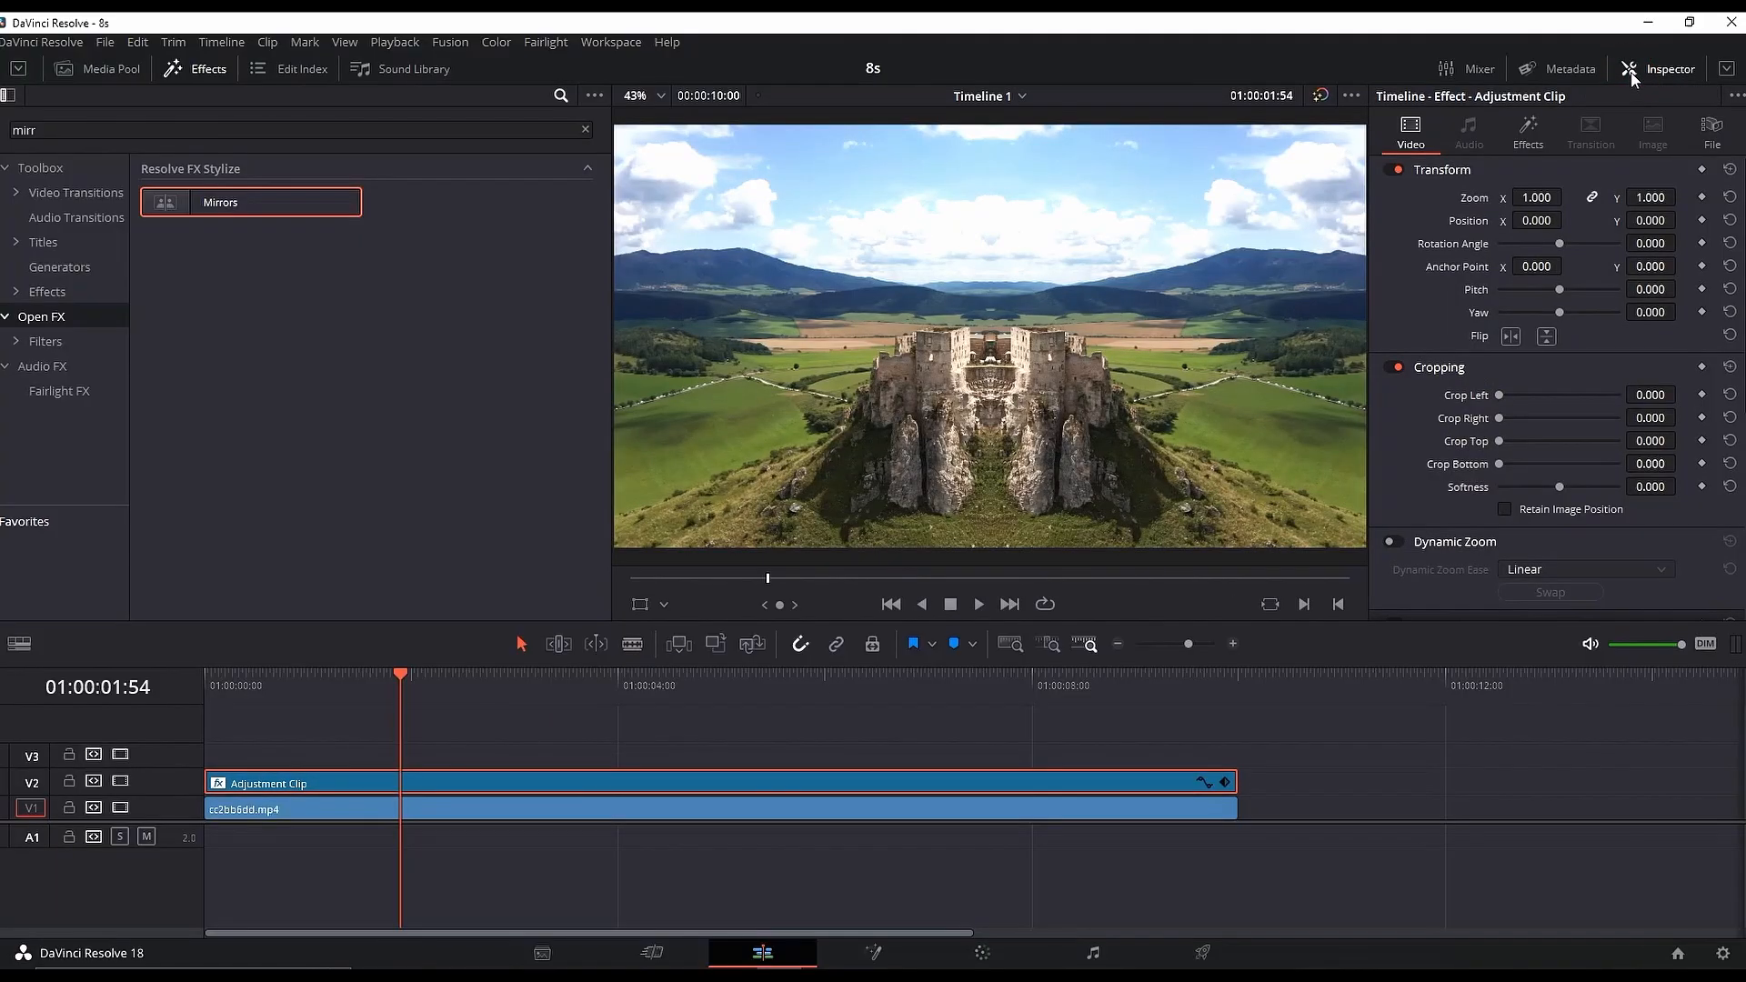
Step: Set the Mirrors effect's Mirror 1 angle to -90 in the Inspector
click(194, 68)
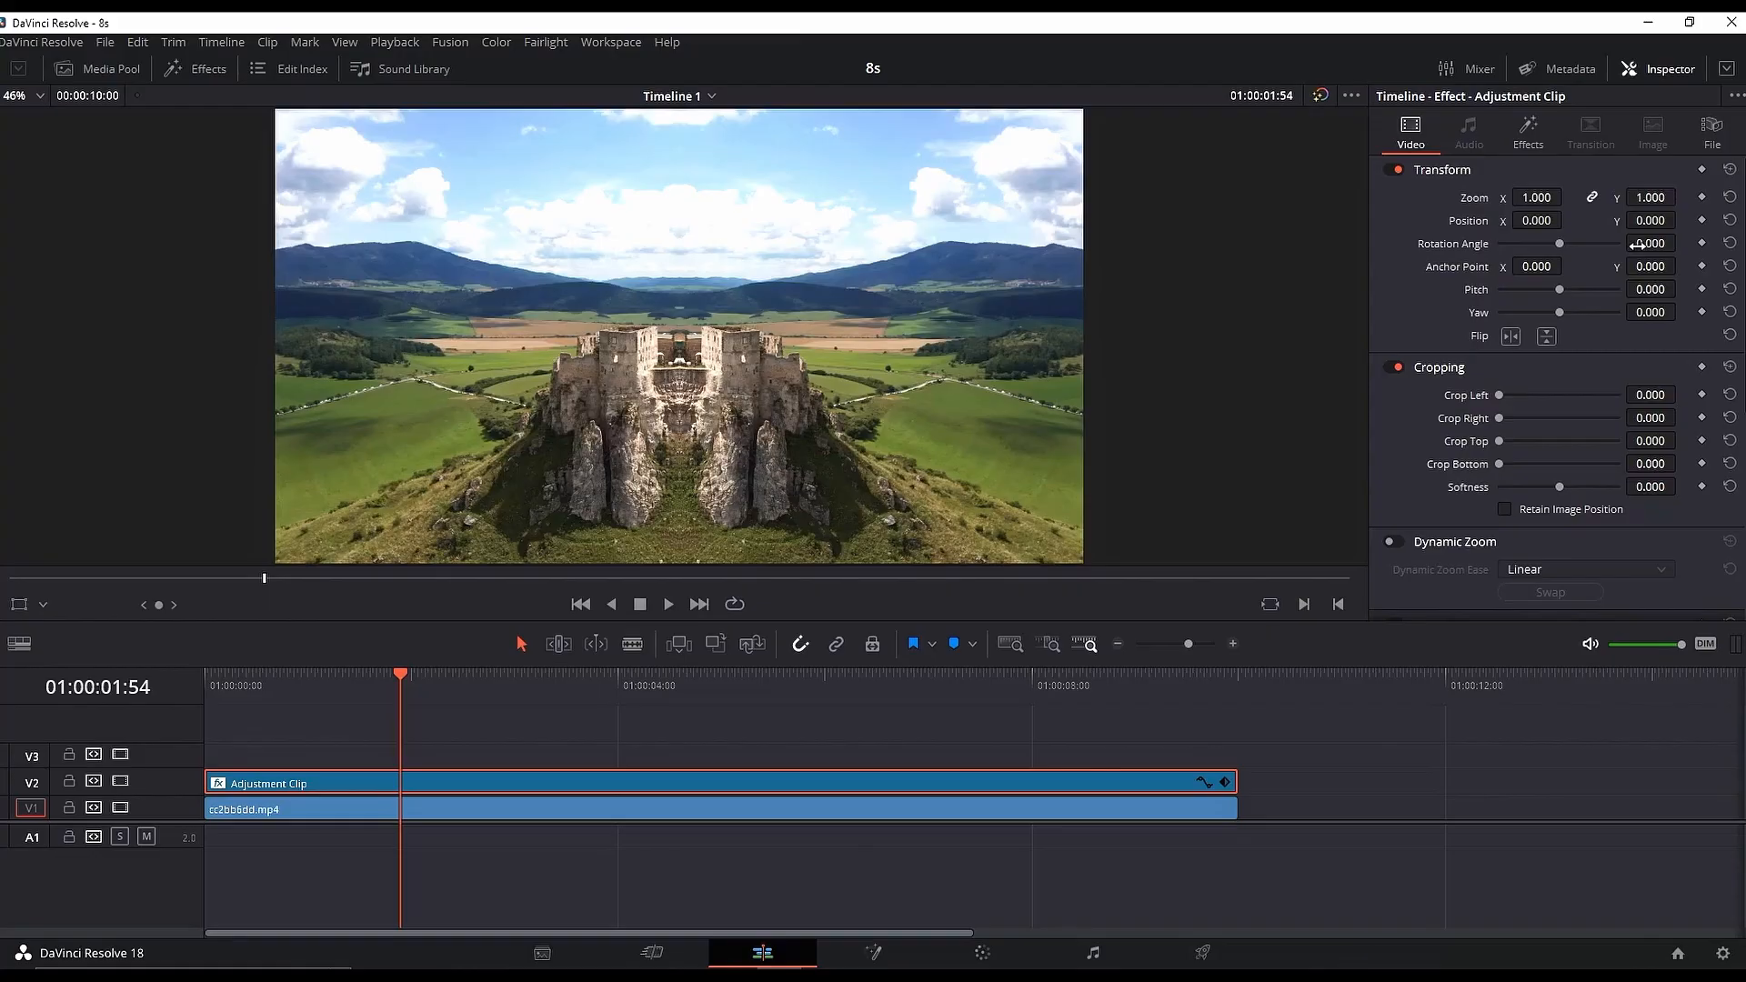
click(1526, 131)
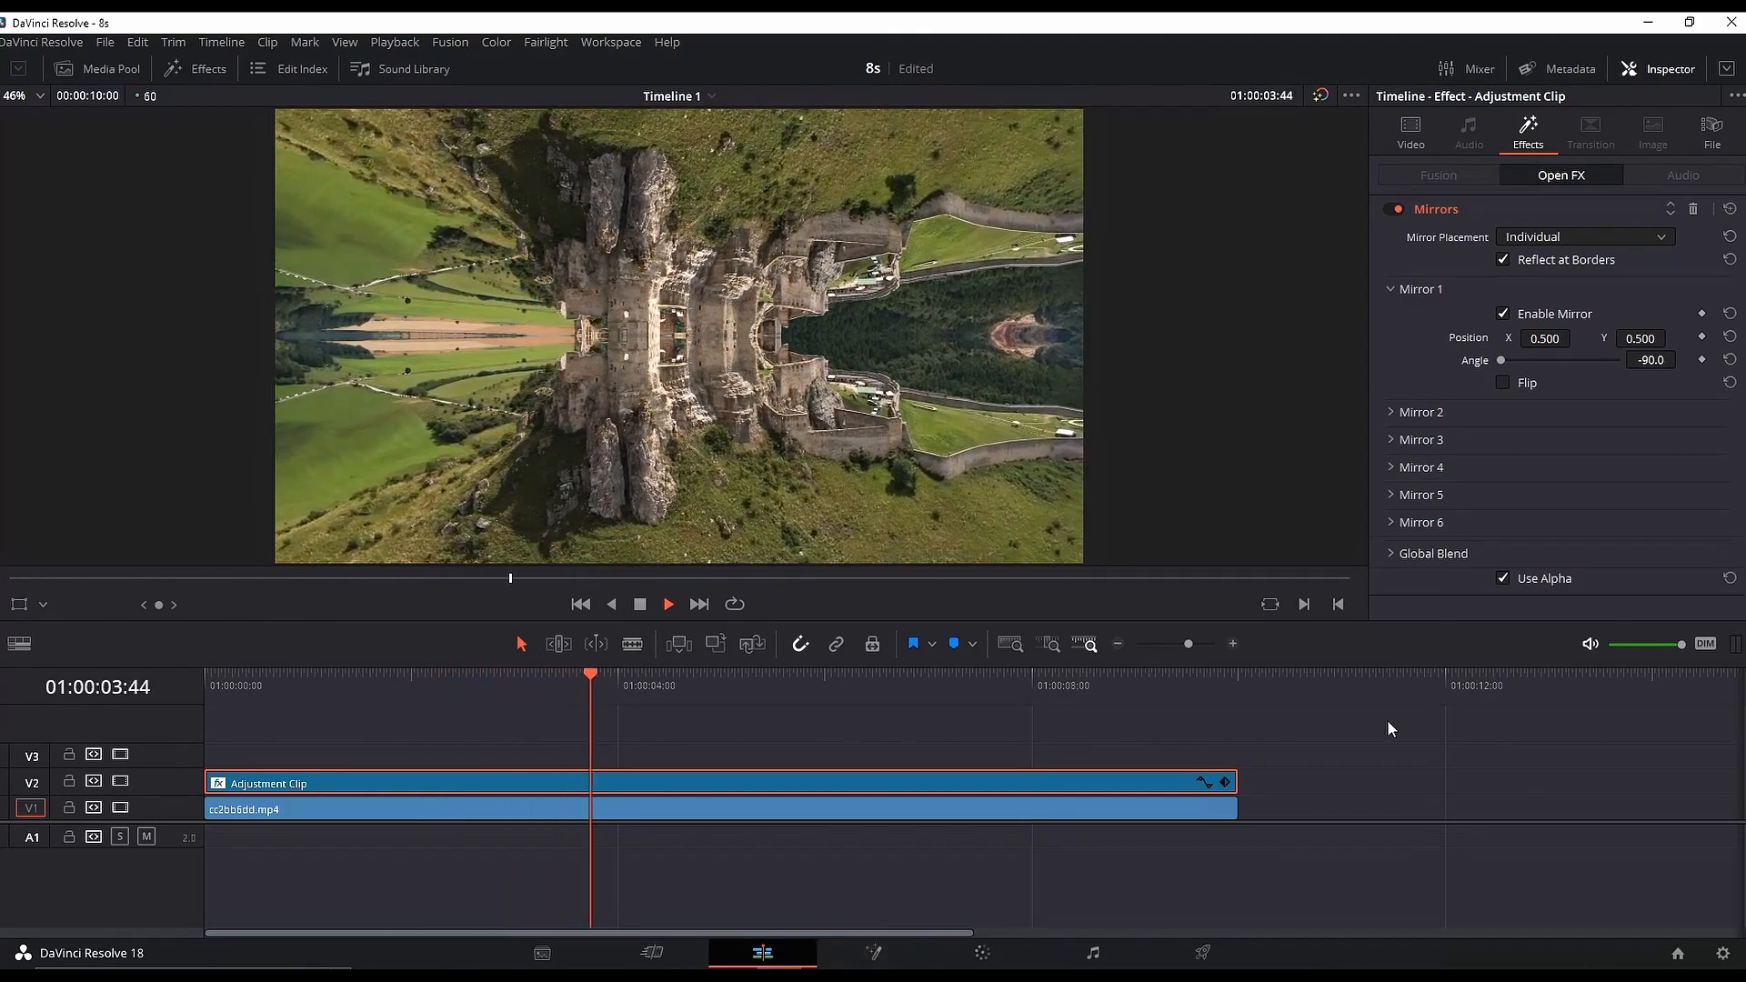
click(194, 68)
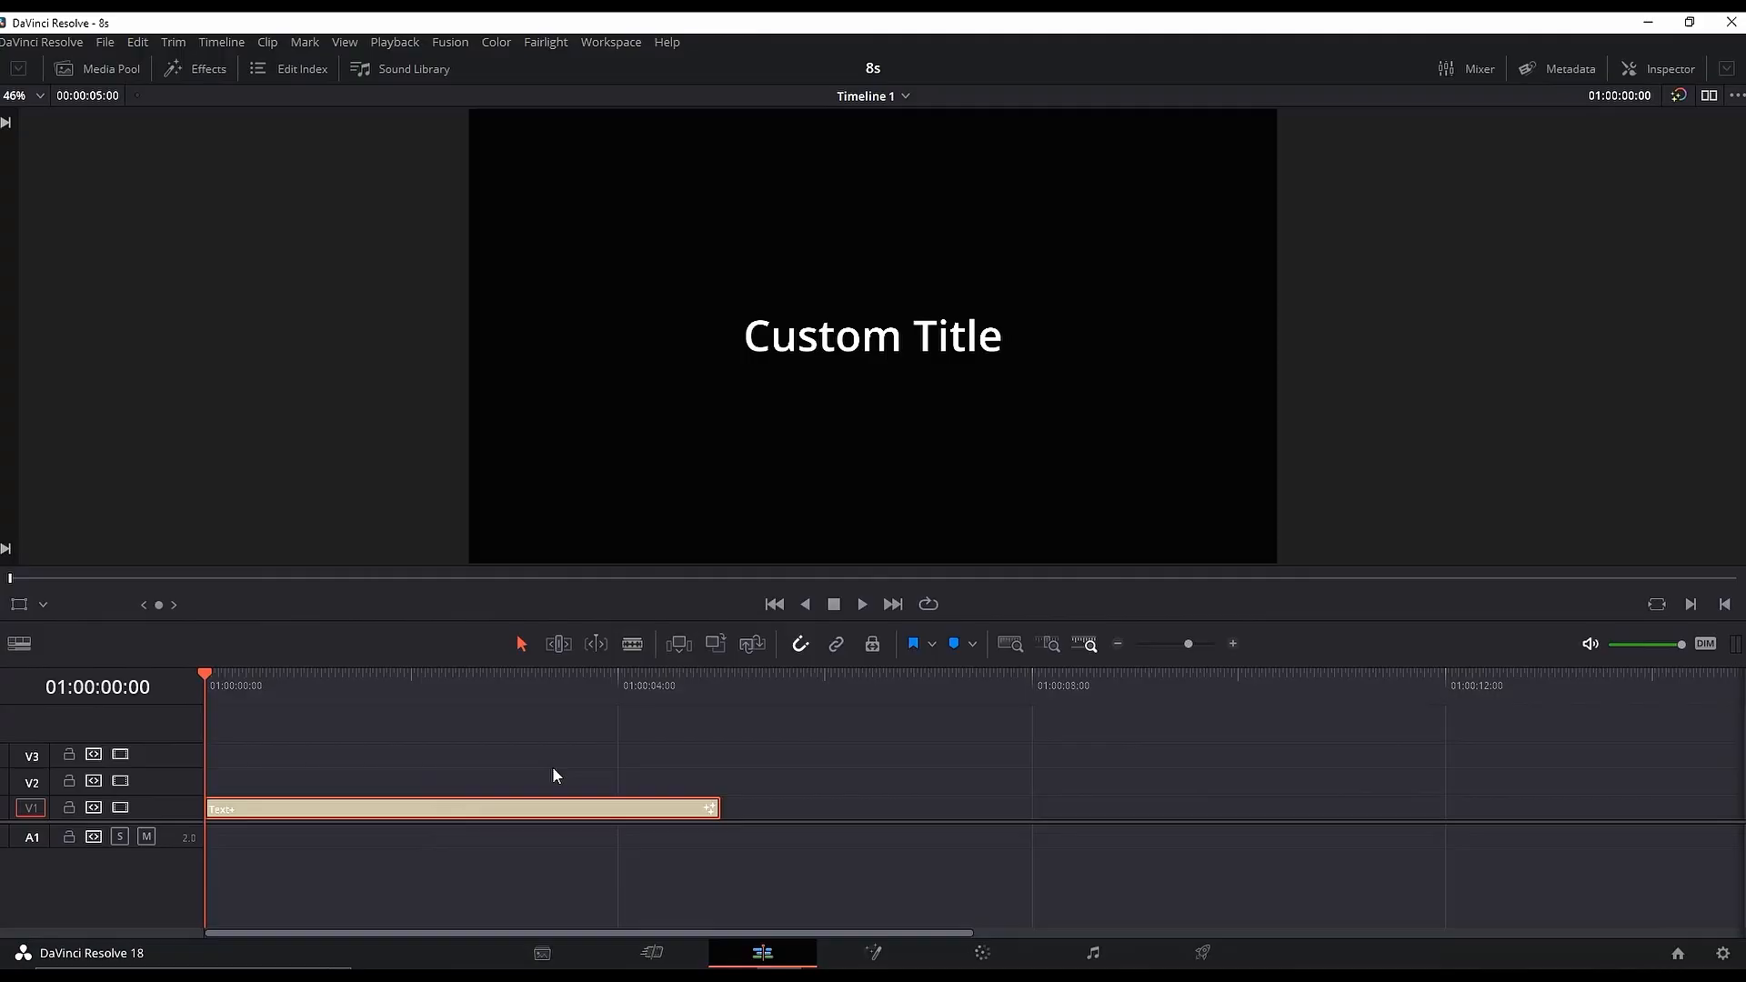
Step: Retitle to SUBSCRIBE in a thin stencil font, duplicate onto V2, and open in Fusion
click(1660, 68)
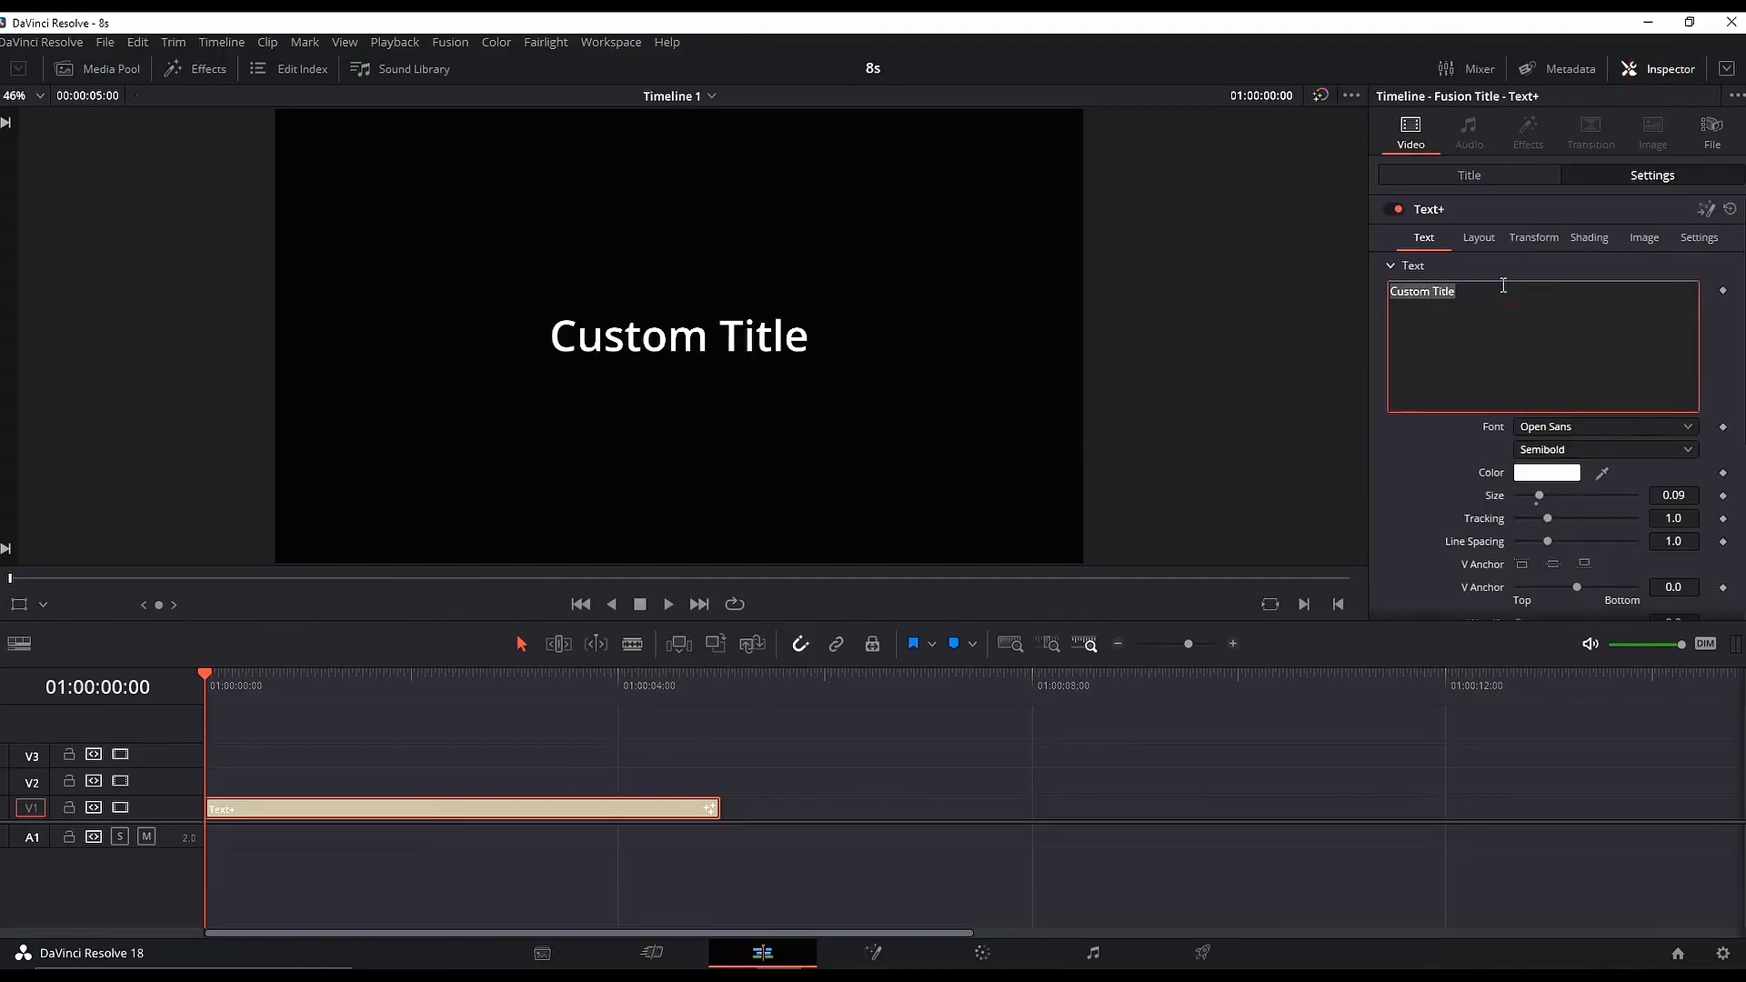
text(SUBSCRIBE)
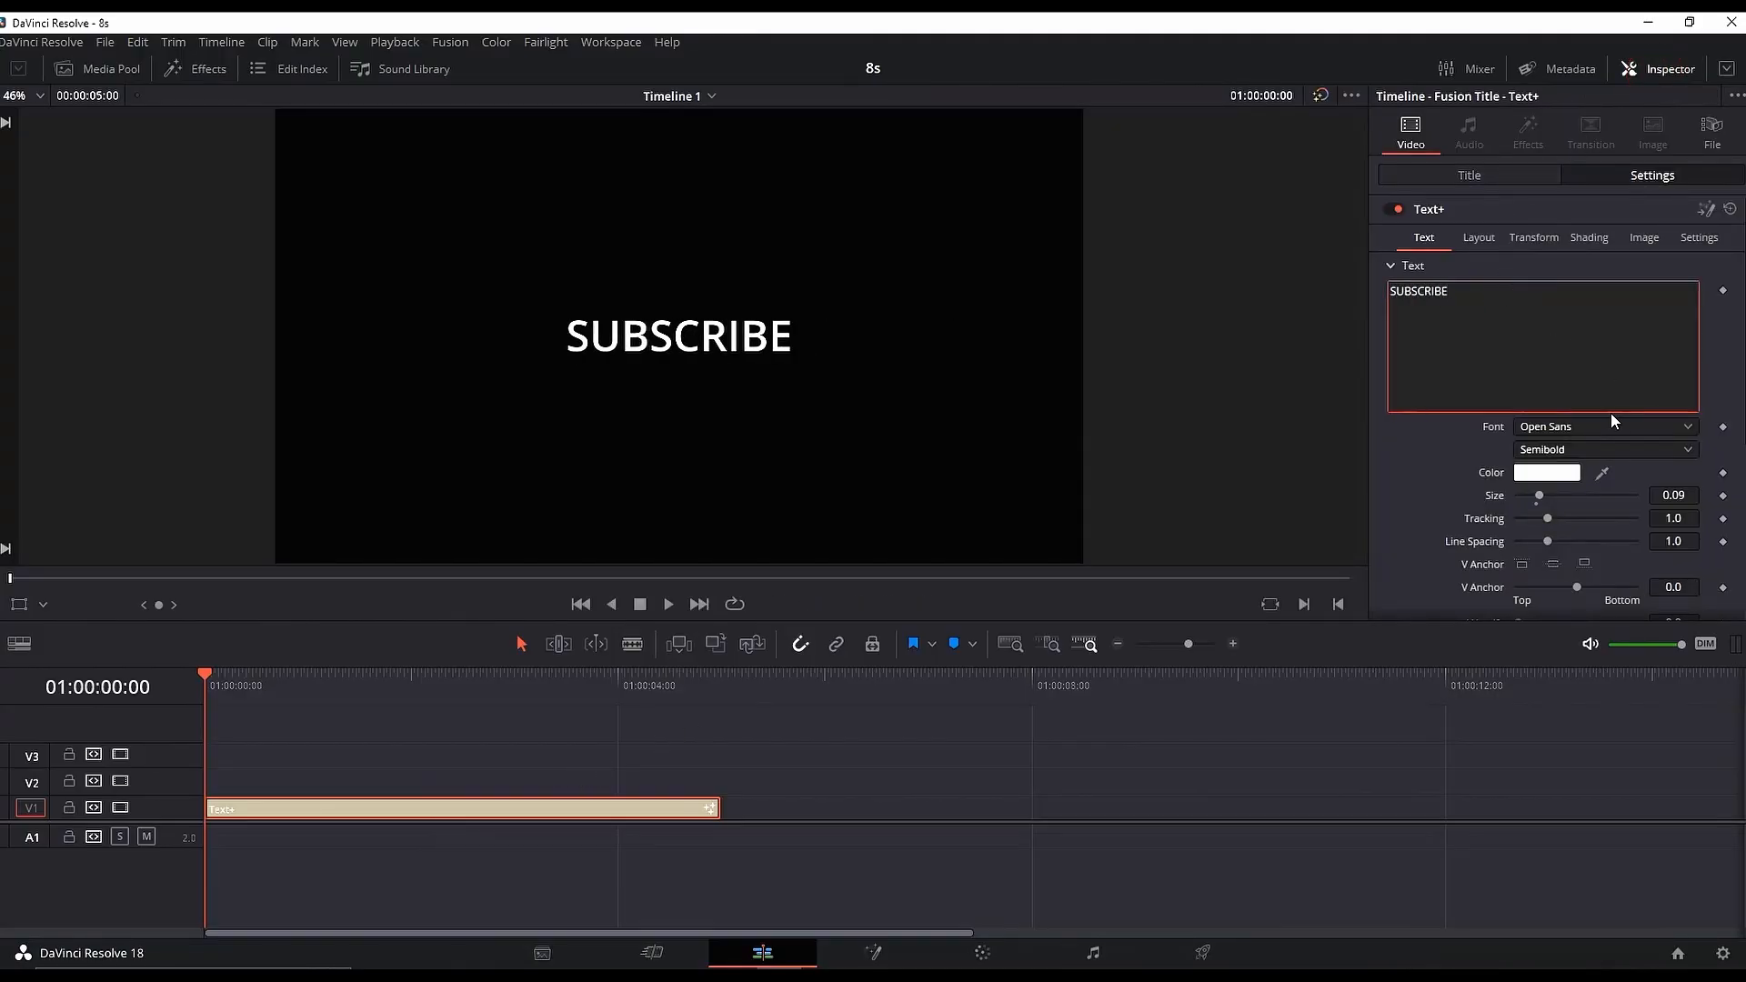
click(1602, 426)
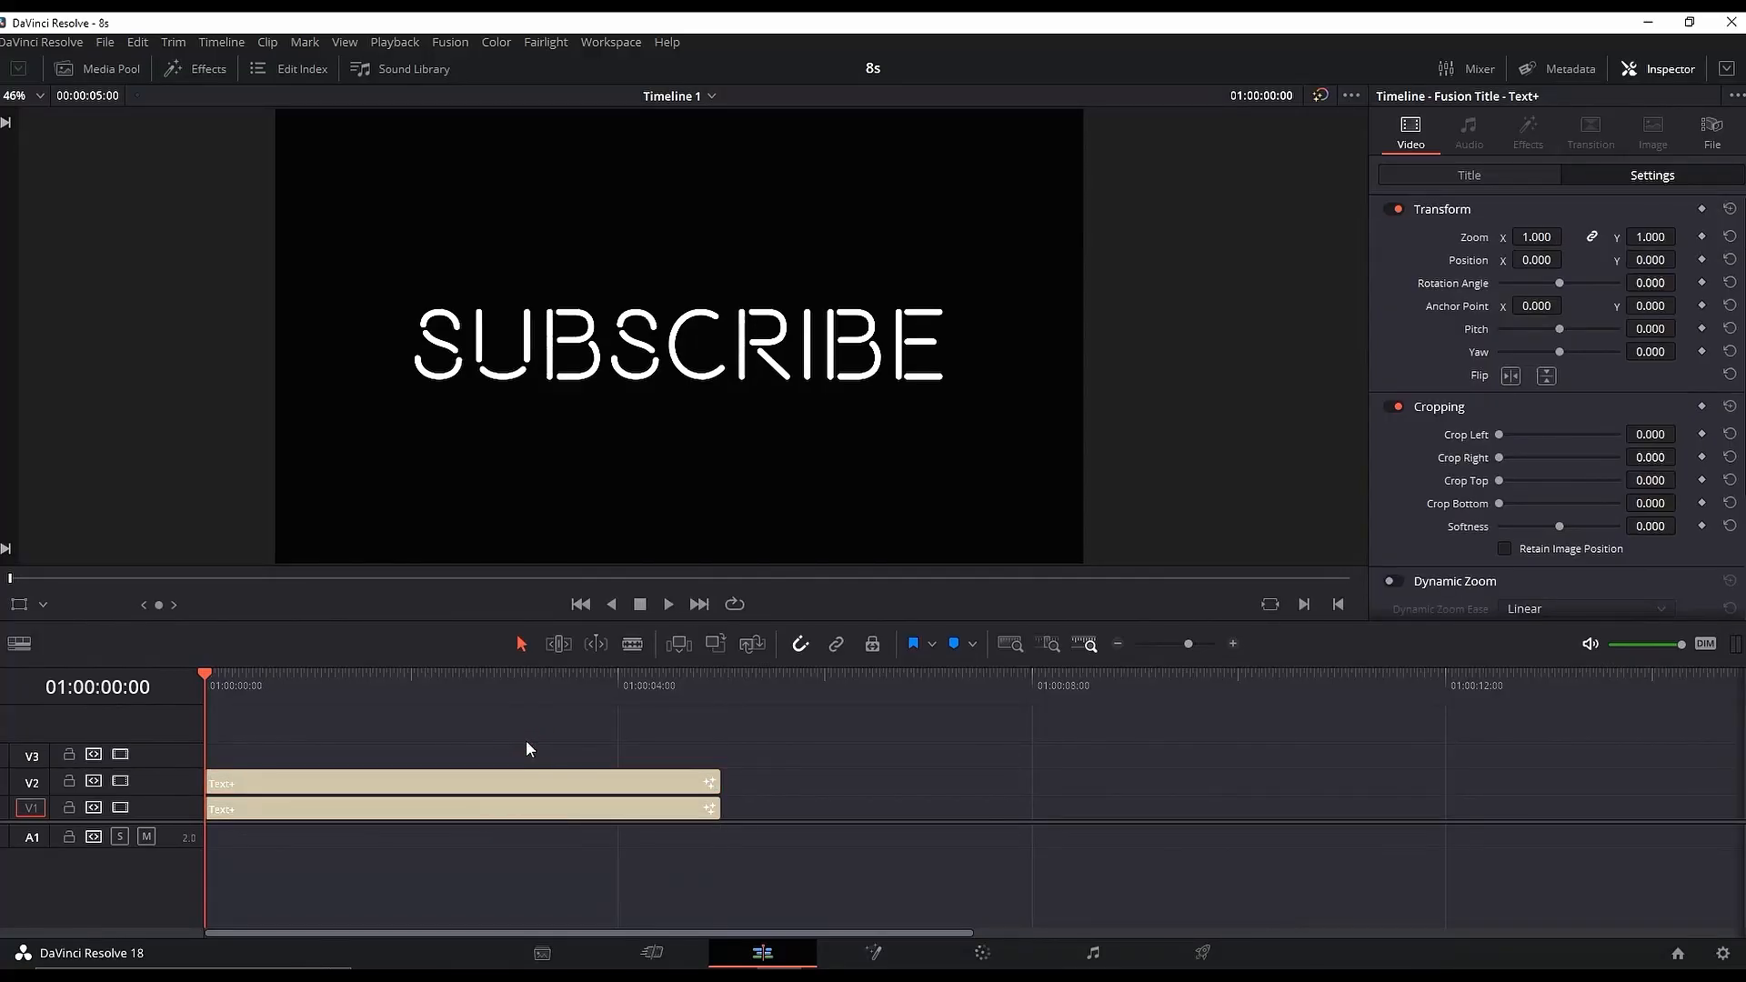
click(873, 952)
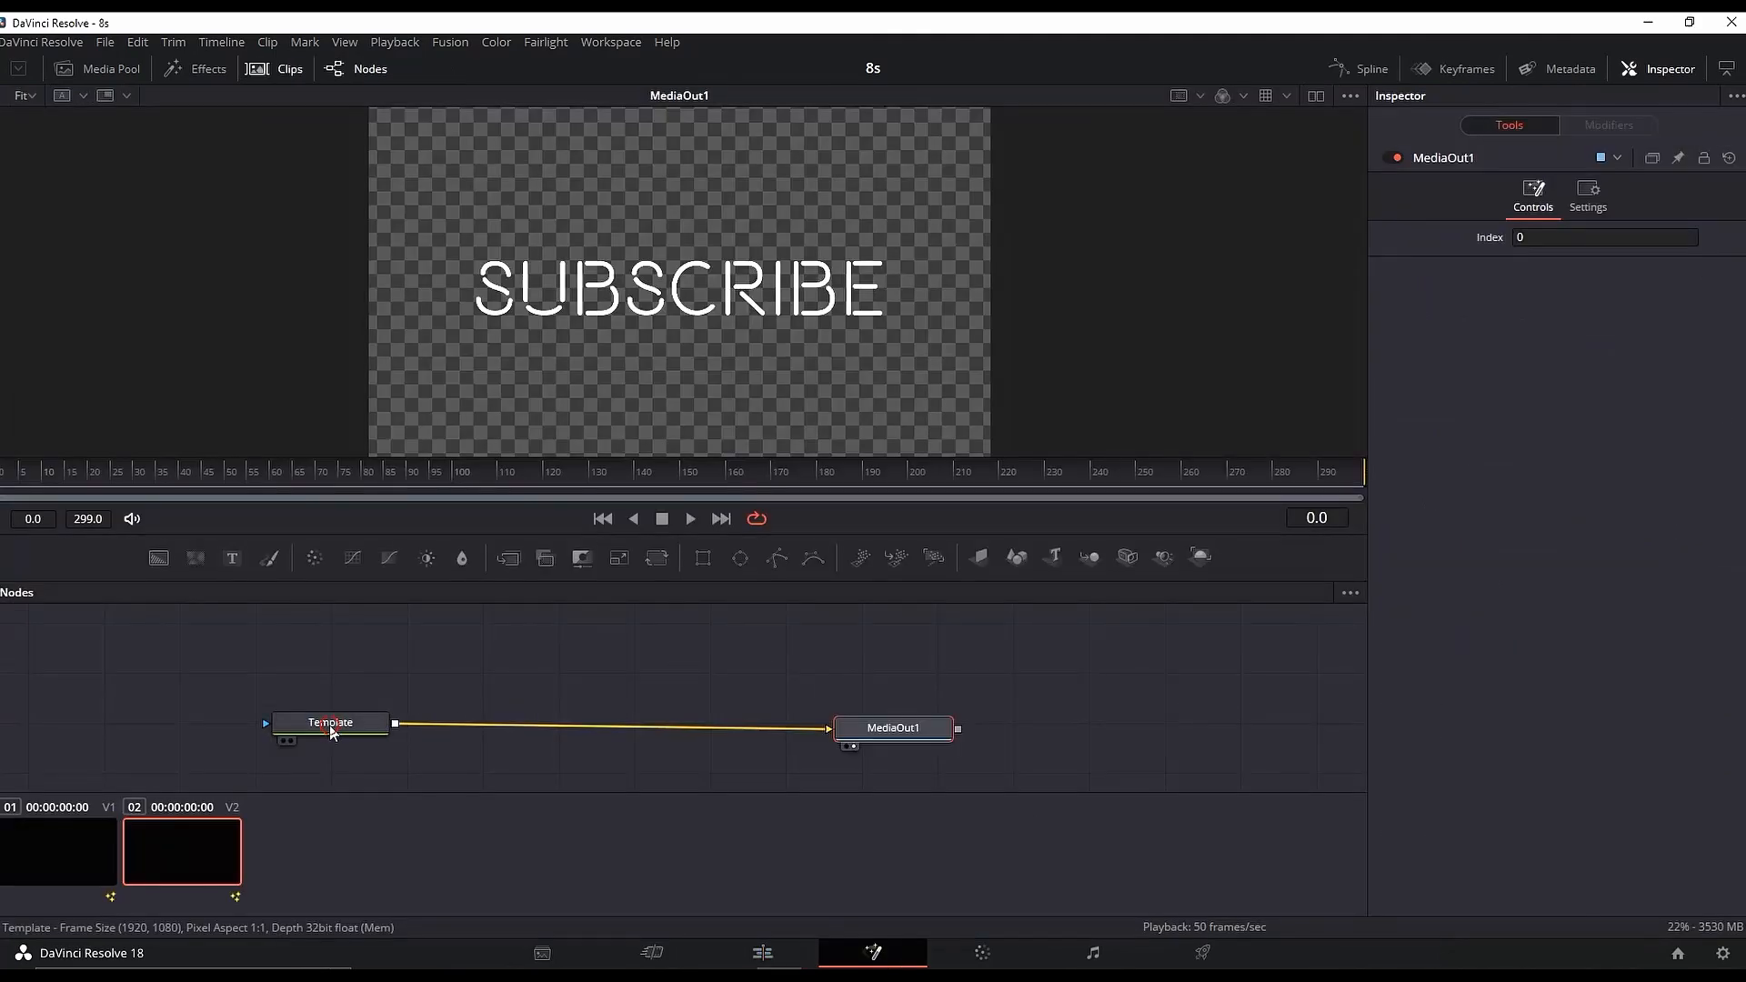
Step: Add Glow and Color Corrector nodes for a red glow, then blade the V2 copy
key(ctrl+space)
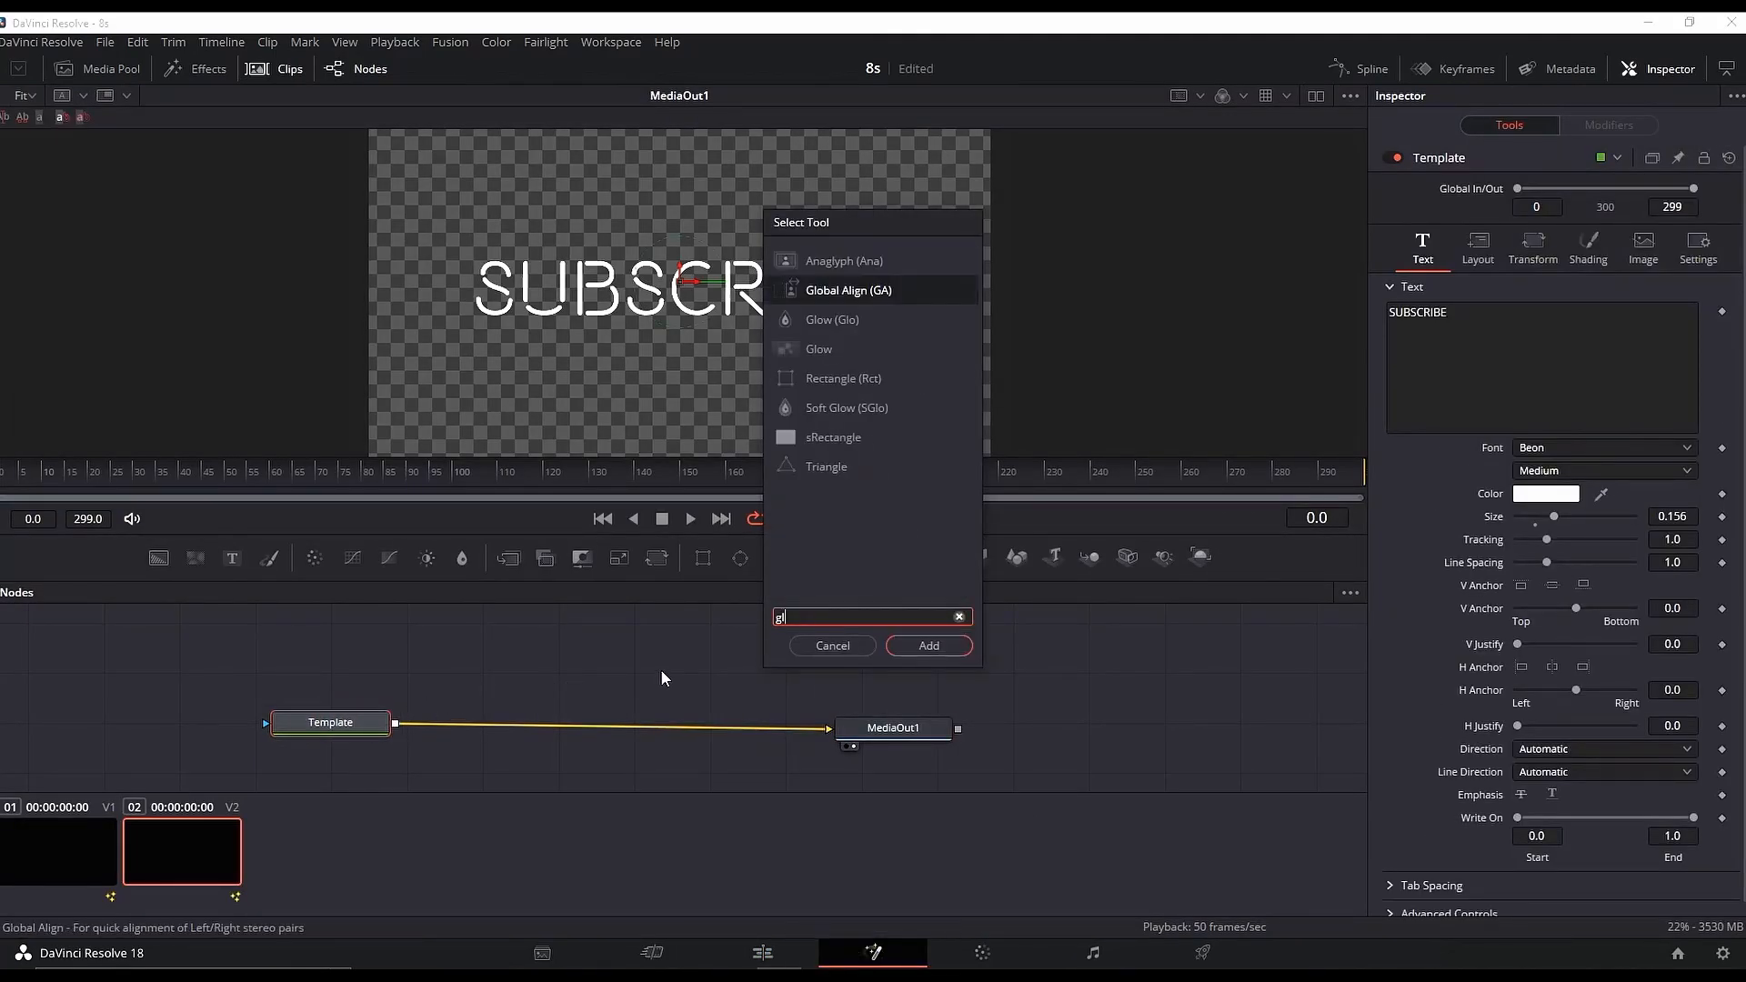
click(927, 644)
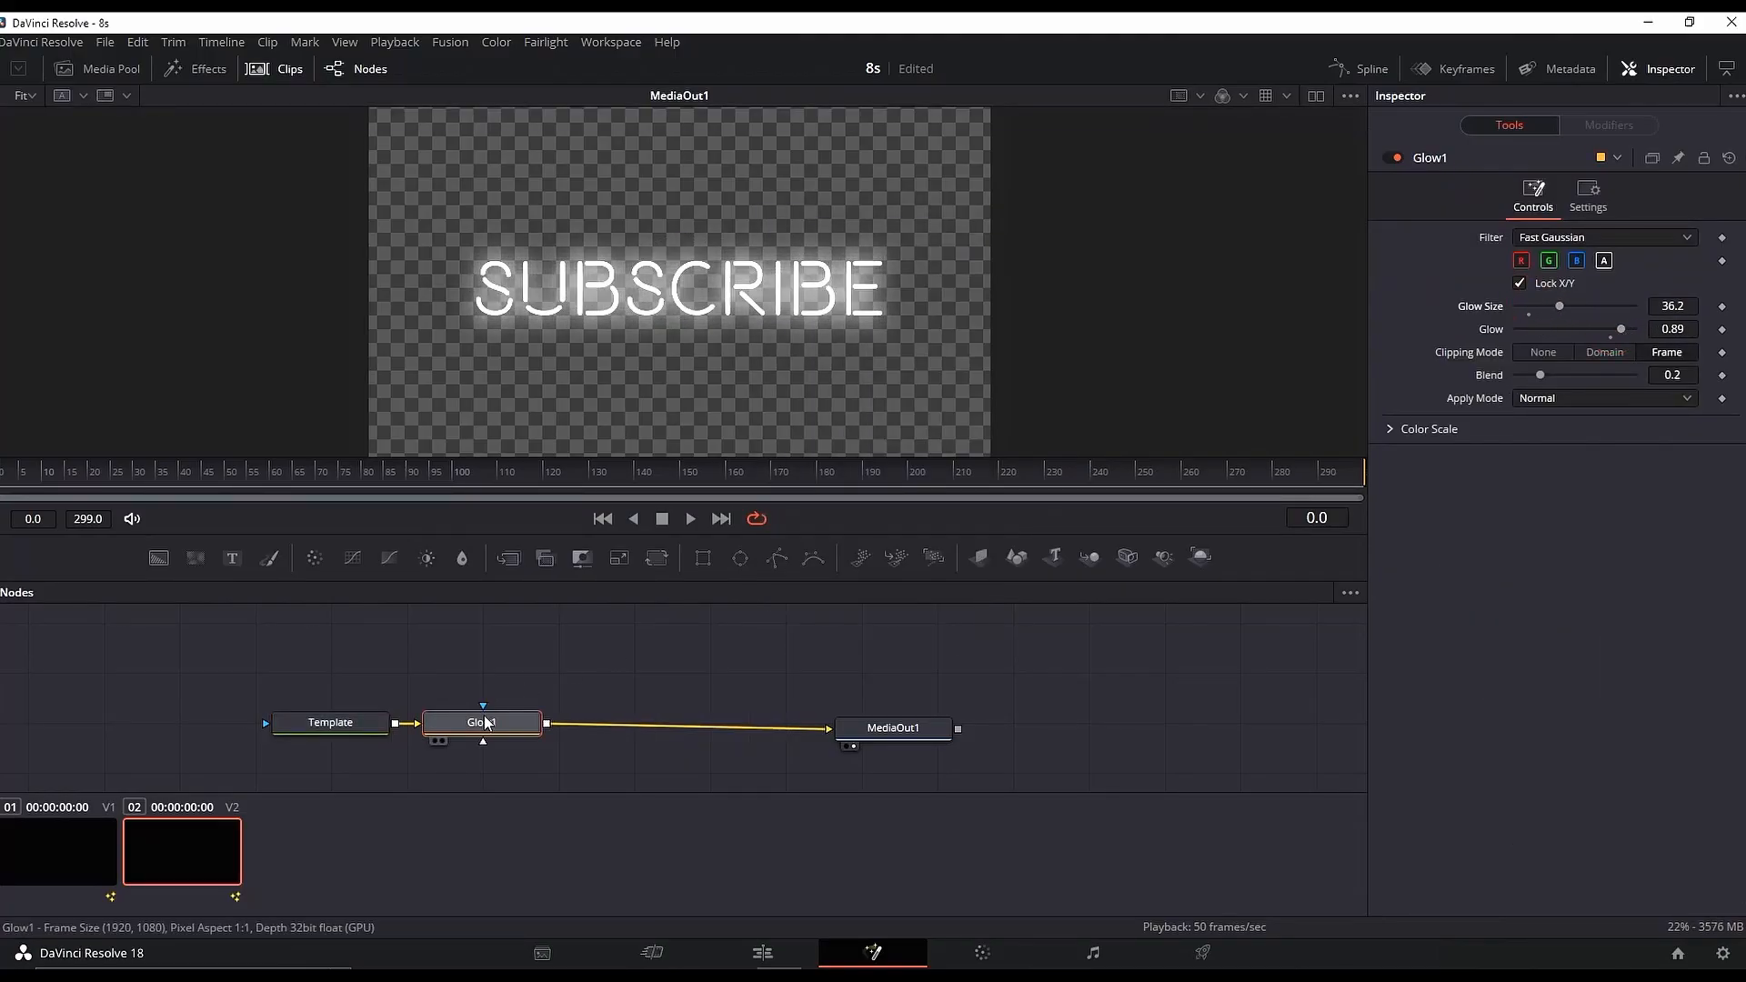
text(corr)
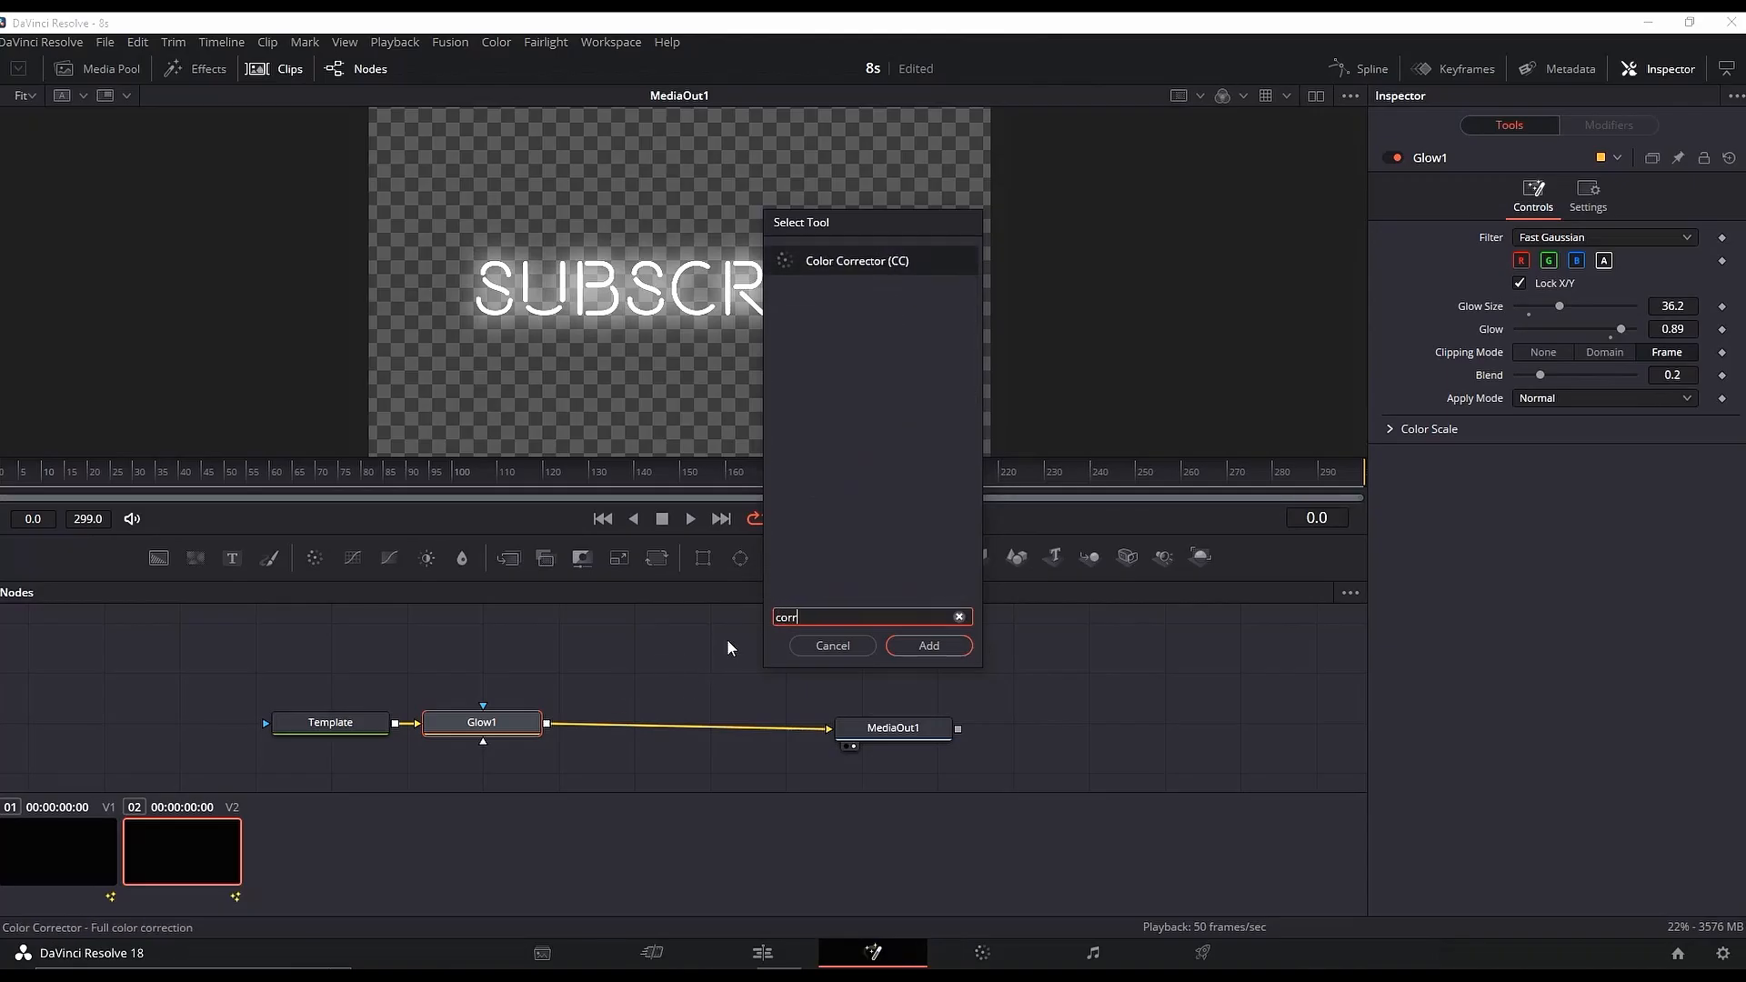
click(927, 645)
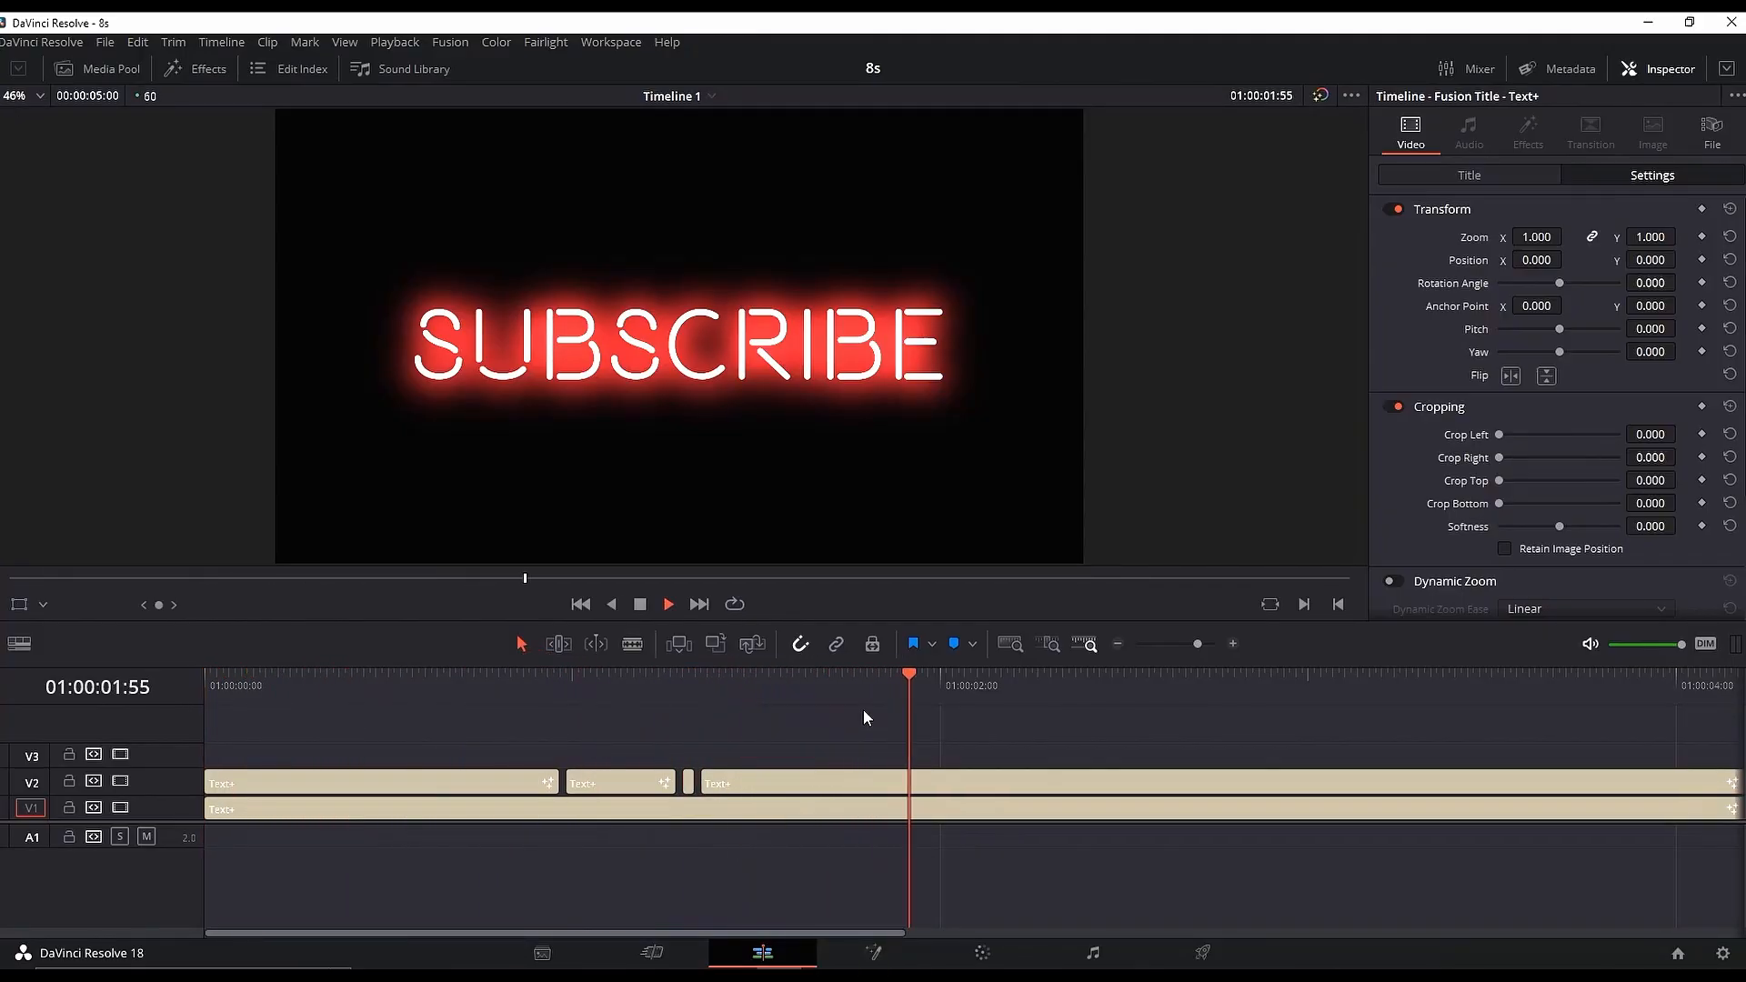
click(981, 952)
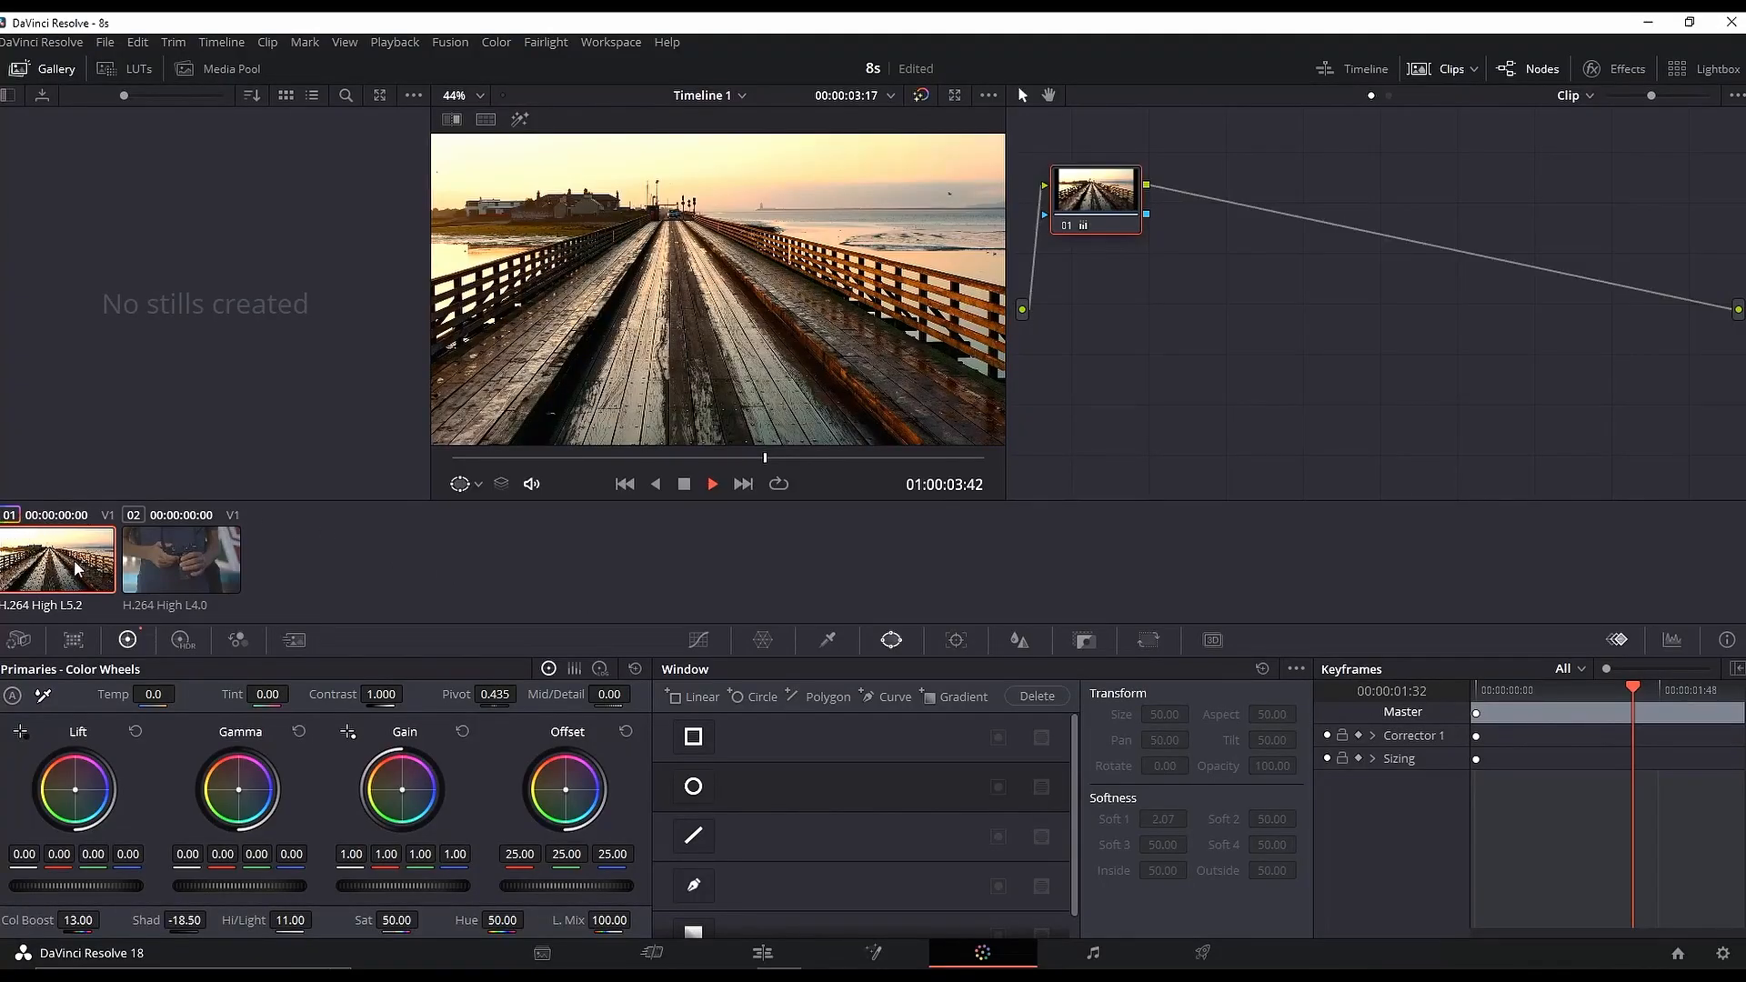
Step: Copy the pier clip's grade and paste it onto the camera clip
click(179, 559)
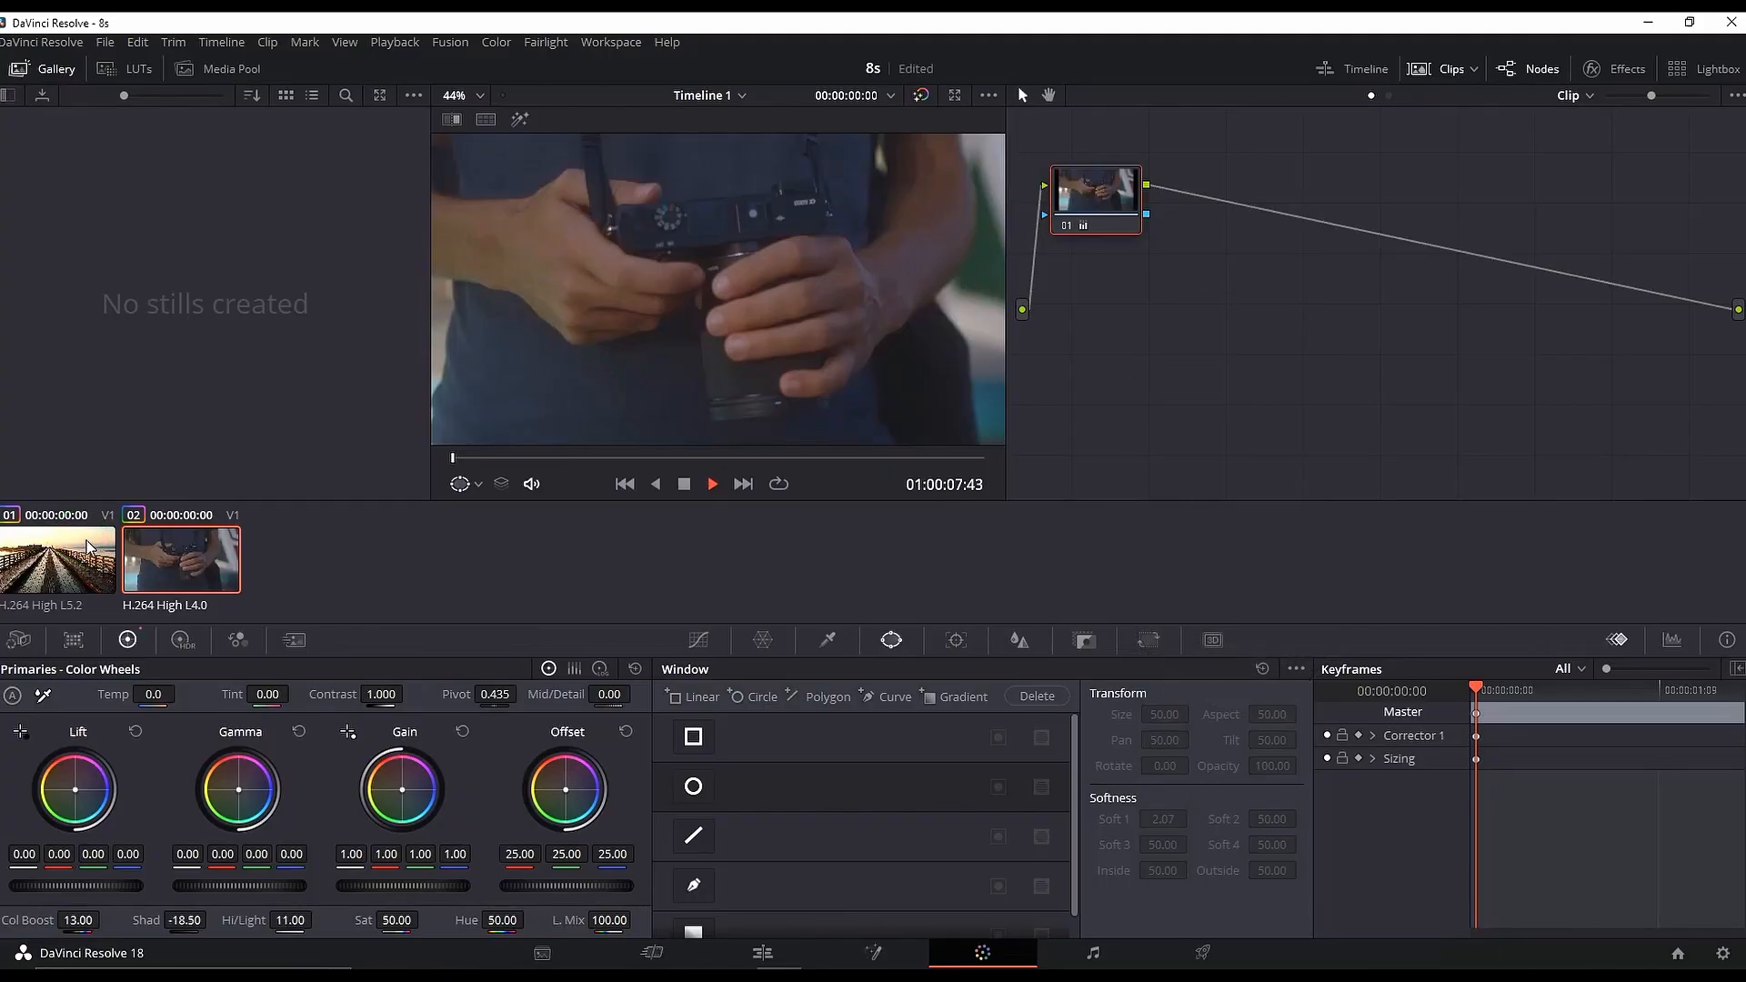
key(ctrl+z)
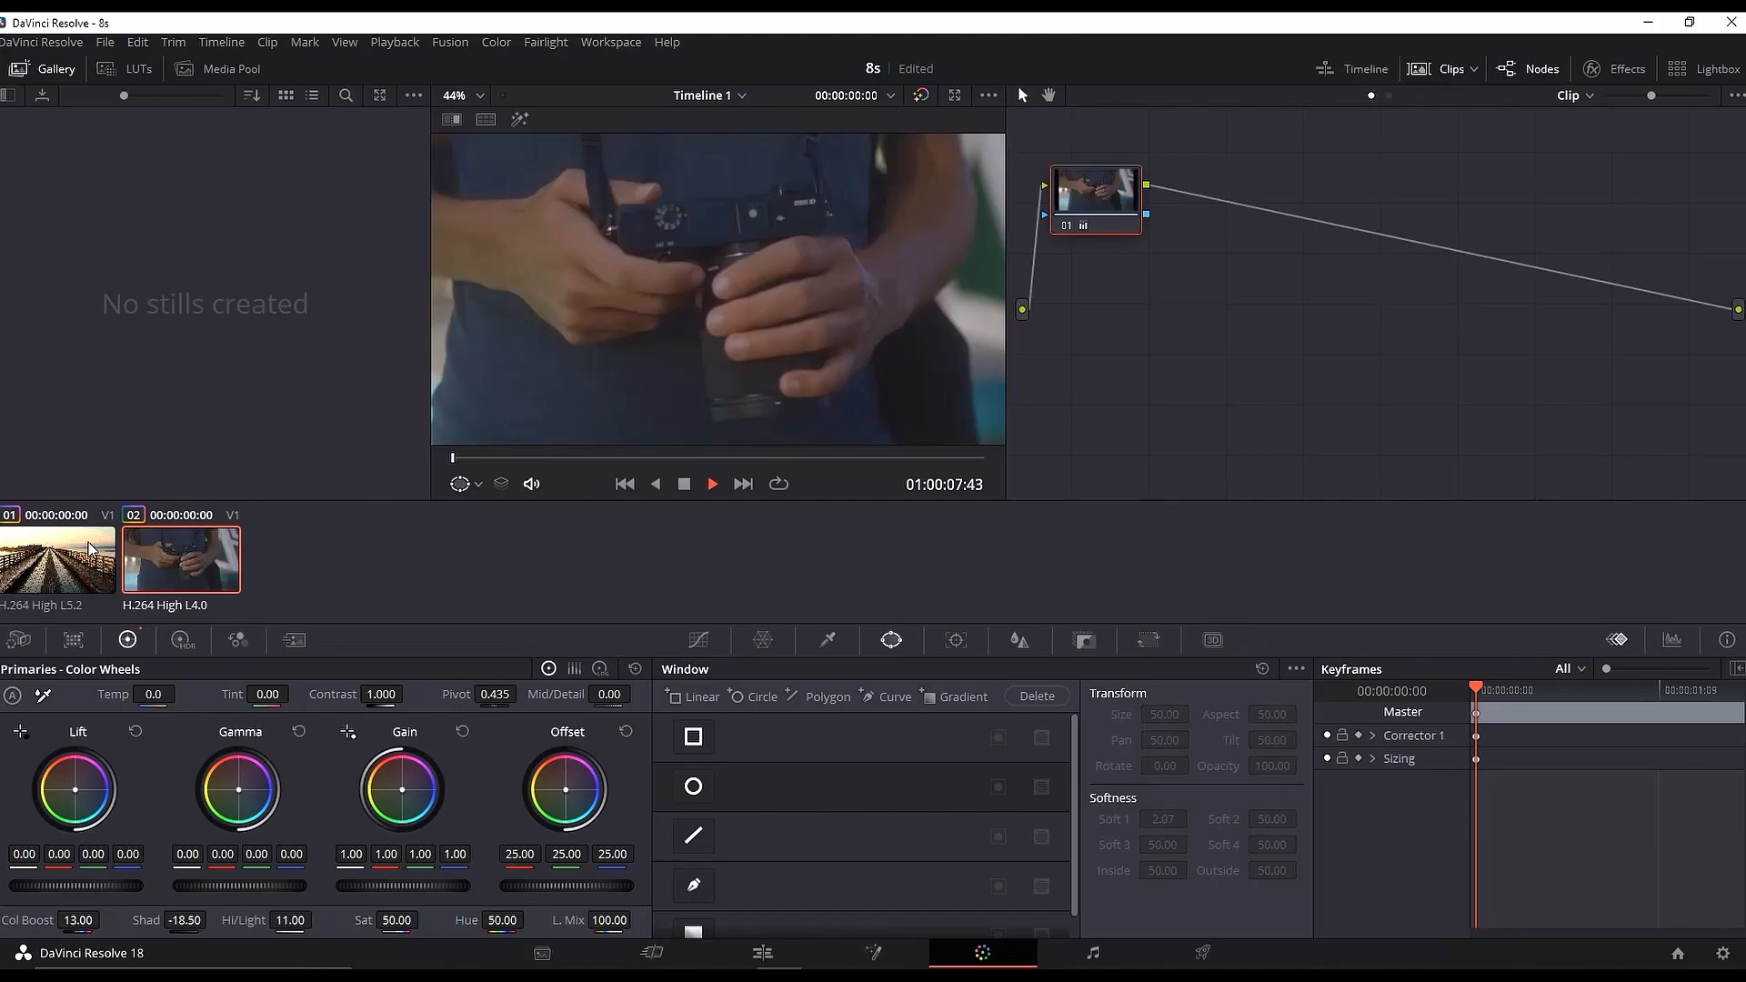
mouse_move(743, 579)
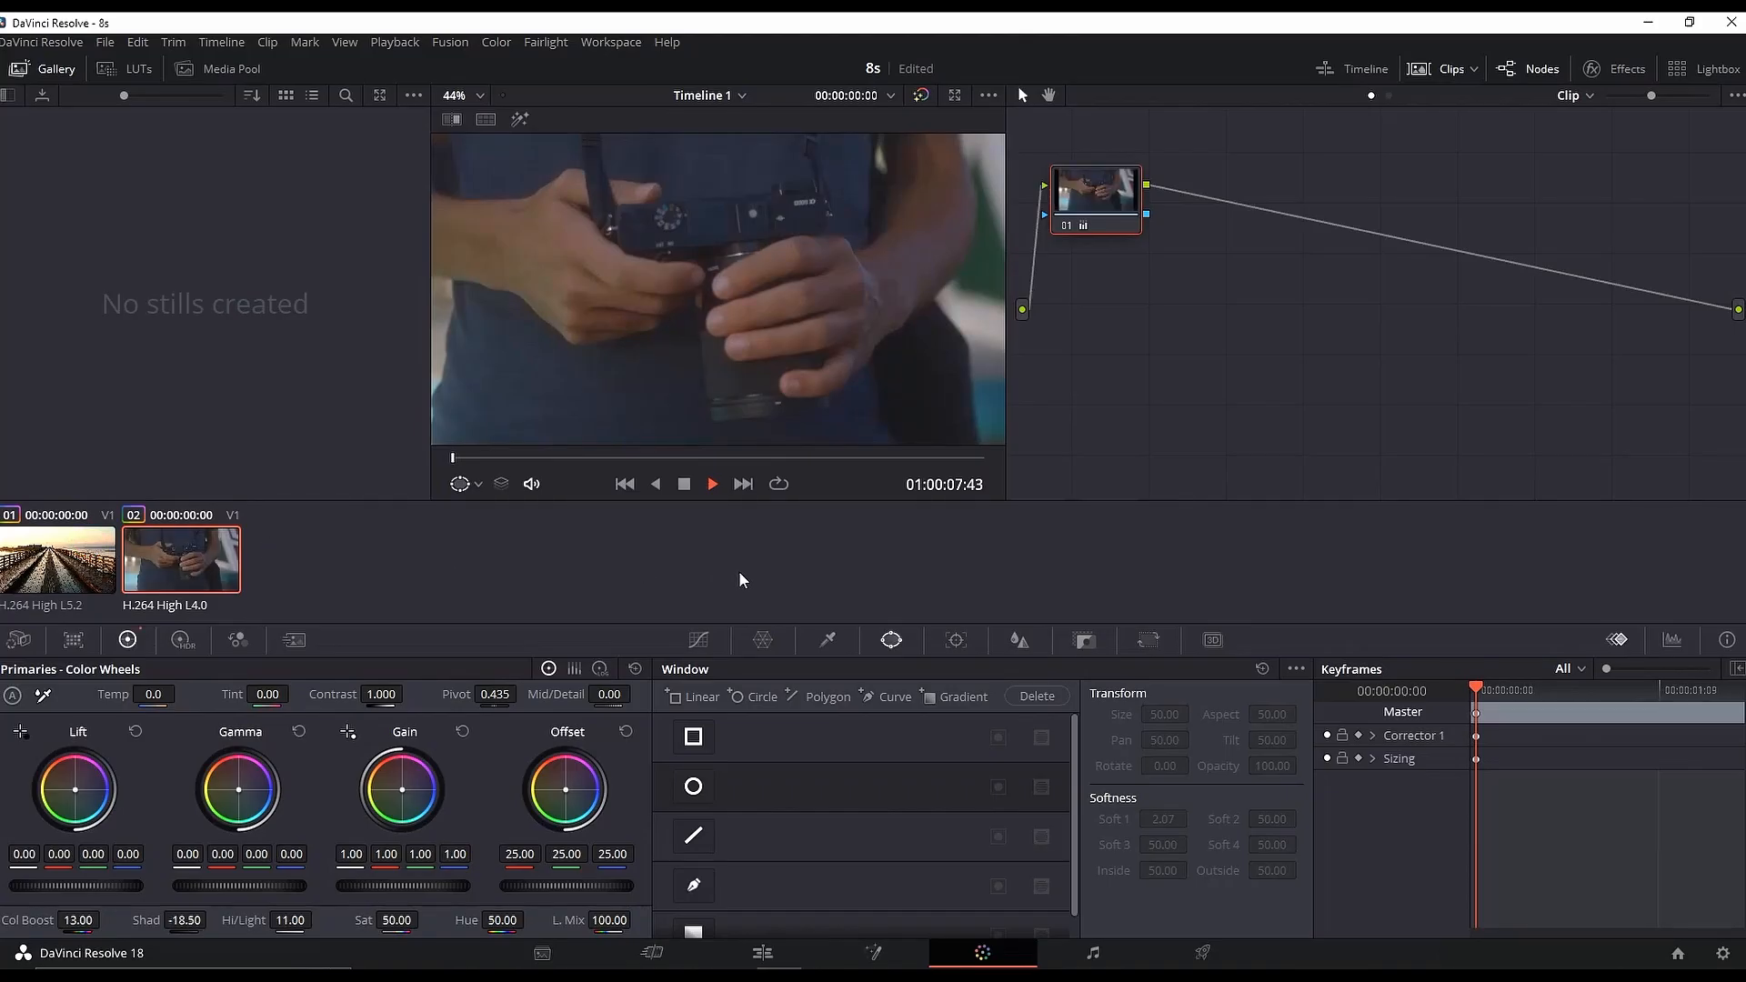
click(761, 953)
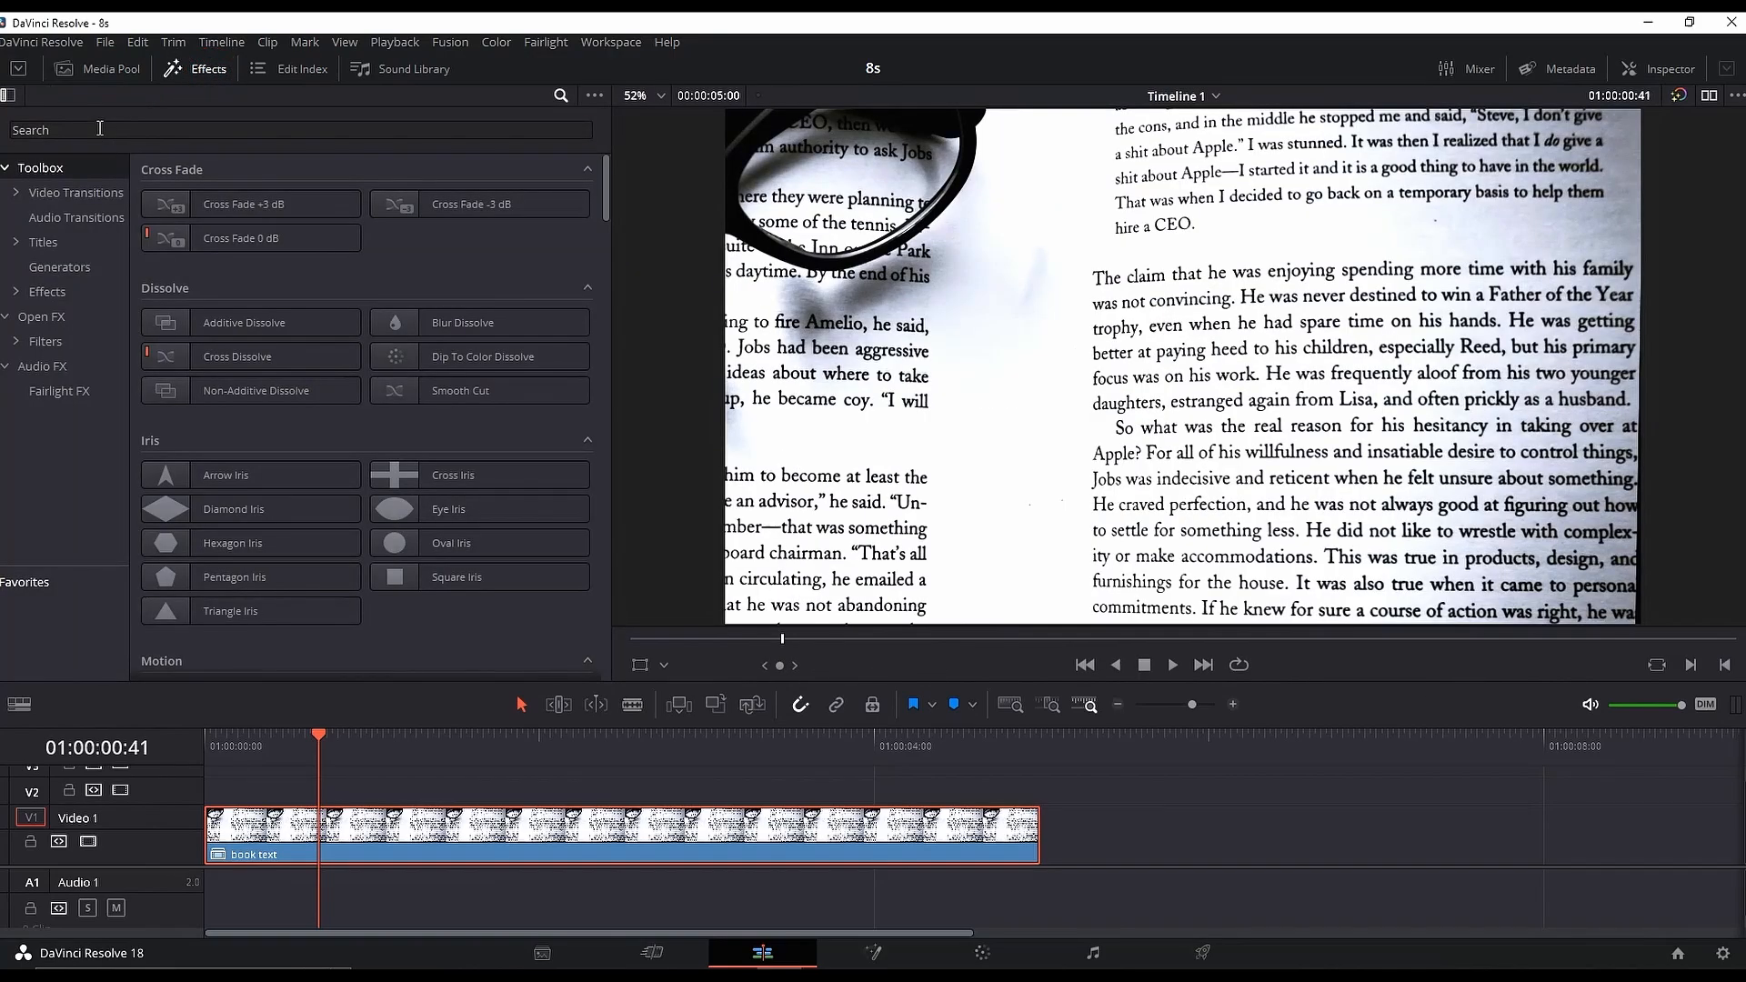
Step: Put a Solid Color generator on V2 over the book text, colored pale yellow
text(solid)
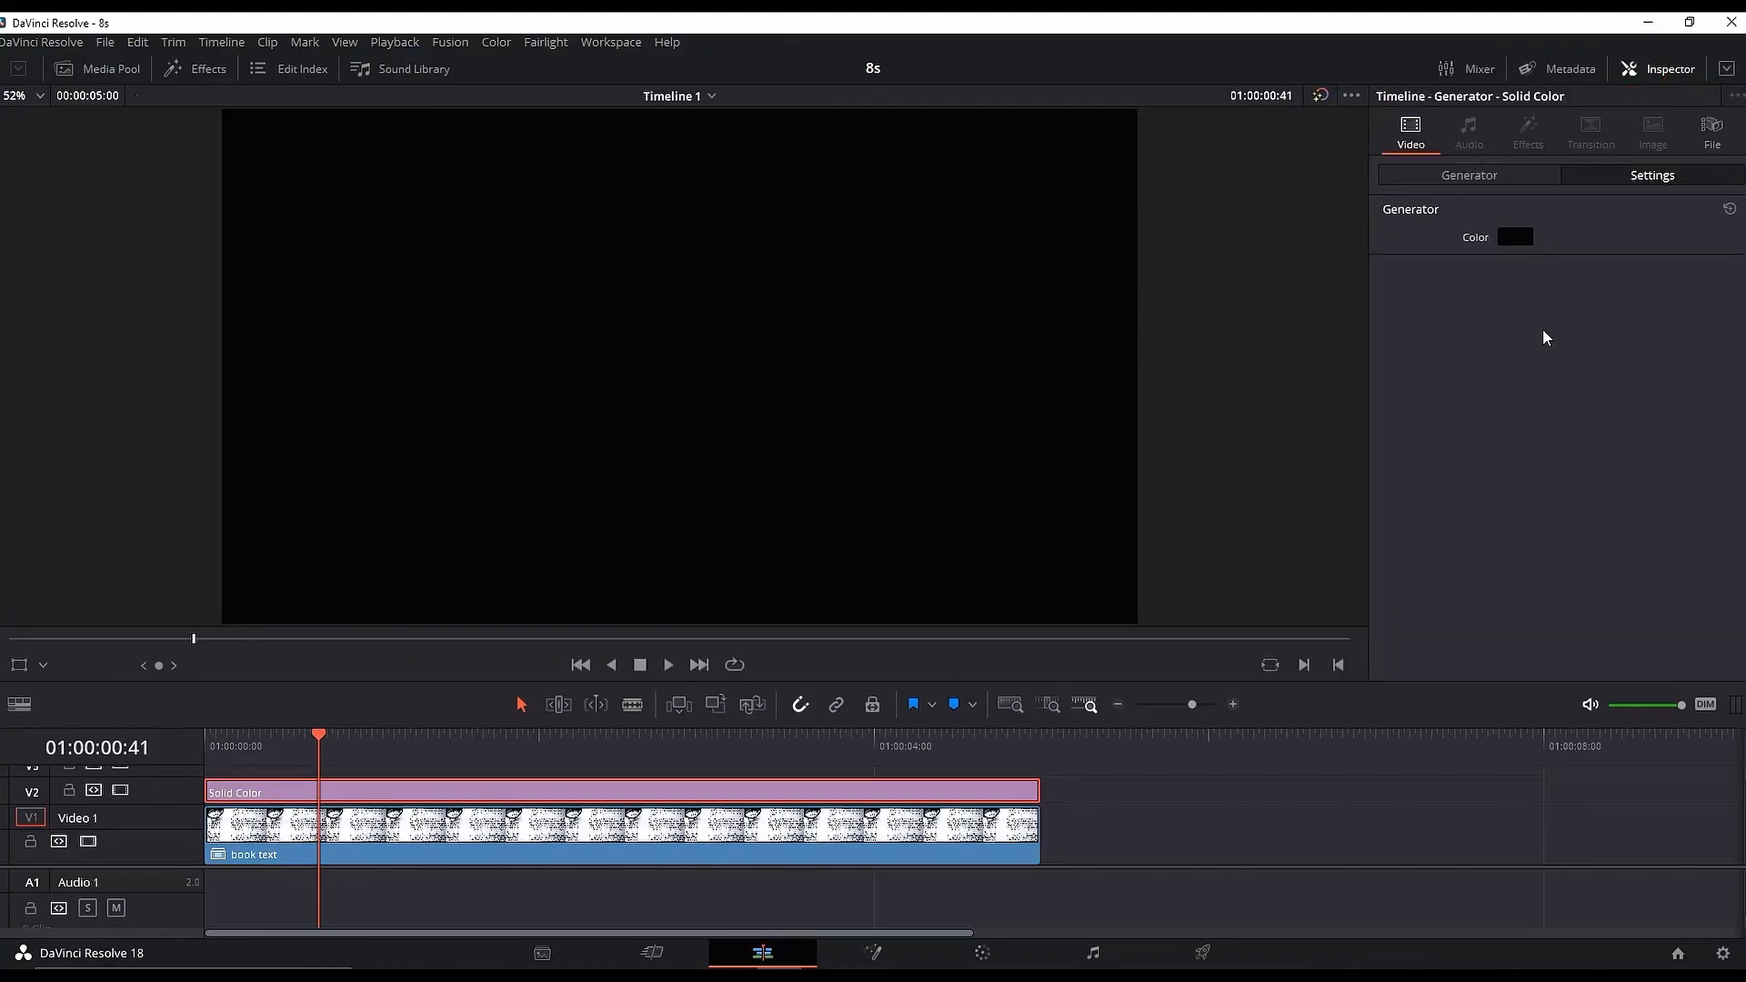
click(1513, 237)
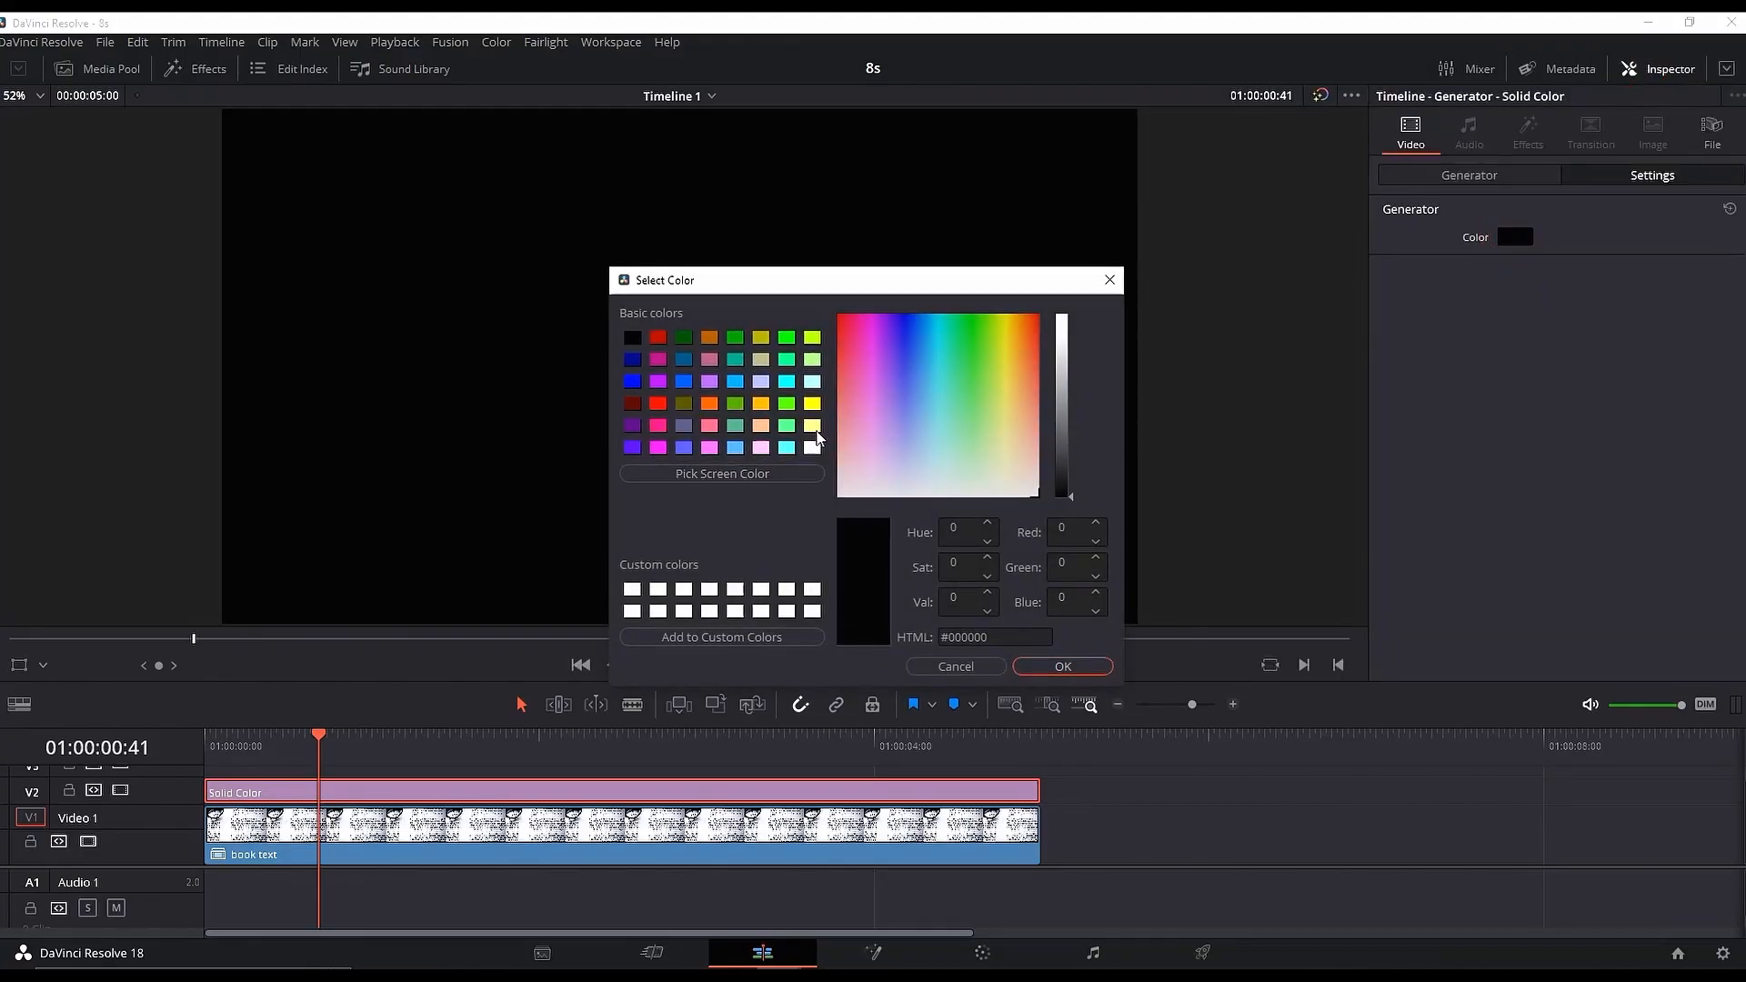
click(1060, 666)
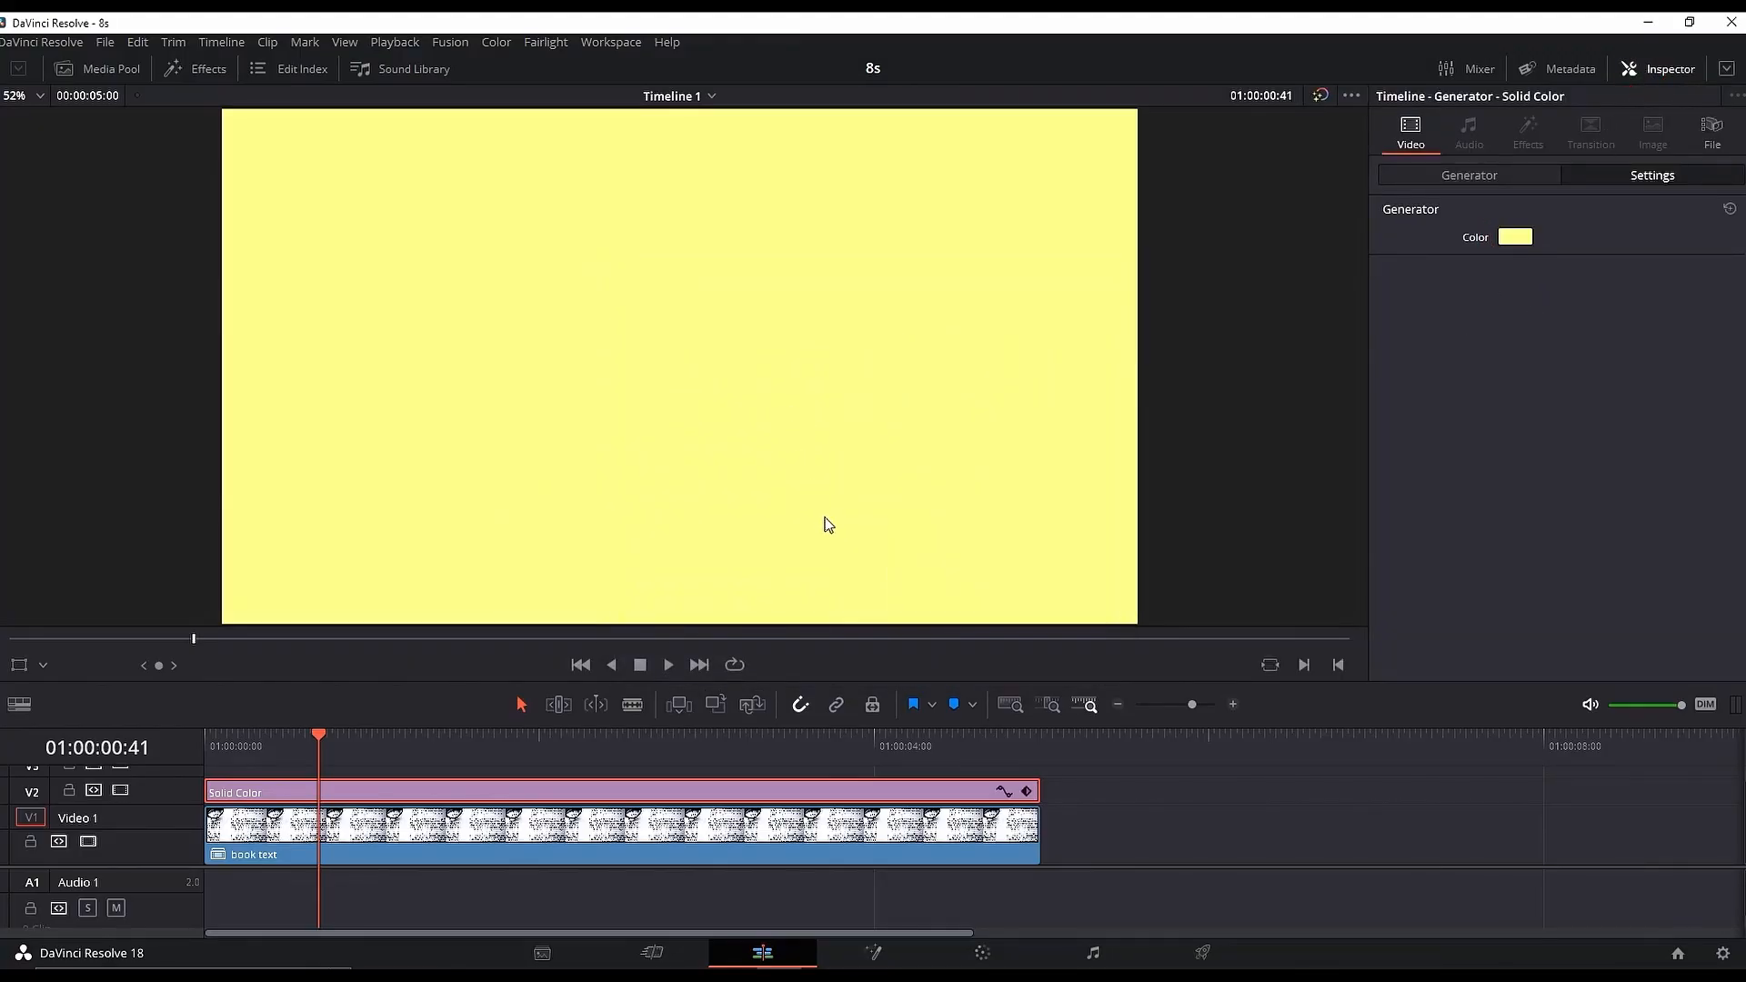
scroll(down, 3)
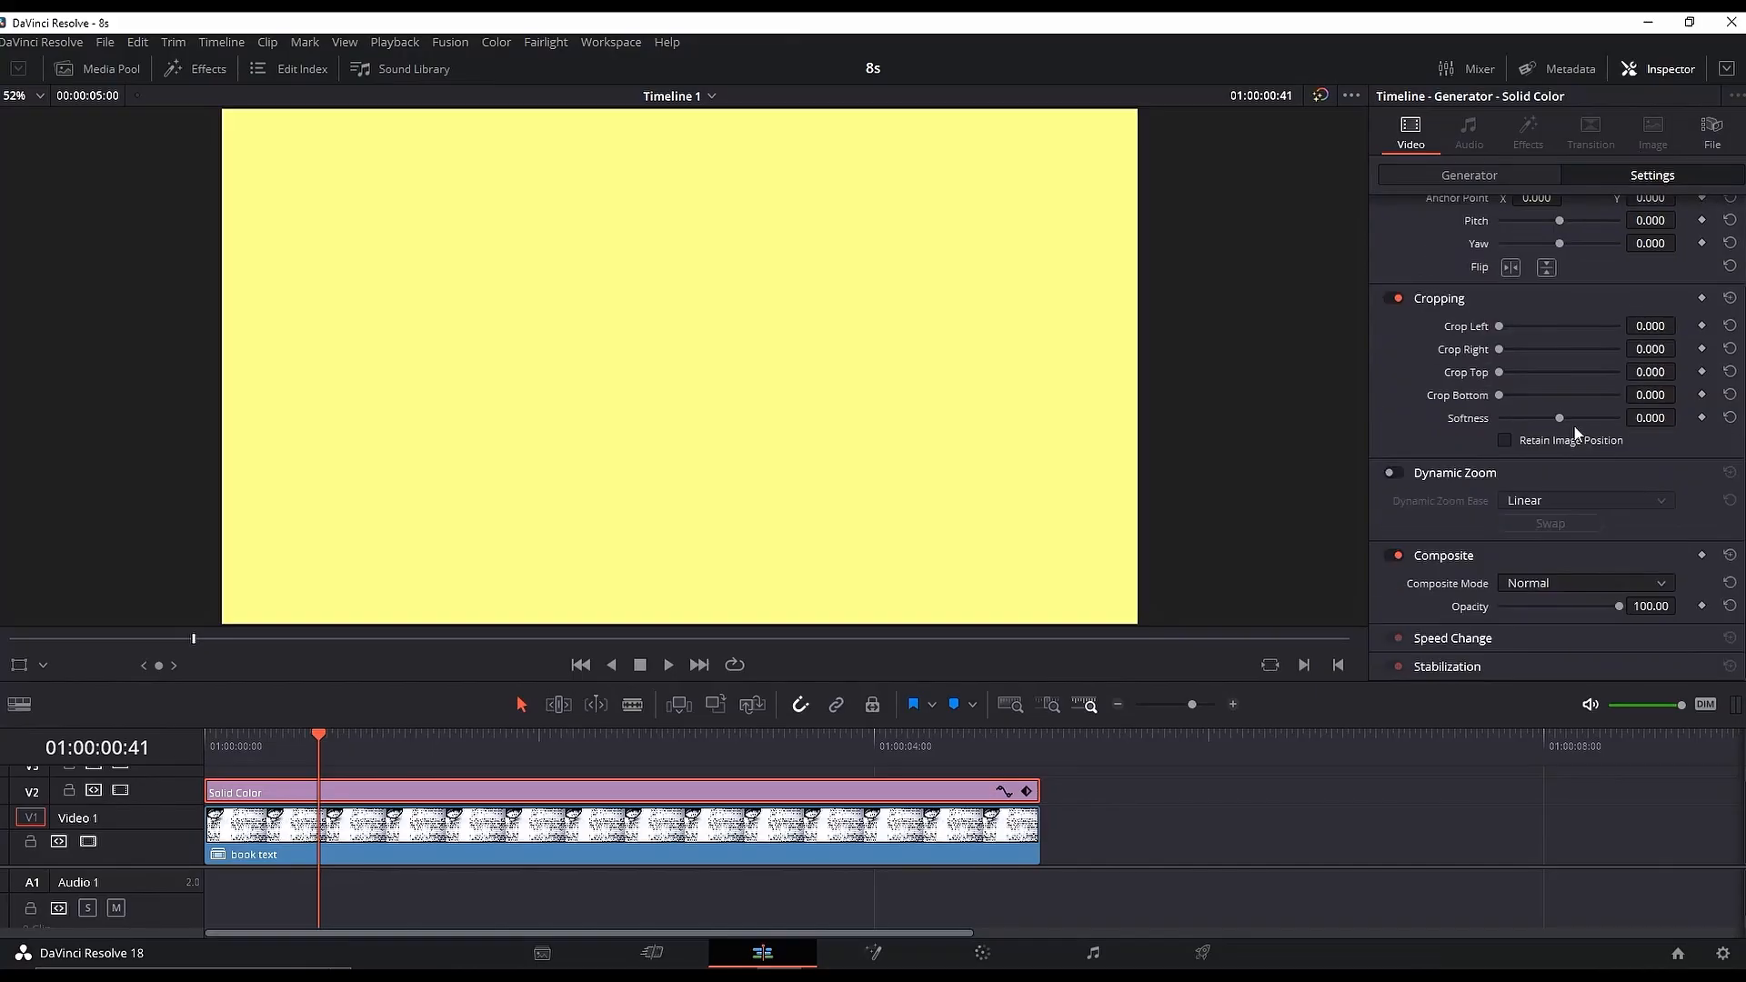
mouse_move(1514, 373)
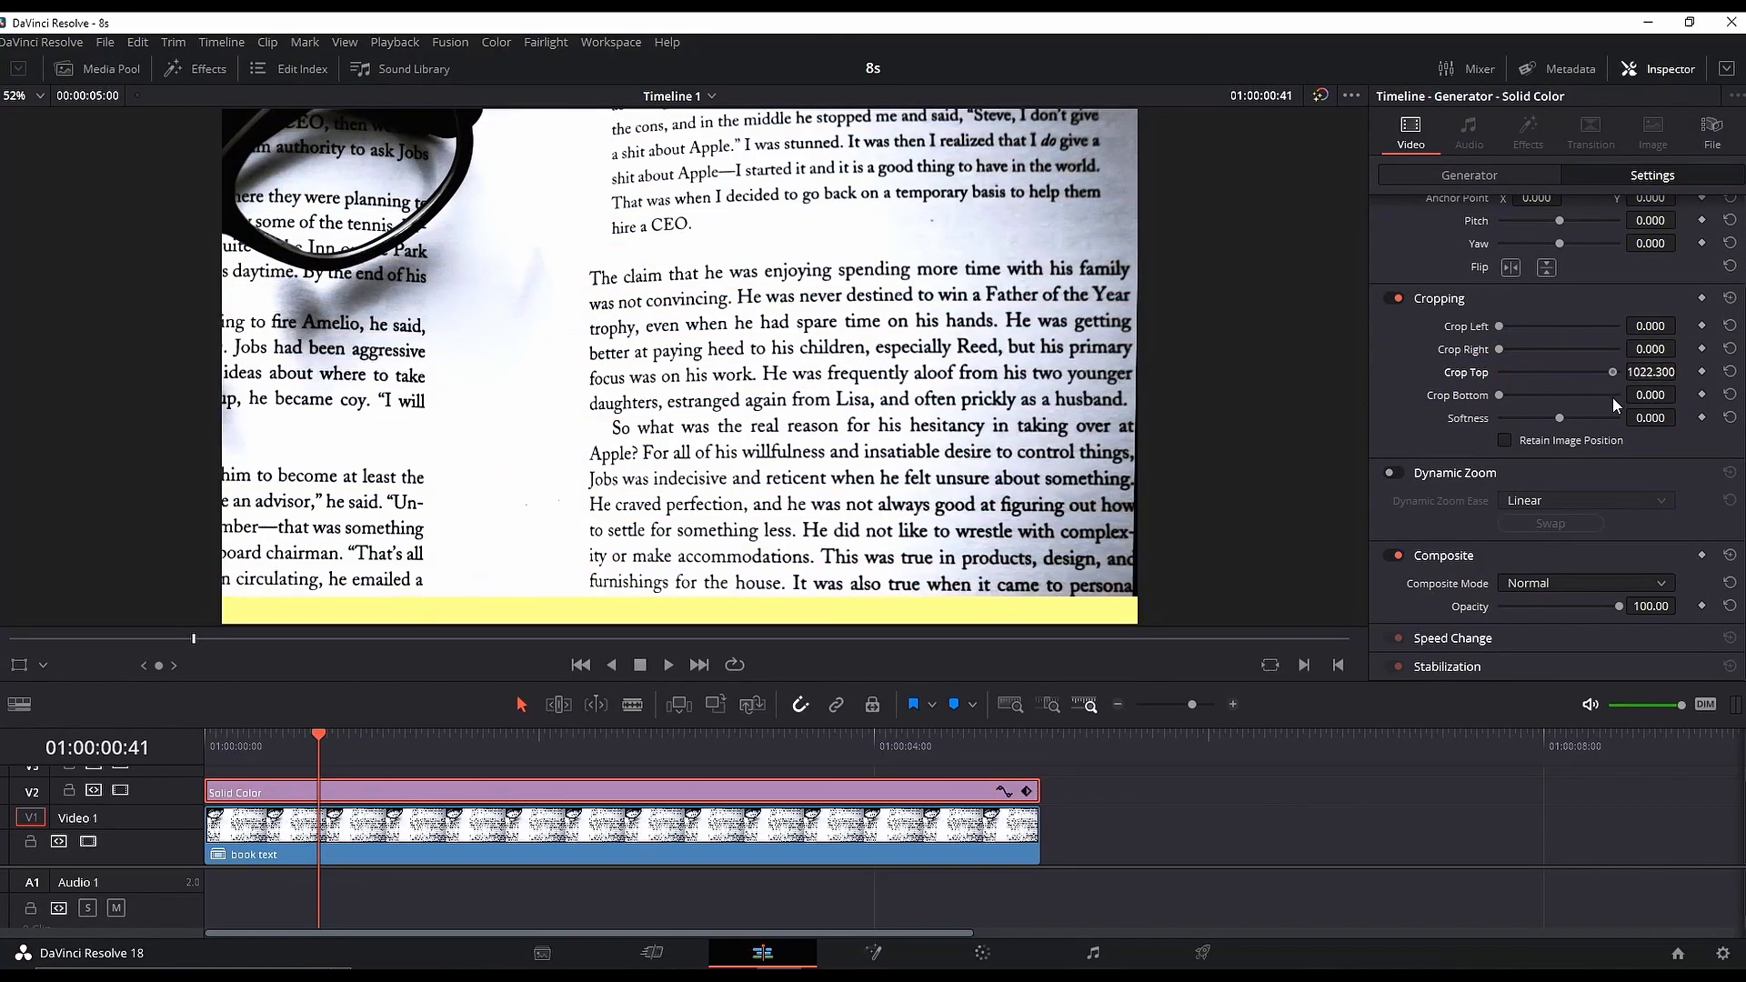
mouse_move(537, 721)
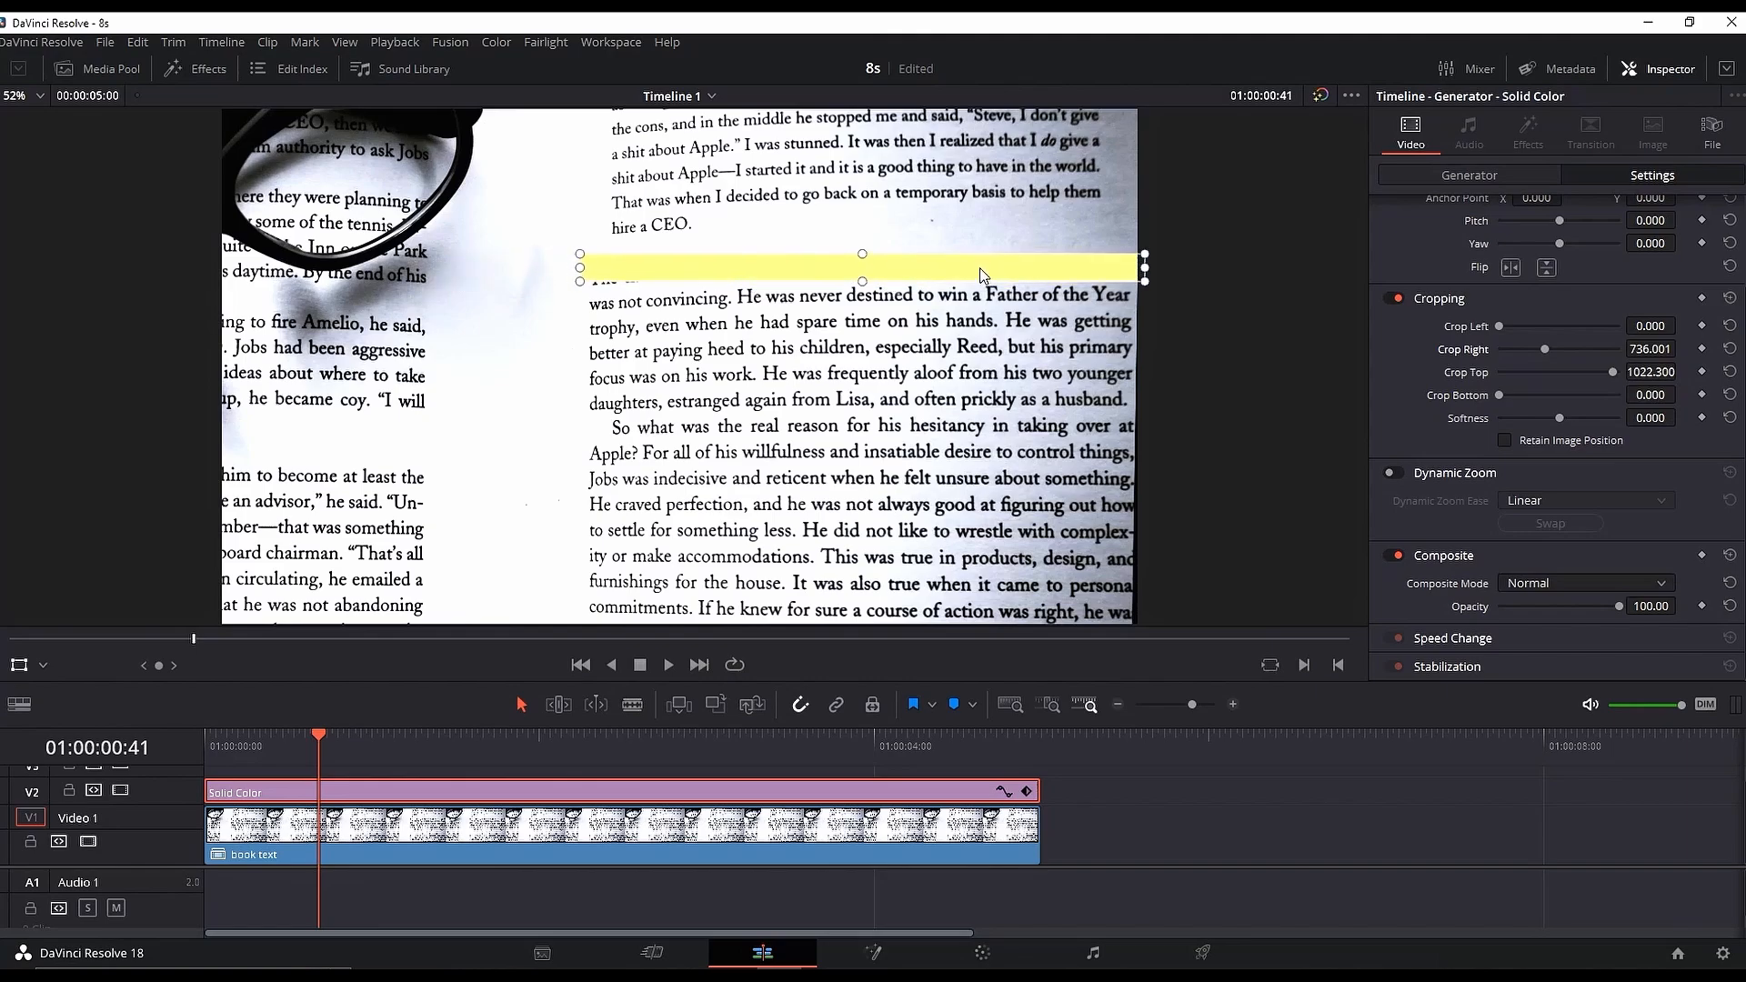
Step: Crop the yellow layer to a strip over 'The claim' line, keyframing Crop Right 1920 to ~736
key(ctrl+z)
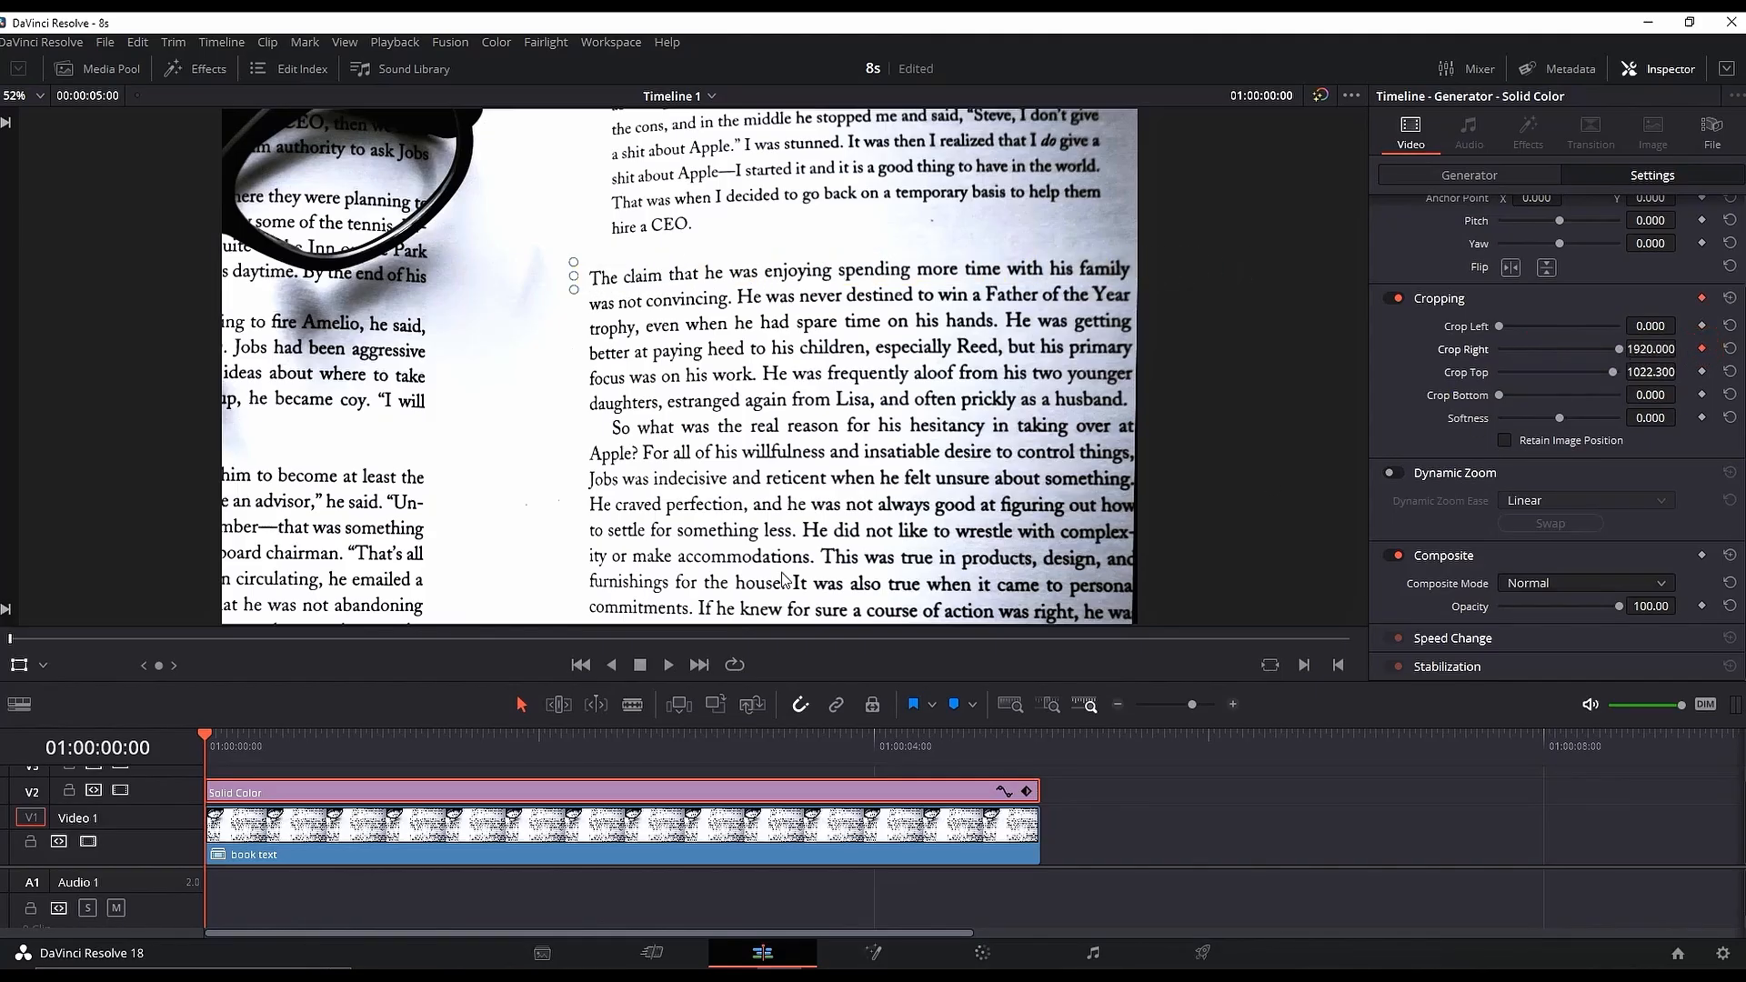
Step: Set the strip's composite mode to Color, start the solid clip later, and play it back
click(372, 745)
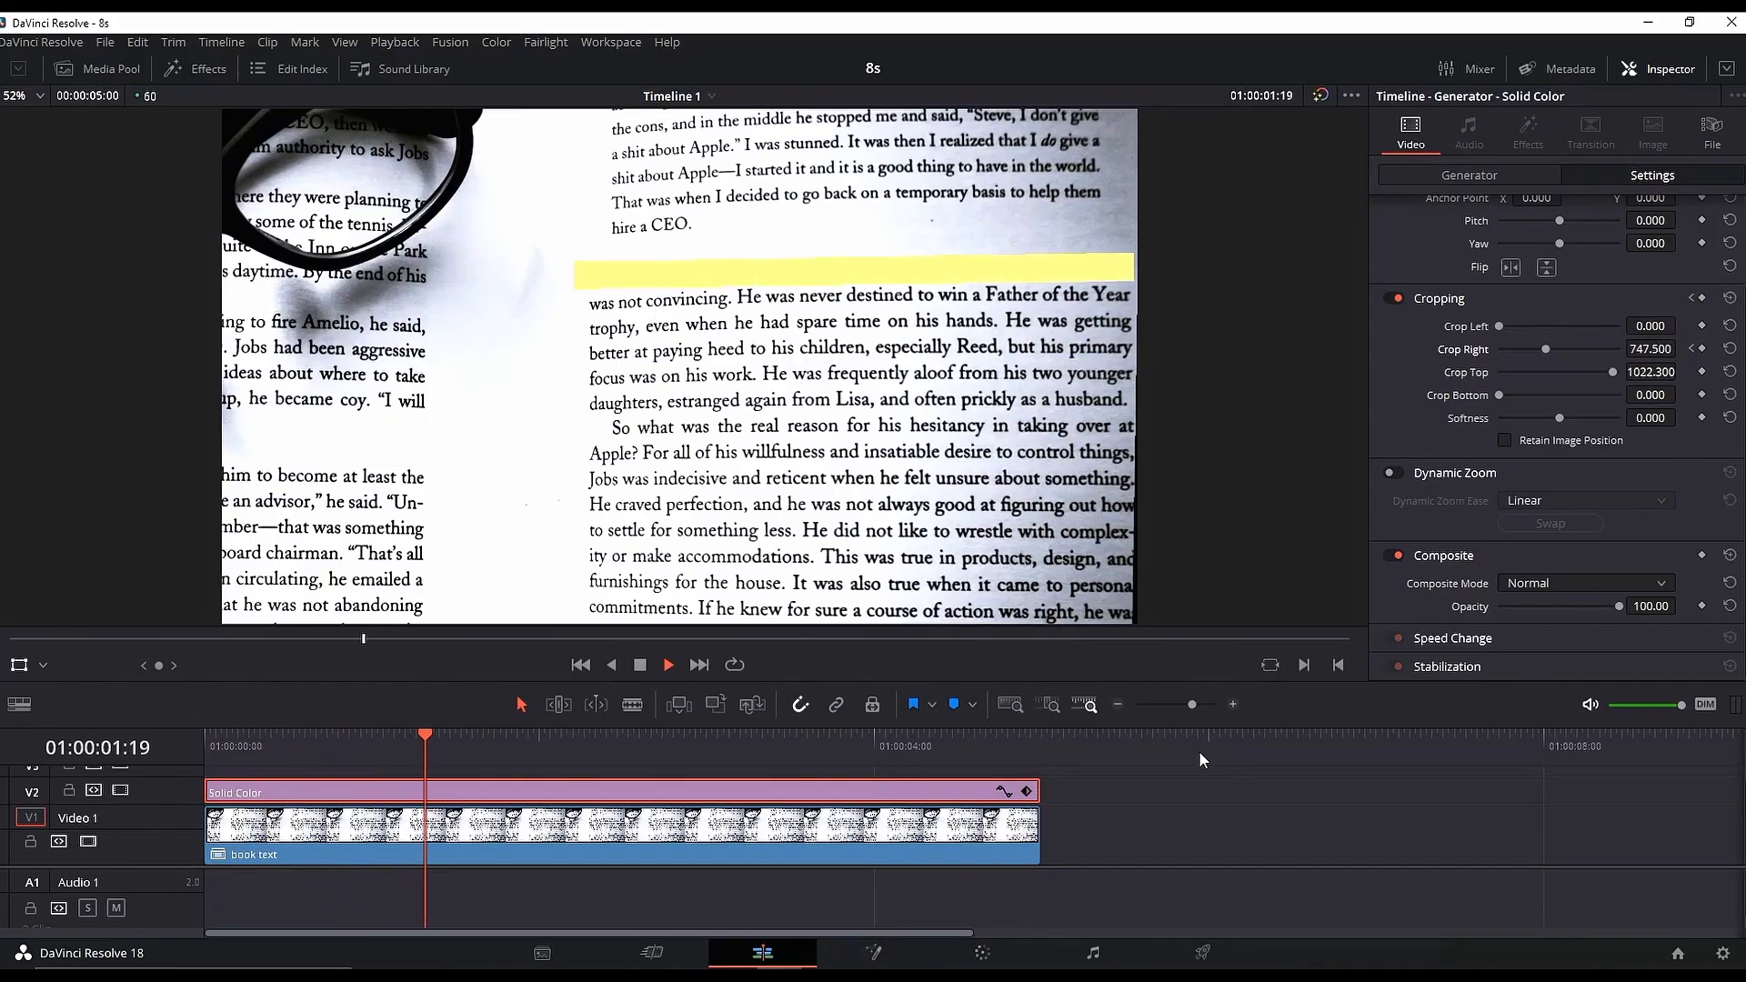
click(1584, 582)
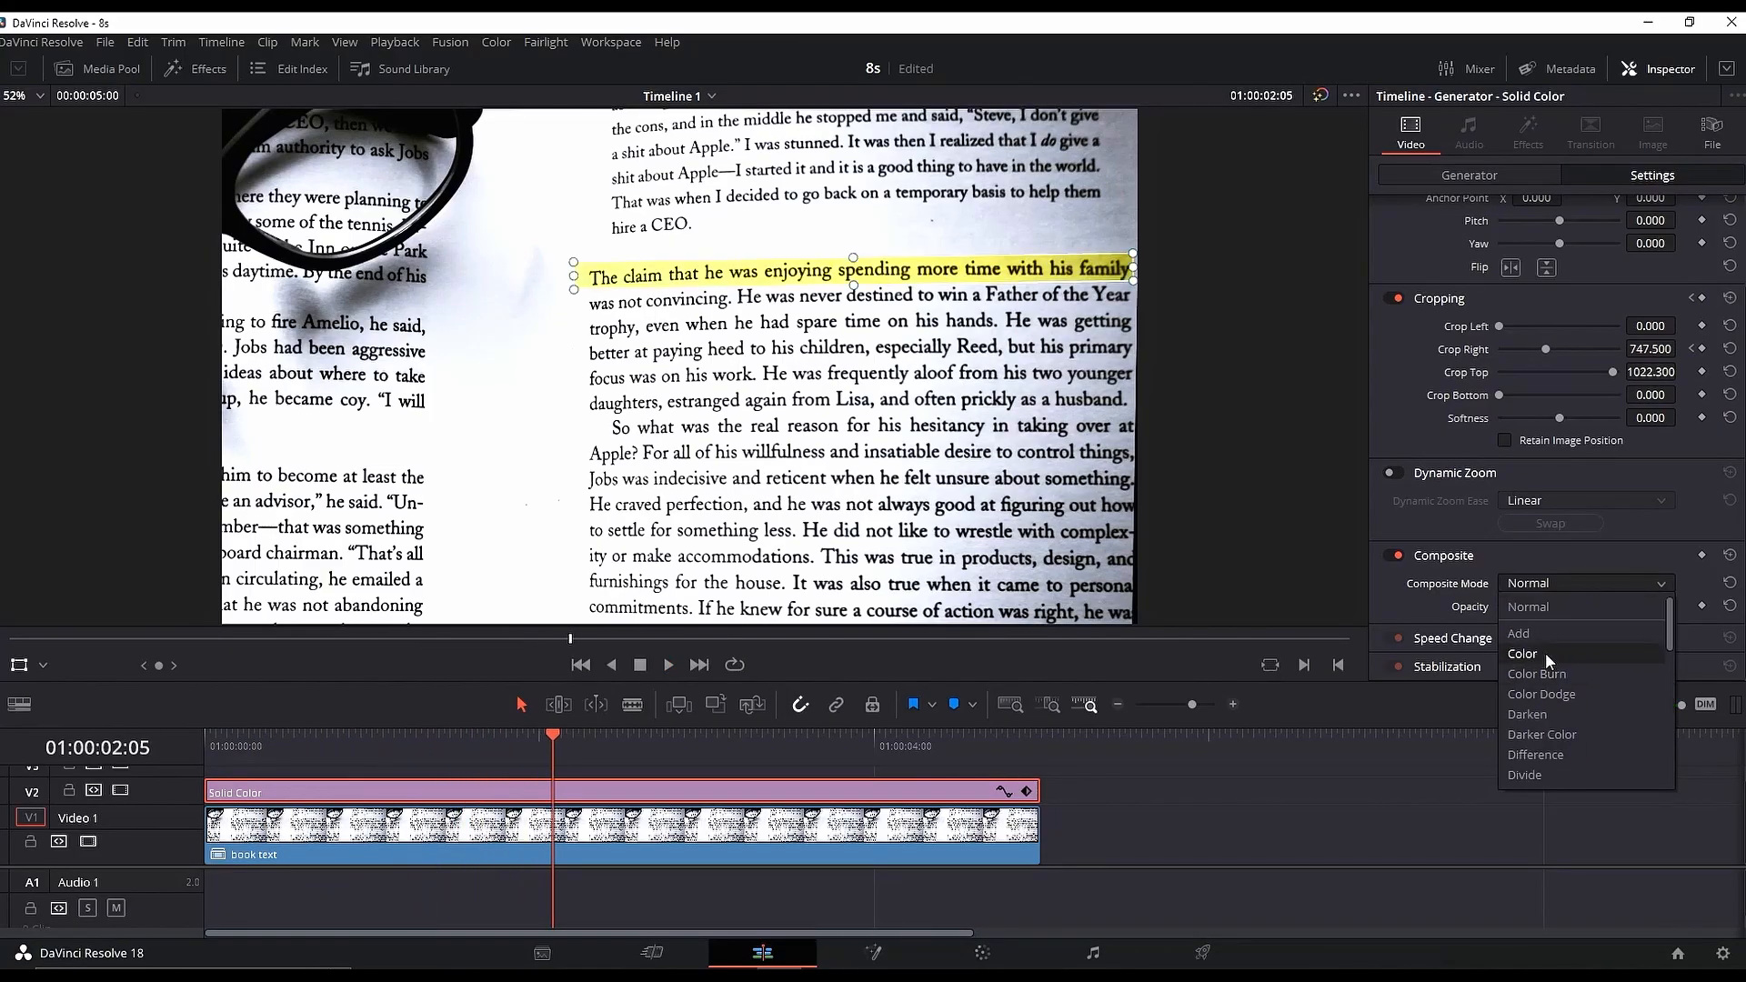
click(1522, 654)
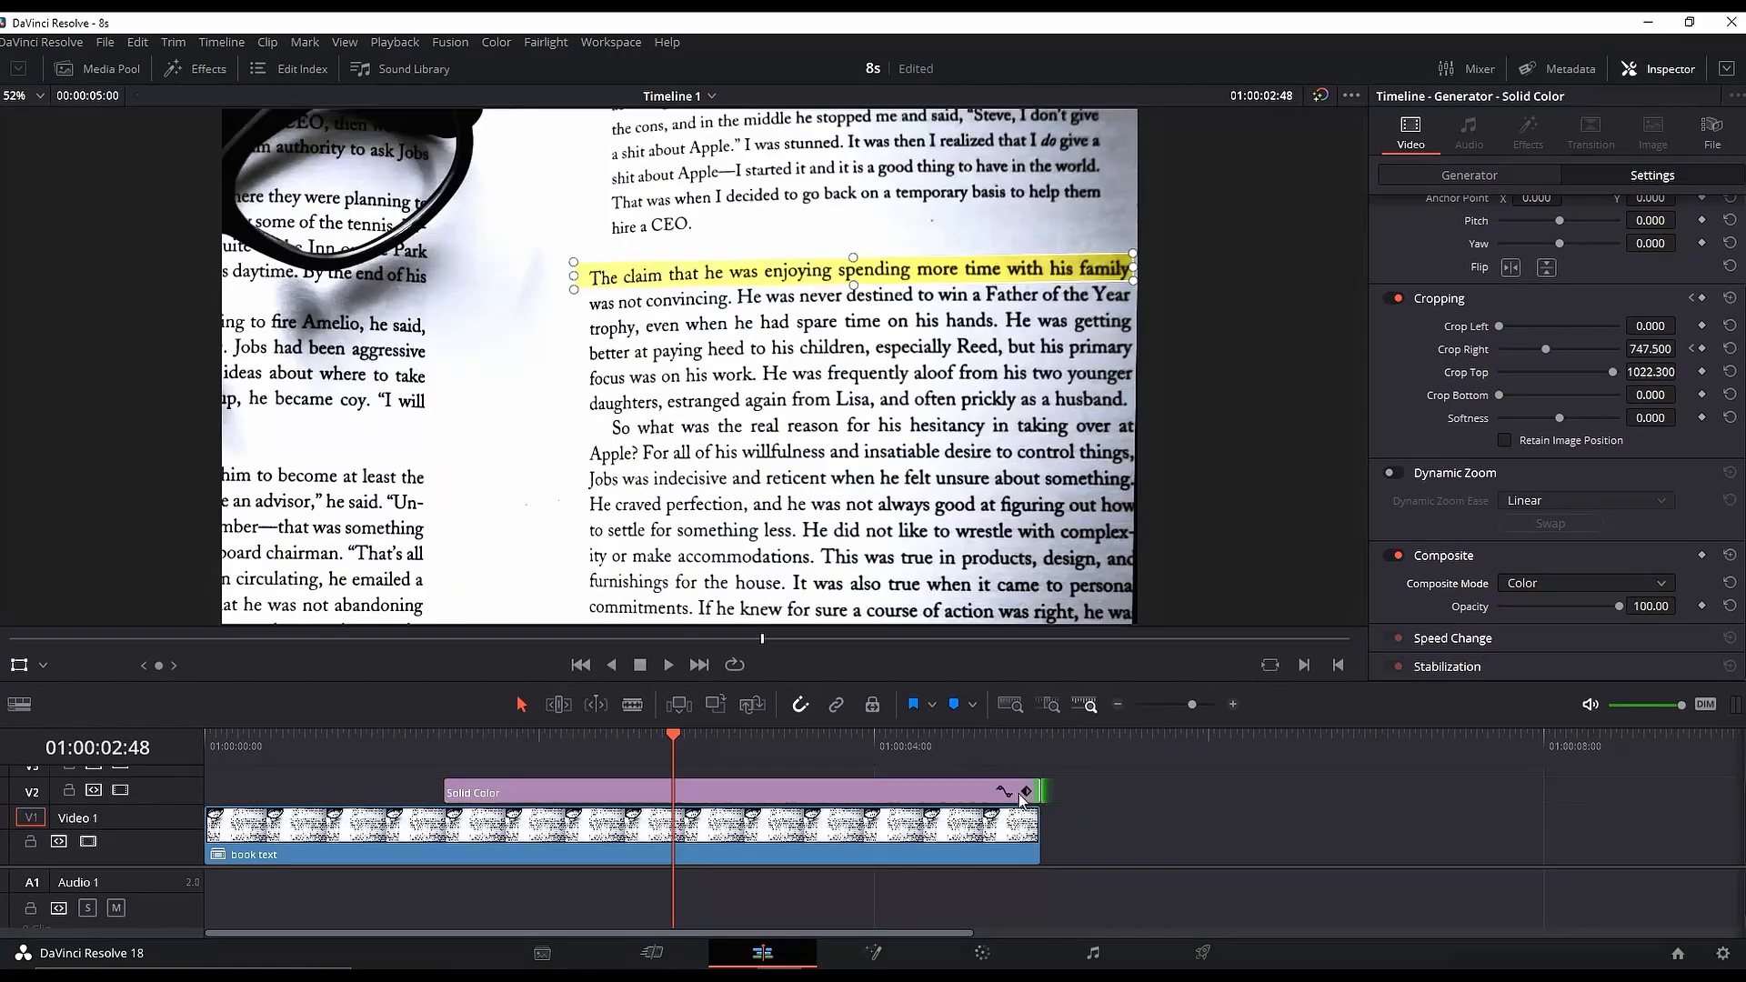
key(space)
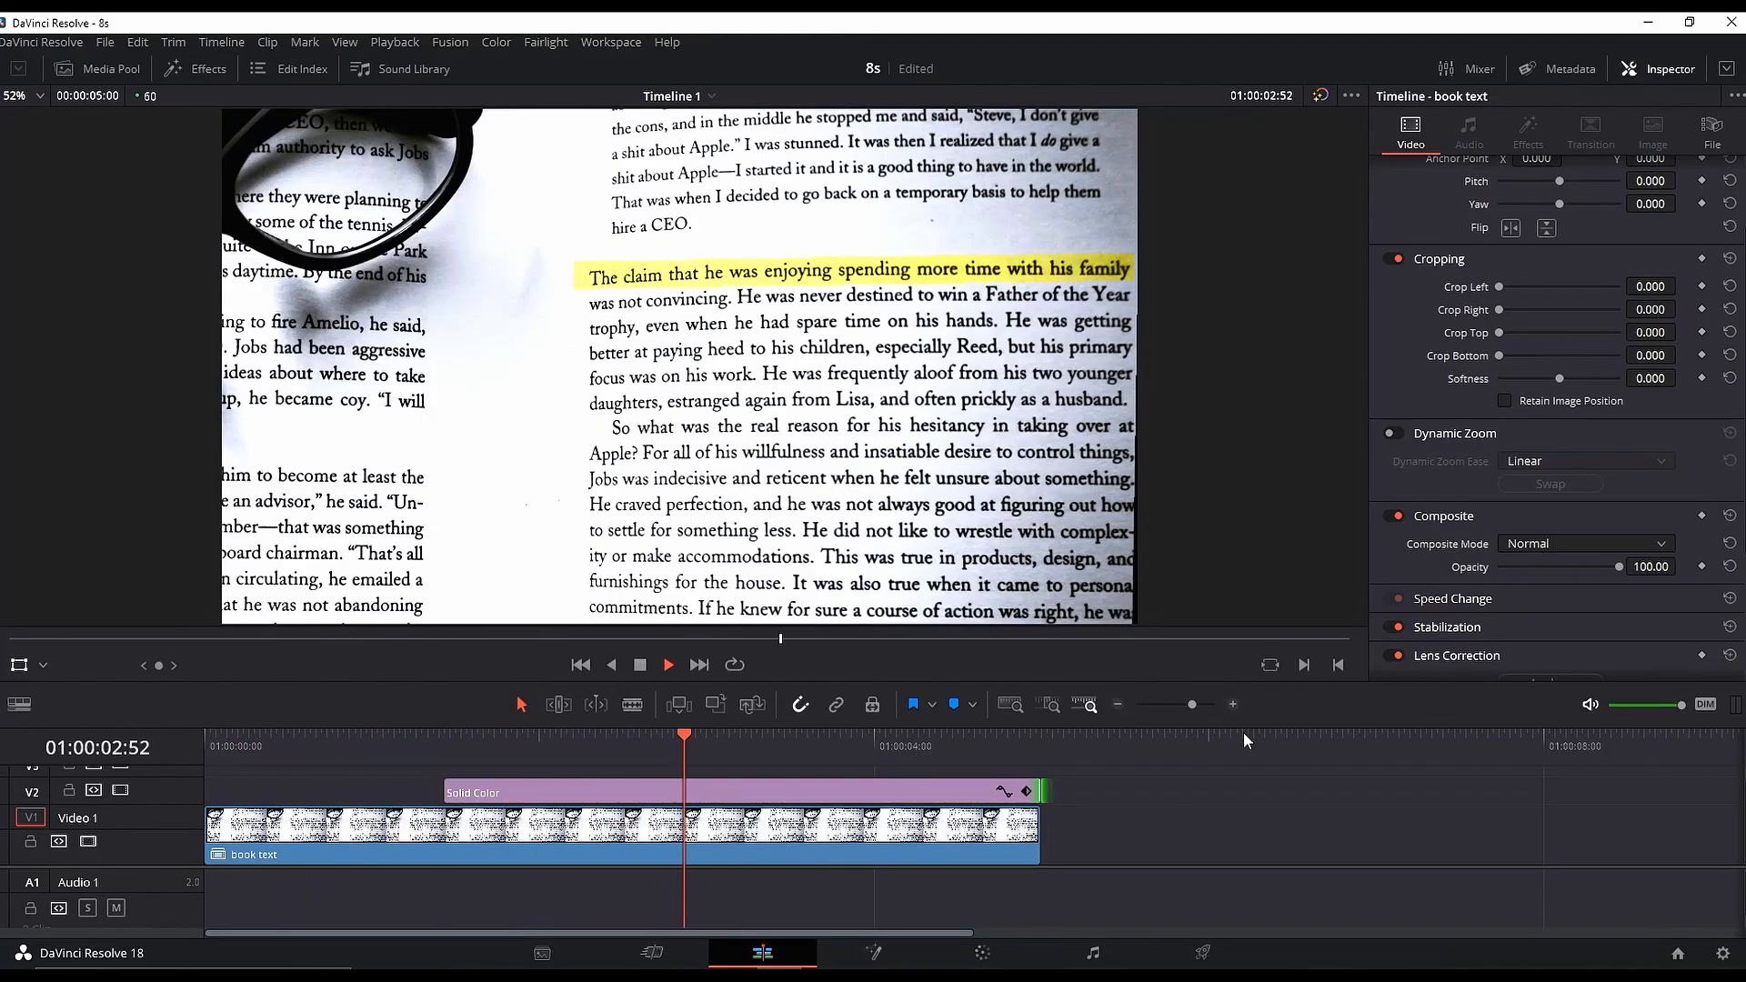
key(space)
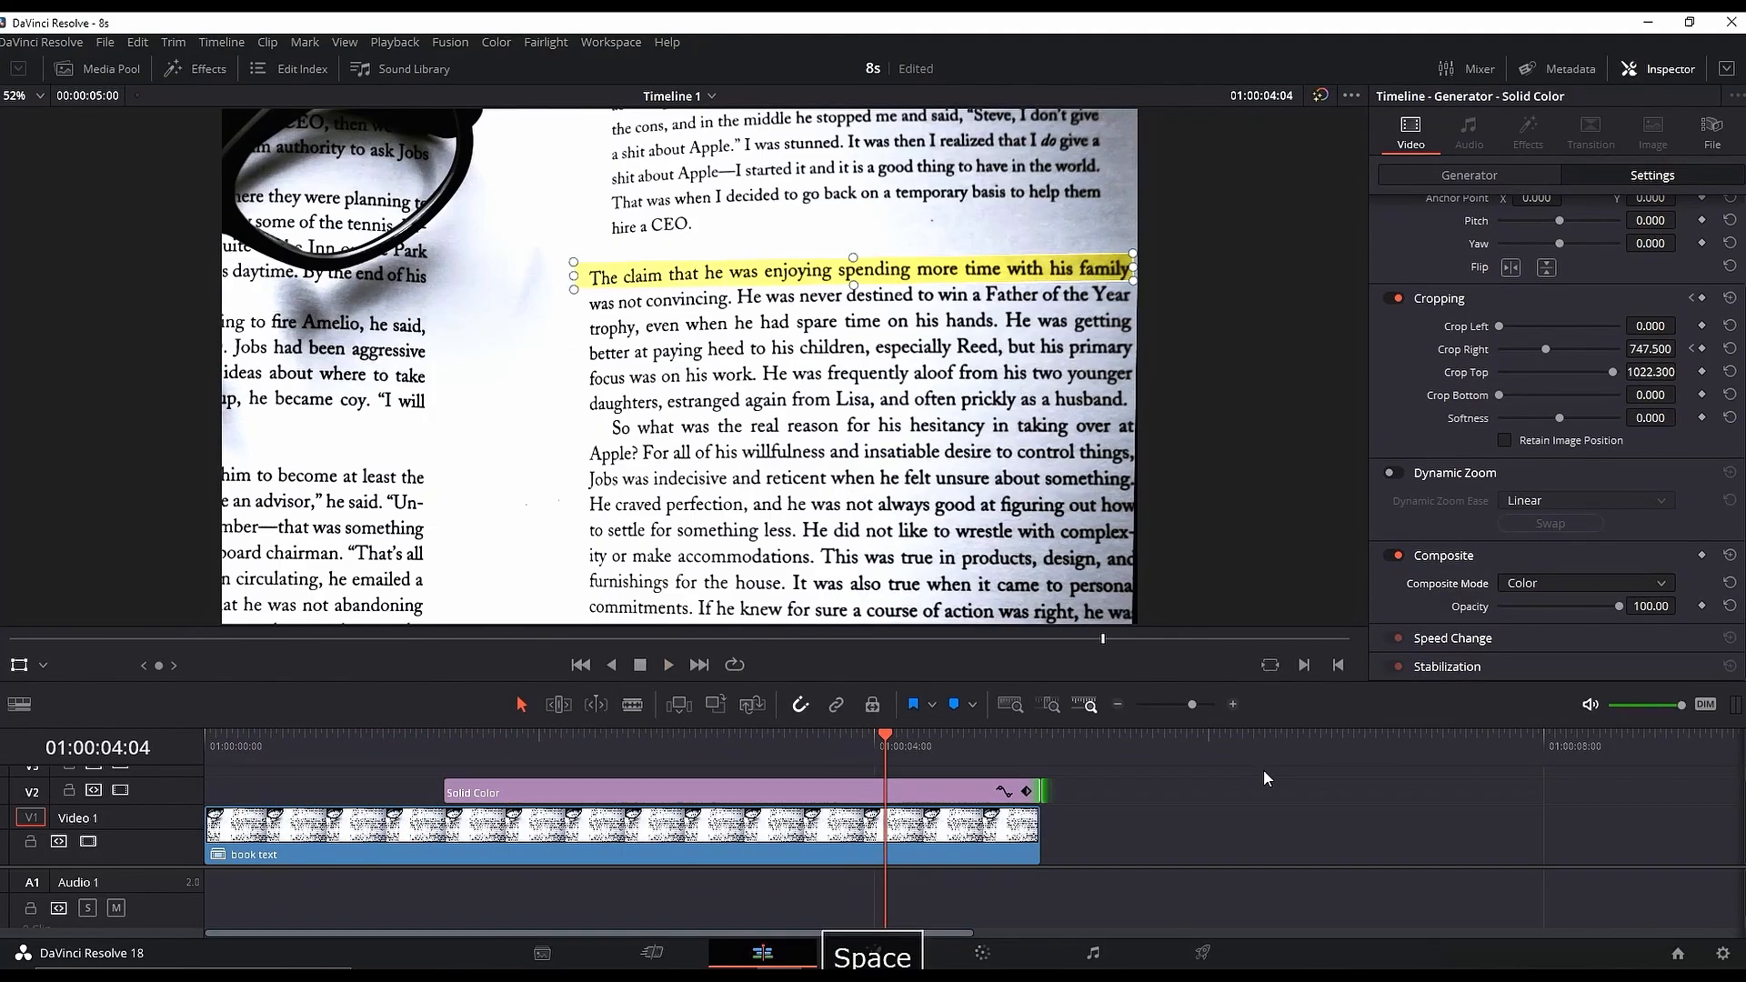